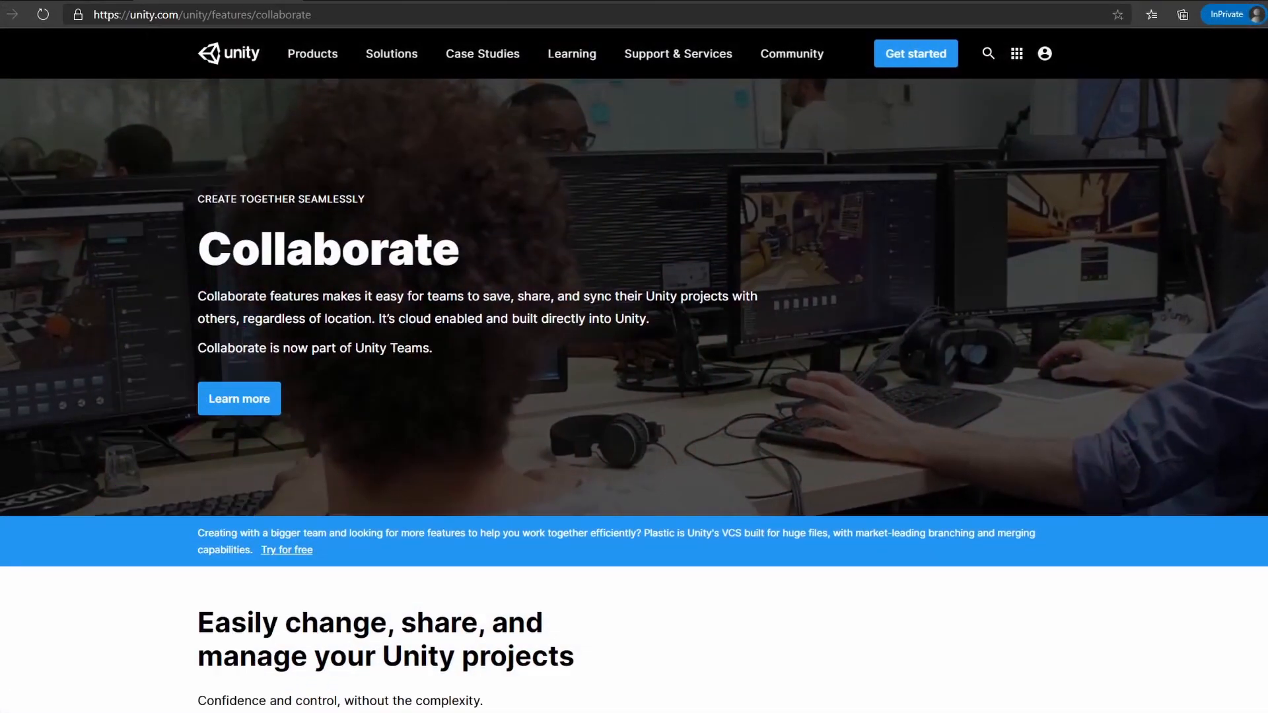
- Scroll down the Unity Teams get-started page to the plans section
scroll(down, 3)
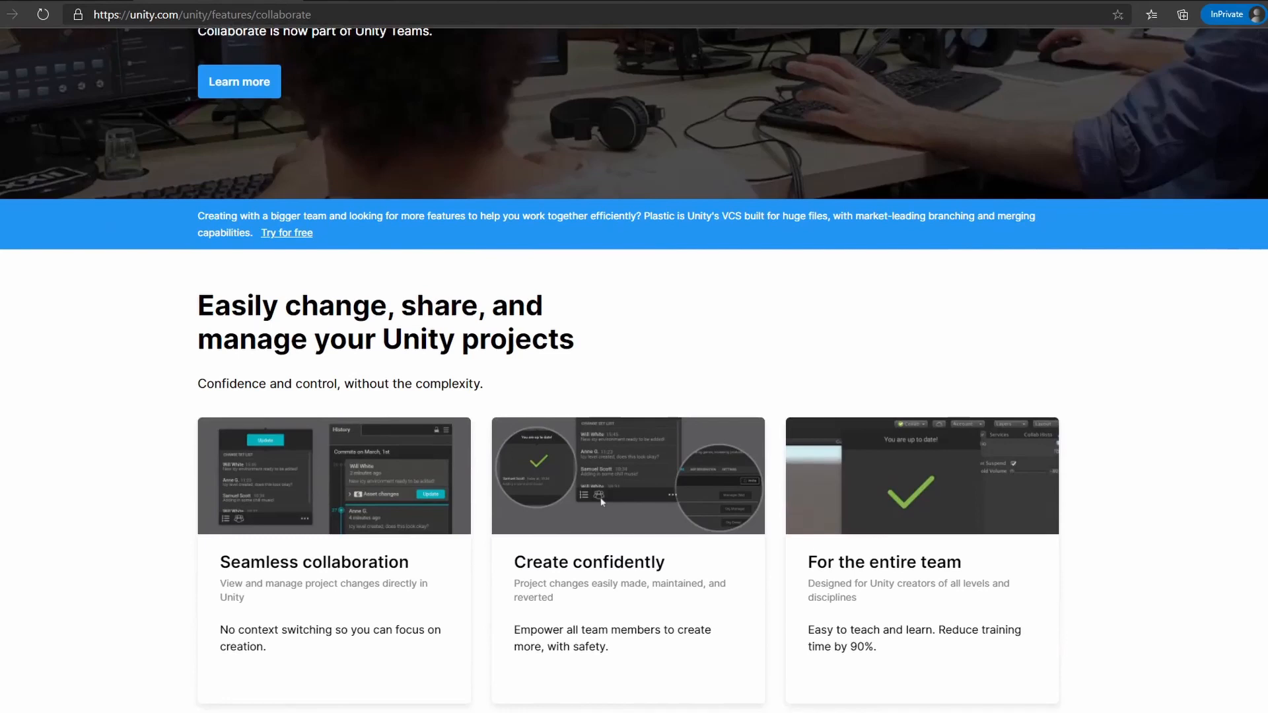
scroll(down, 3)
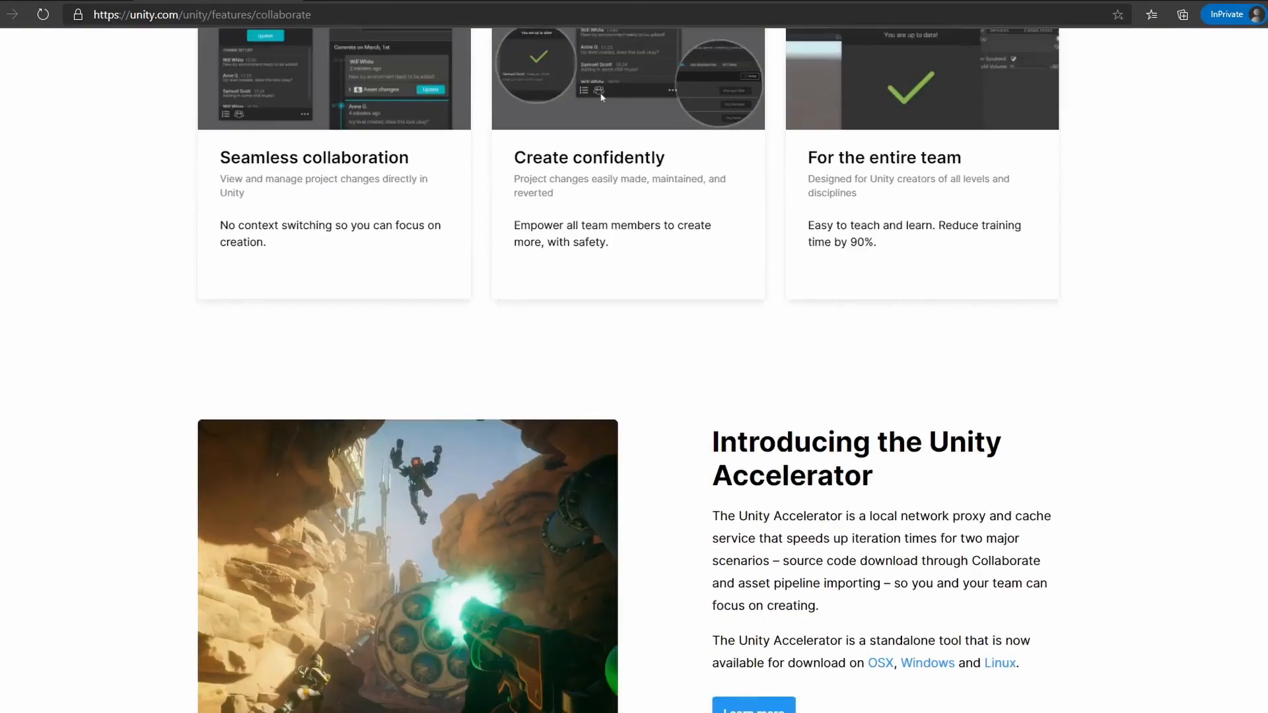
scroll(down, 3)
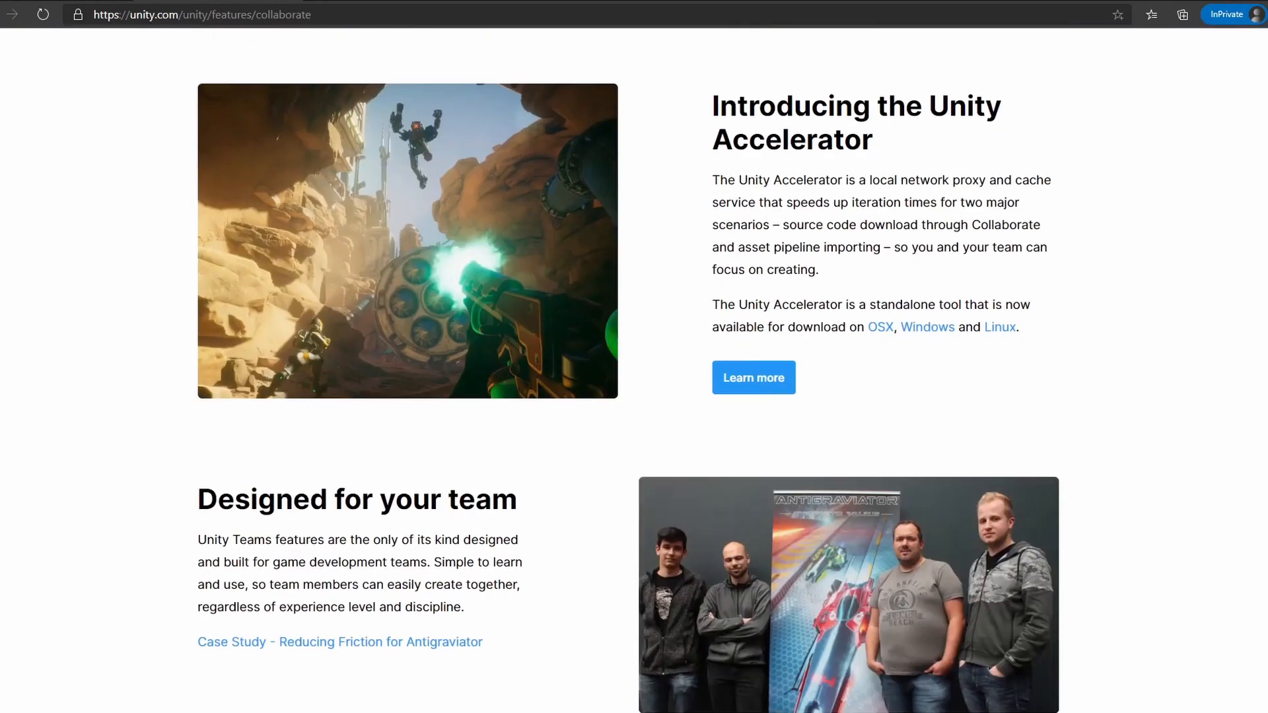
scroll(down, 3)
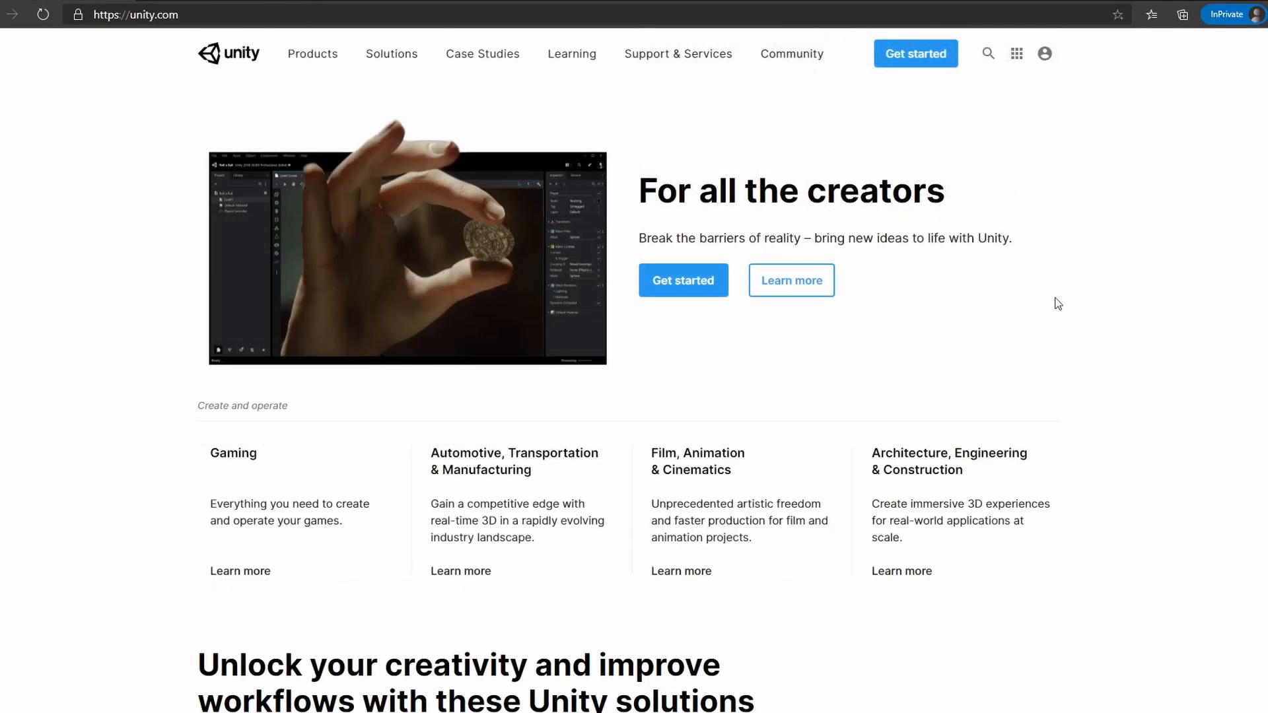
scroll(down, 3)
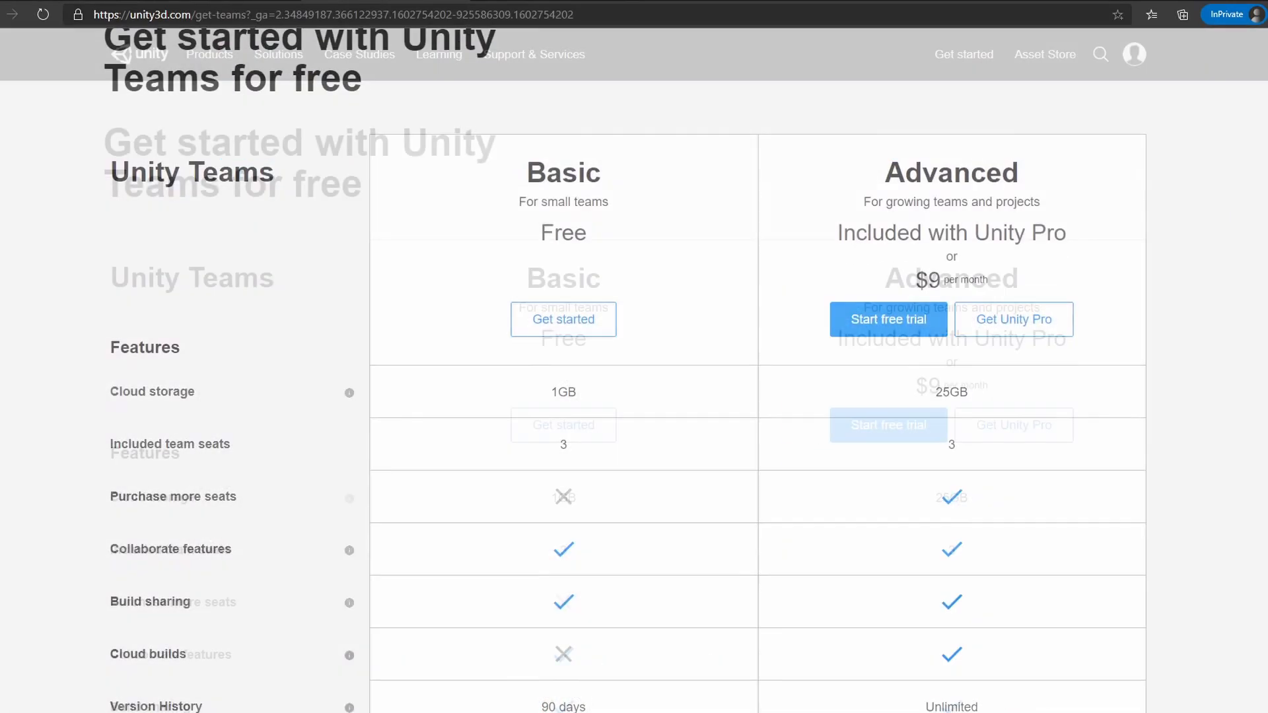
- Go full screen and scroll through the Basic vs Advanced plan comparison table
key(F11)
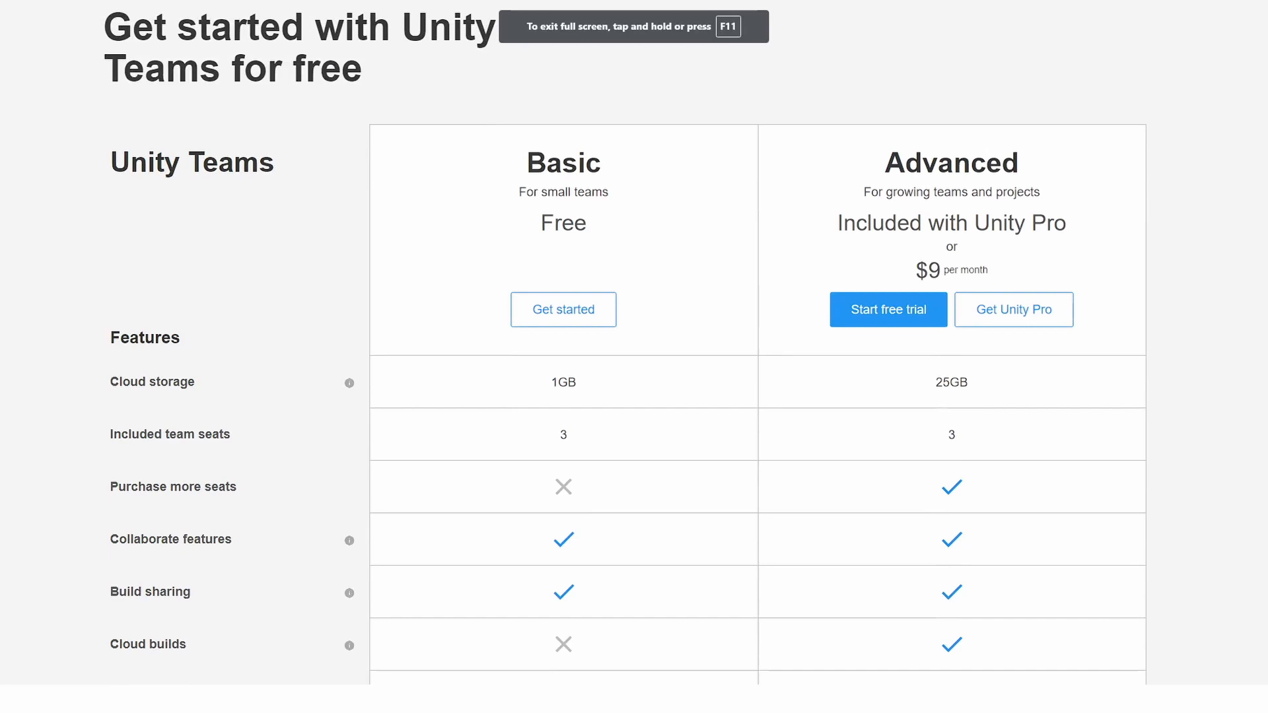
mouse_move(1244, 162)
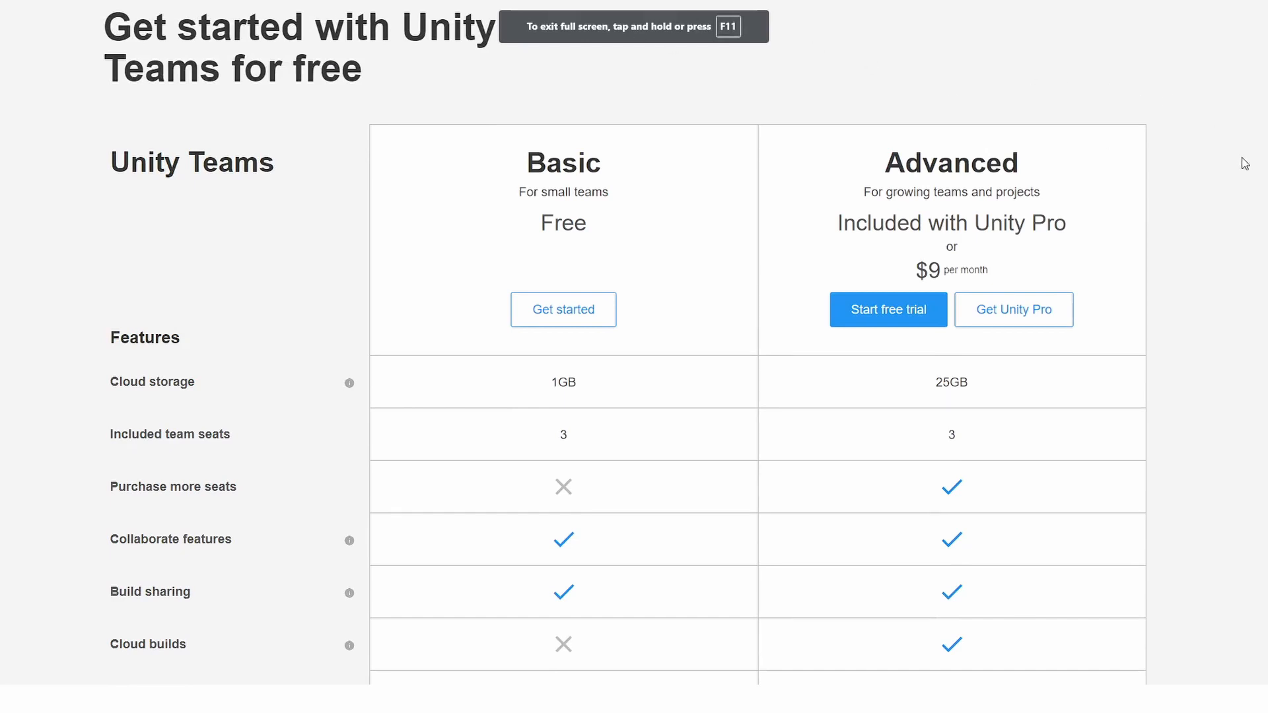
scroll(down, 3)
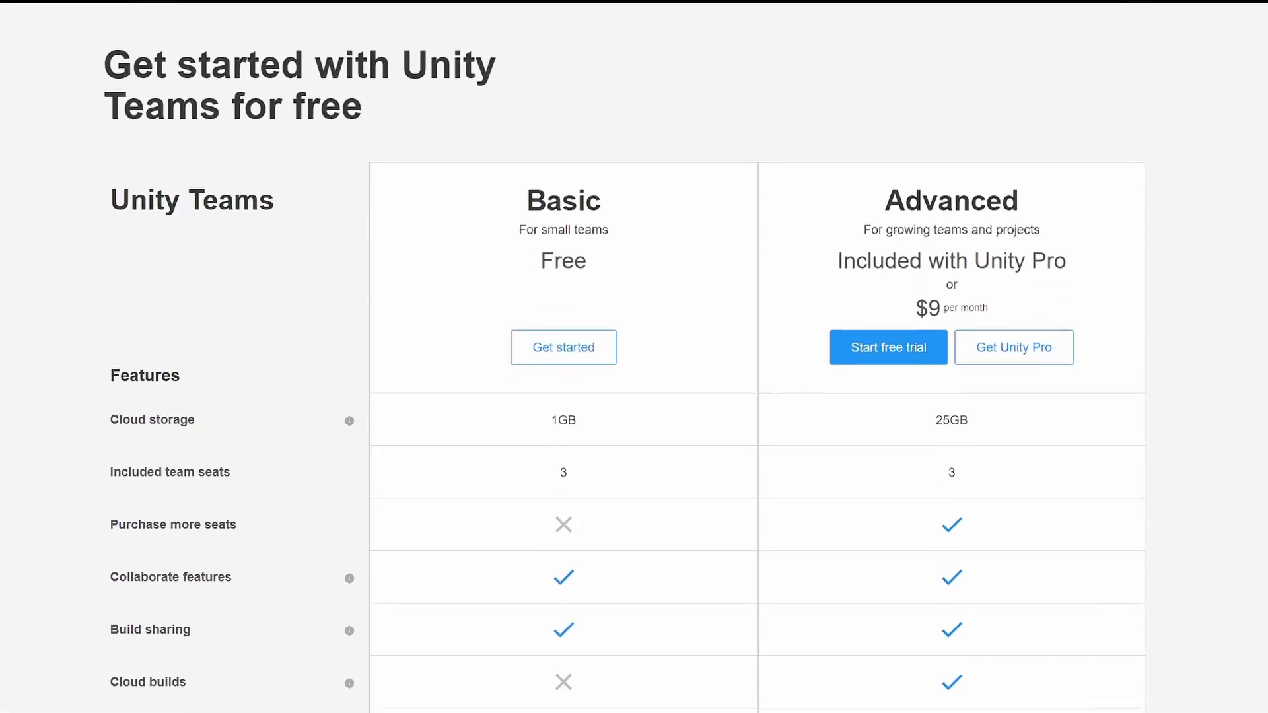
scroll(down, 3)
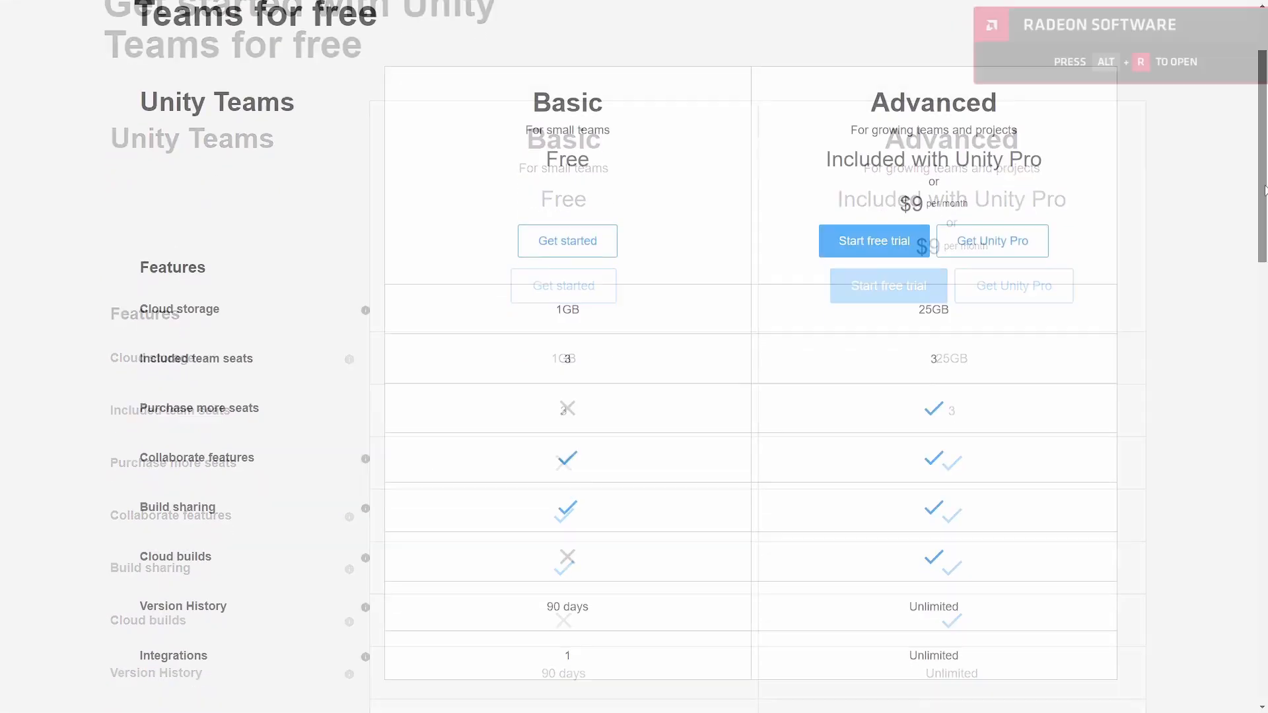
scroll(down, 3)
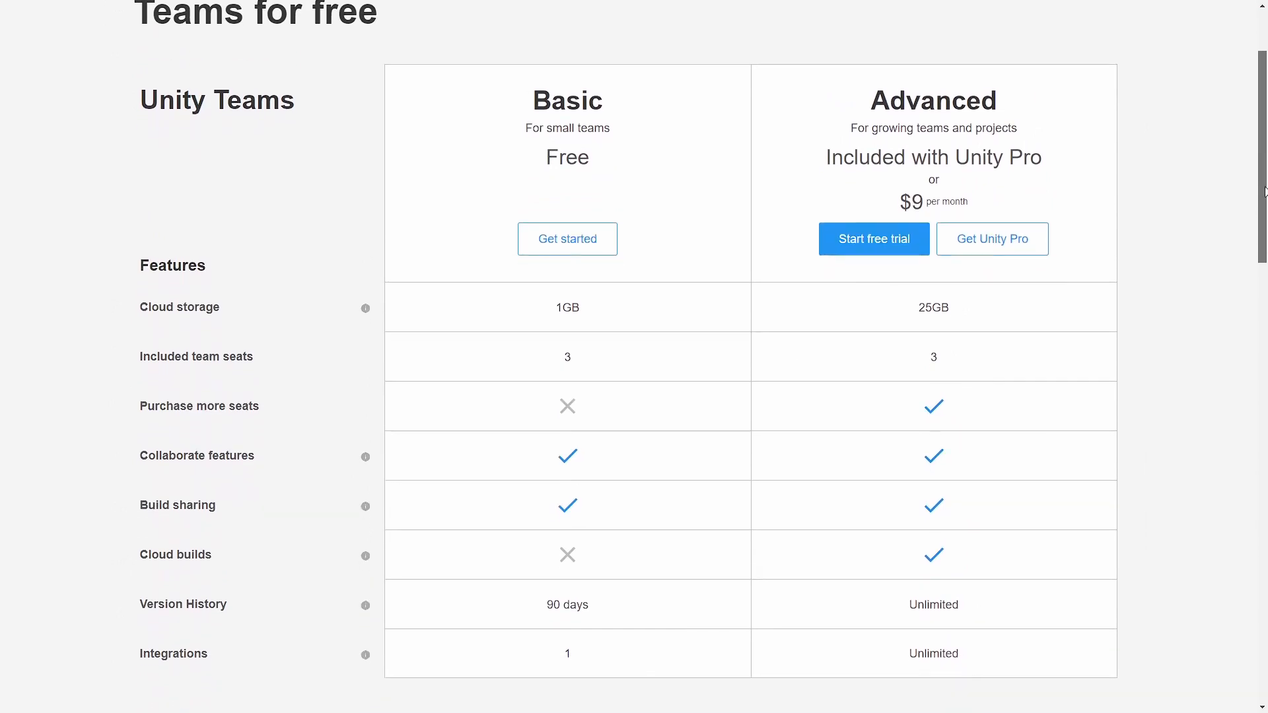
scroll(down, 3)
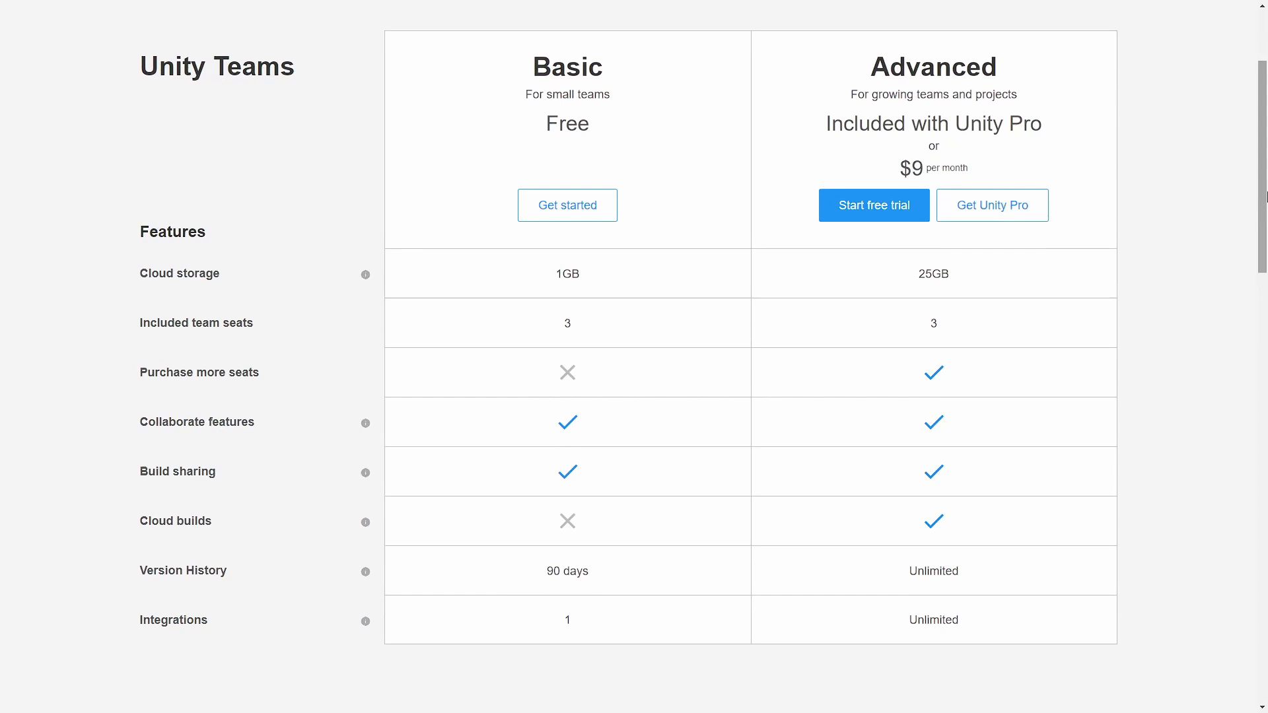
scroll(down, 3)
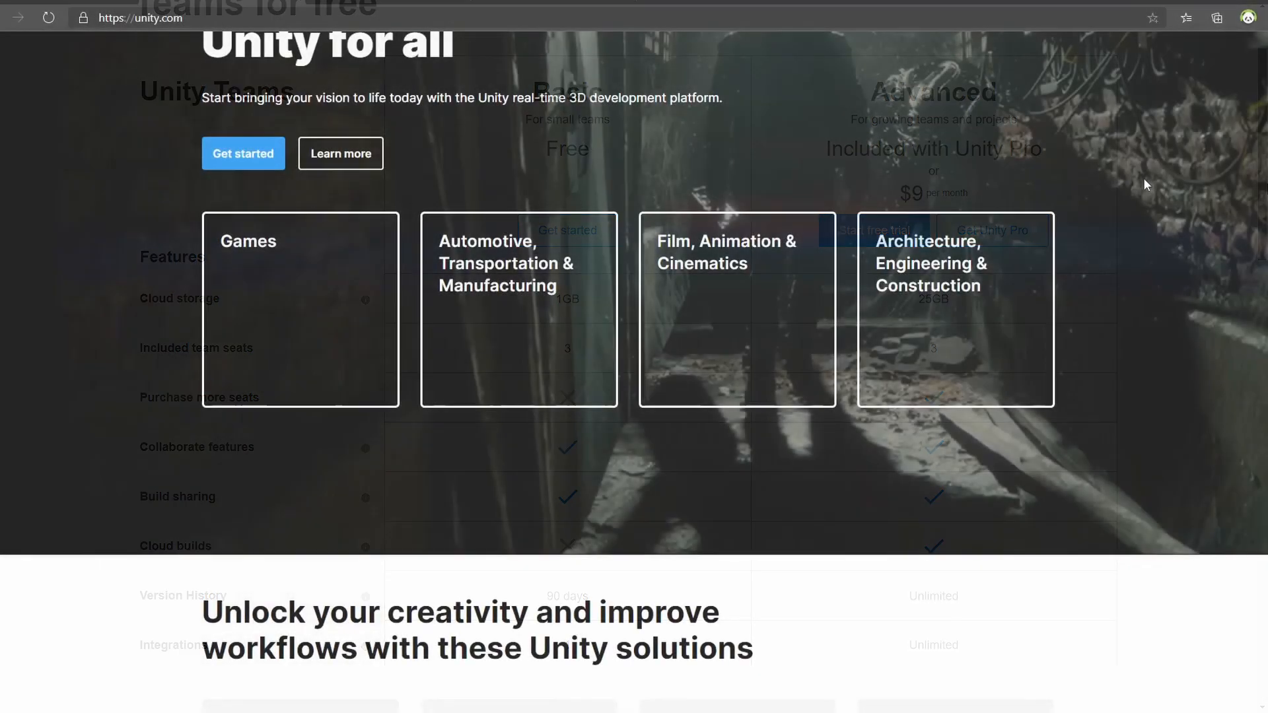
- Go to the account's Organizations page through the avatar menu
scroll(up, 3)
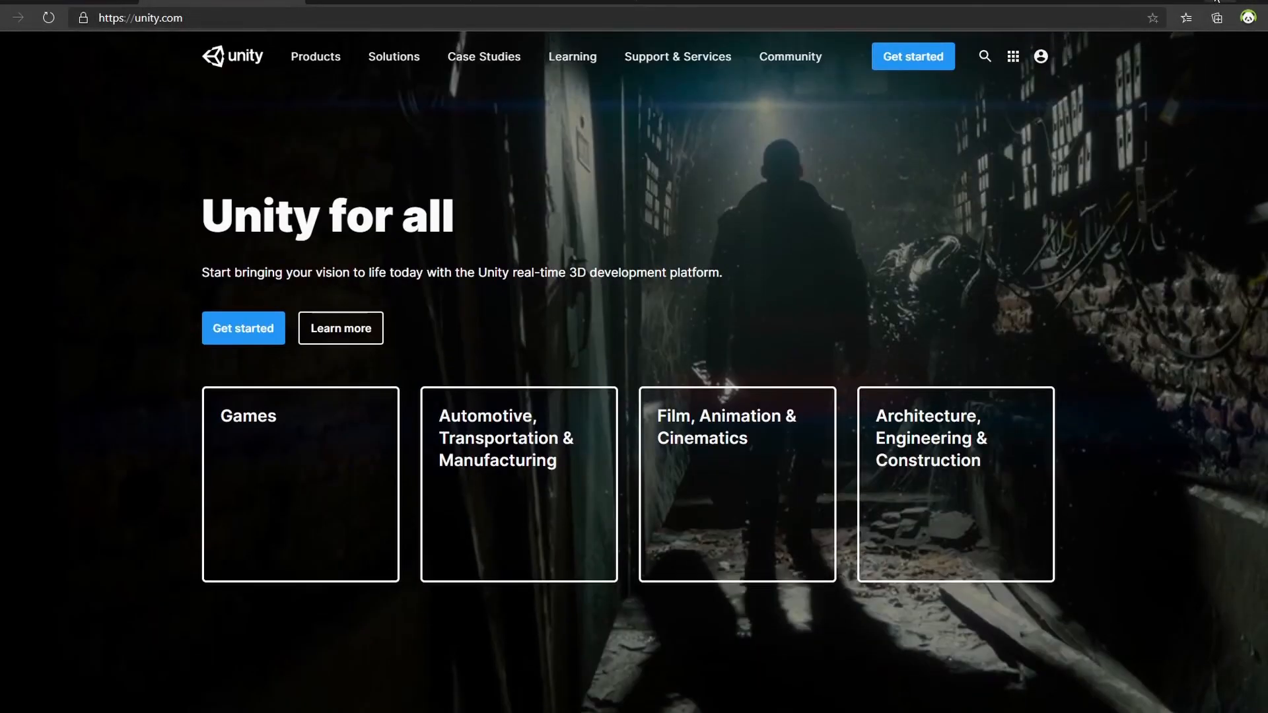
click(1041, 56)
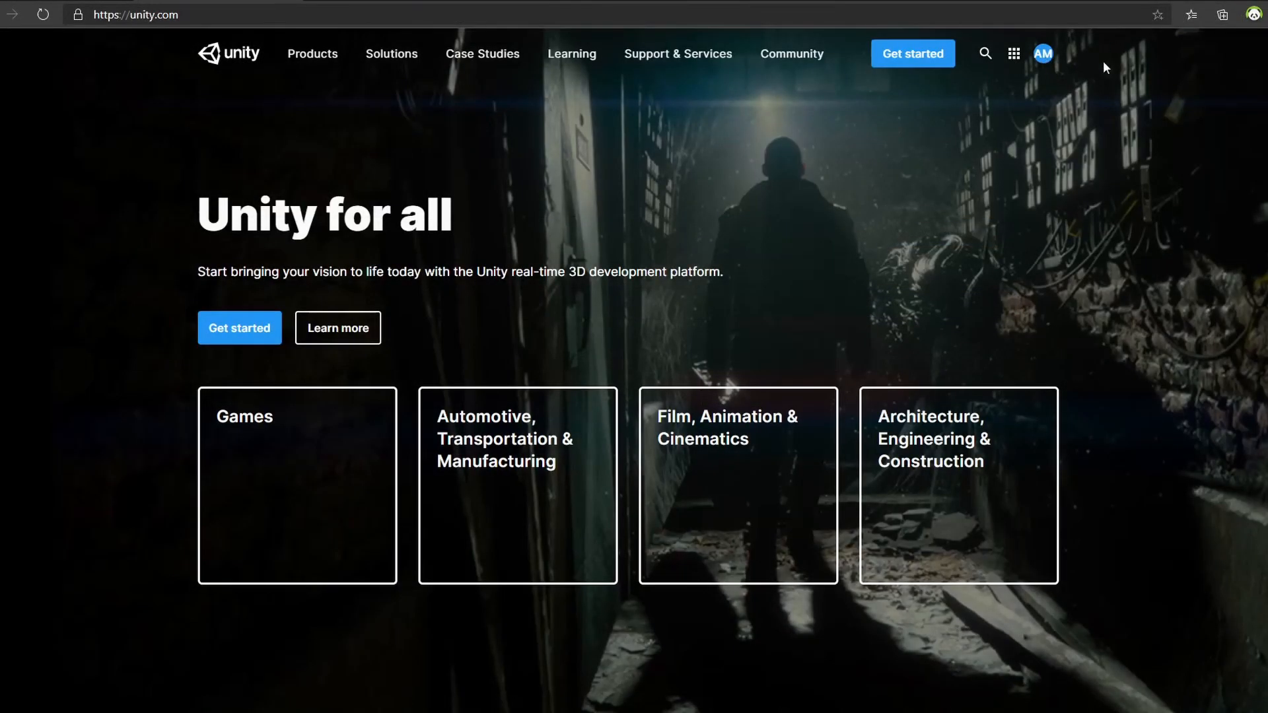
click(1042, 54)
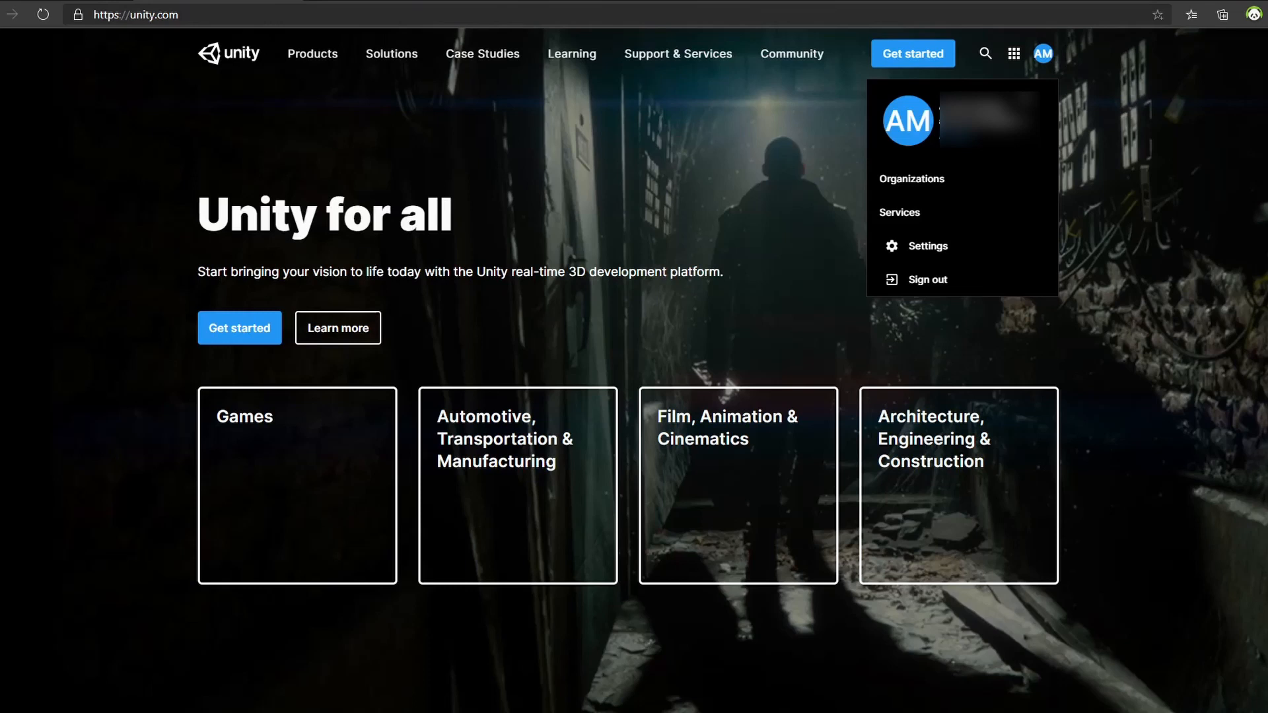
mouse_move(911, 179)
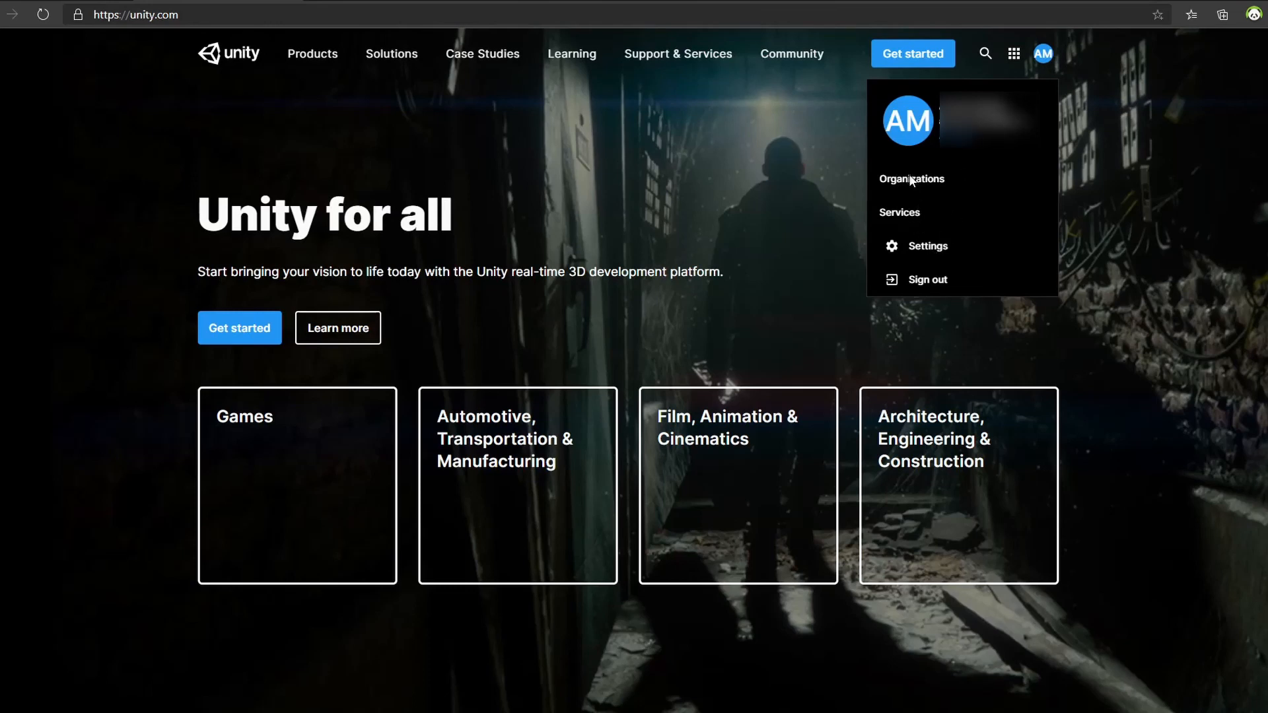
click(911, 179)
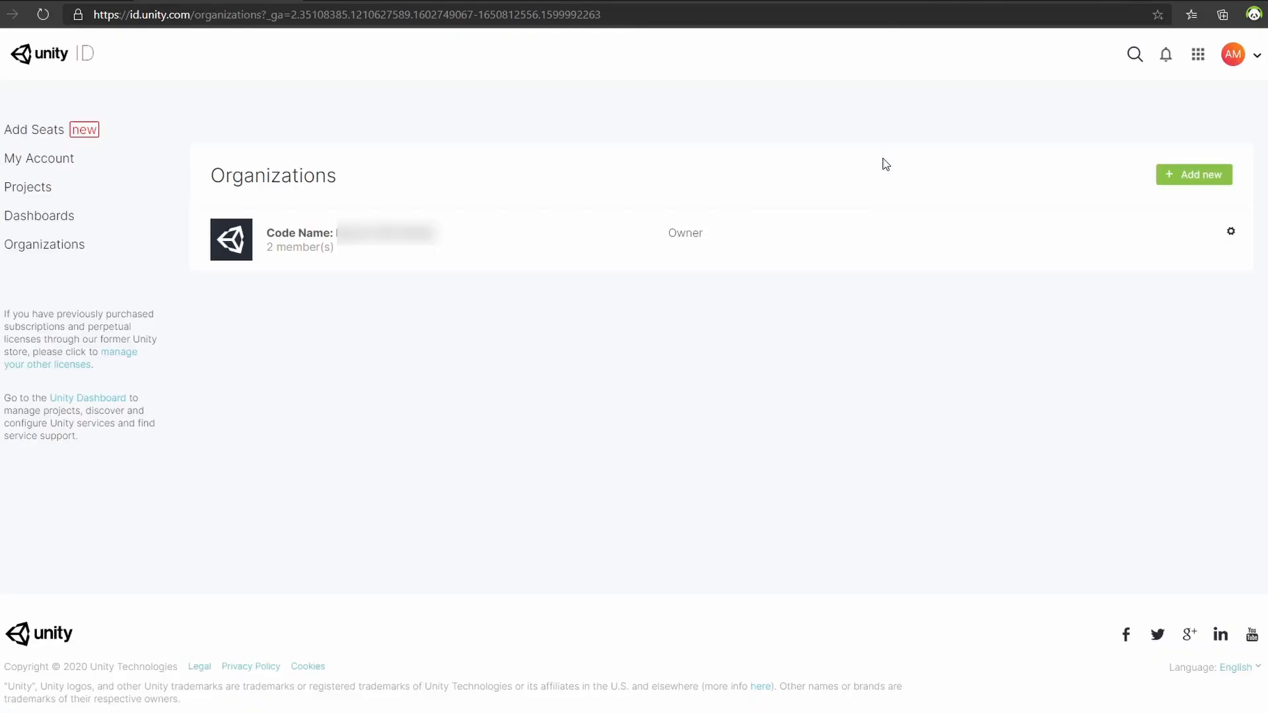
- Open the Create Organization form with + Add new
click(324, 233)
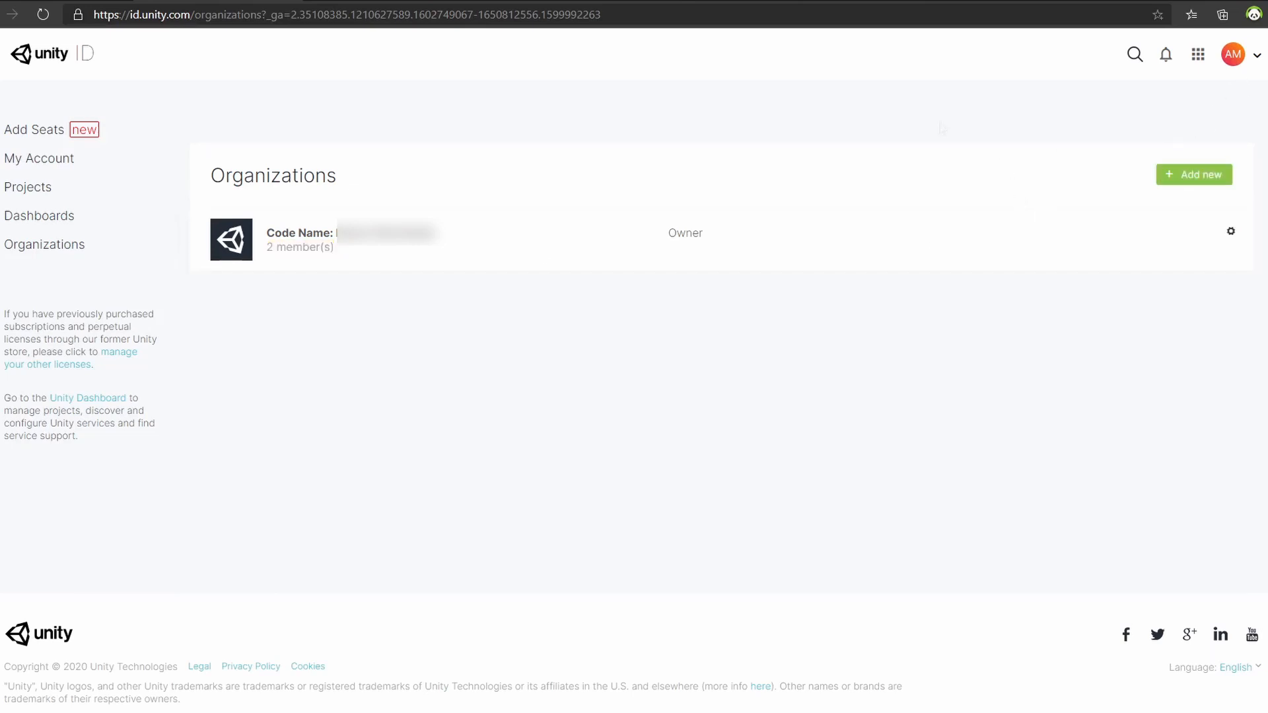
mouse_move(514, 299)
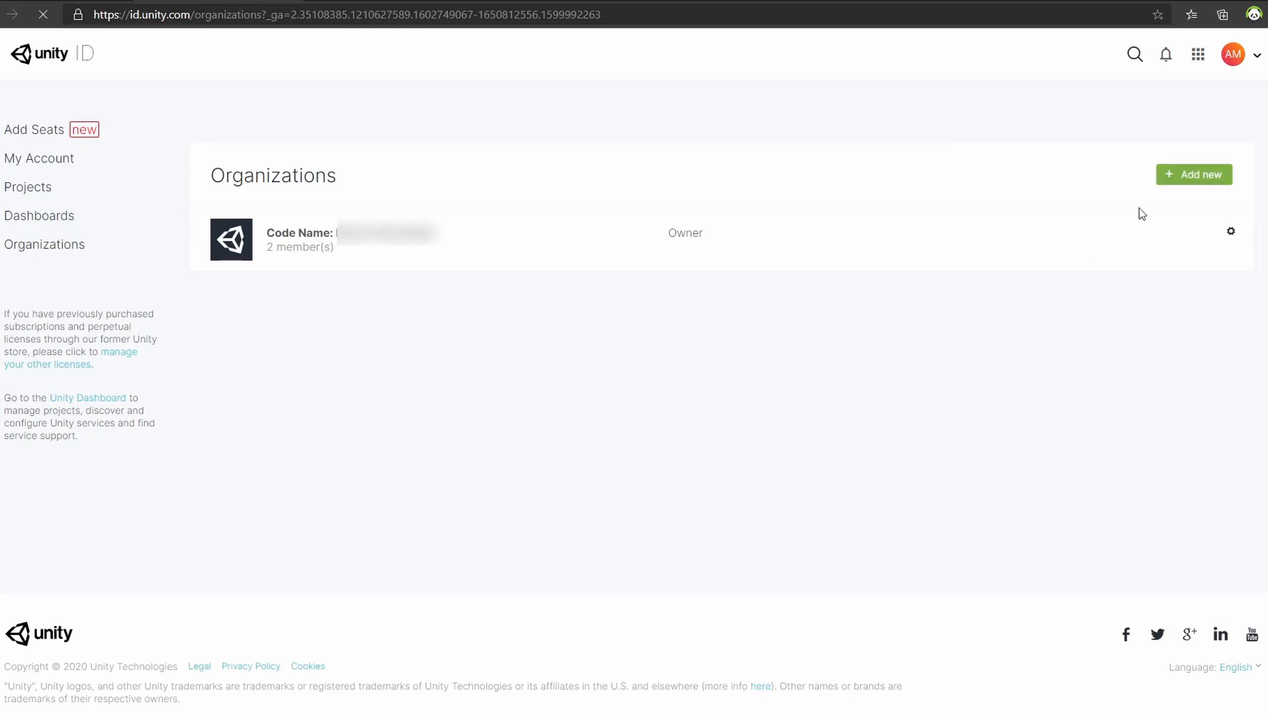
click(880, 259)
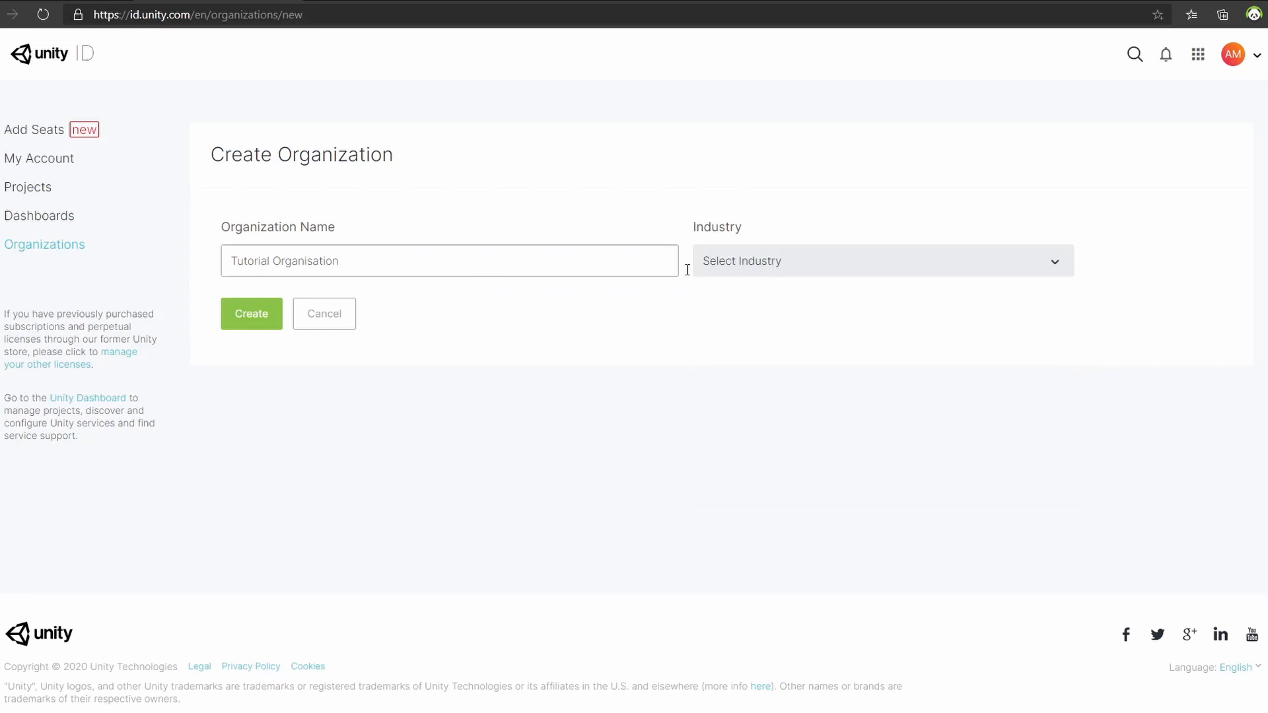
- Submit Tutorial Organisation with industry Games, which fails because the name is taken
click(882, 260)
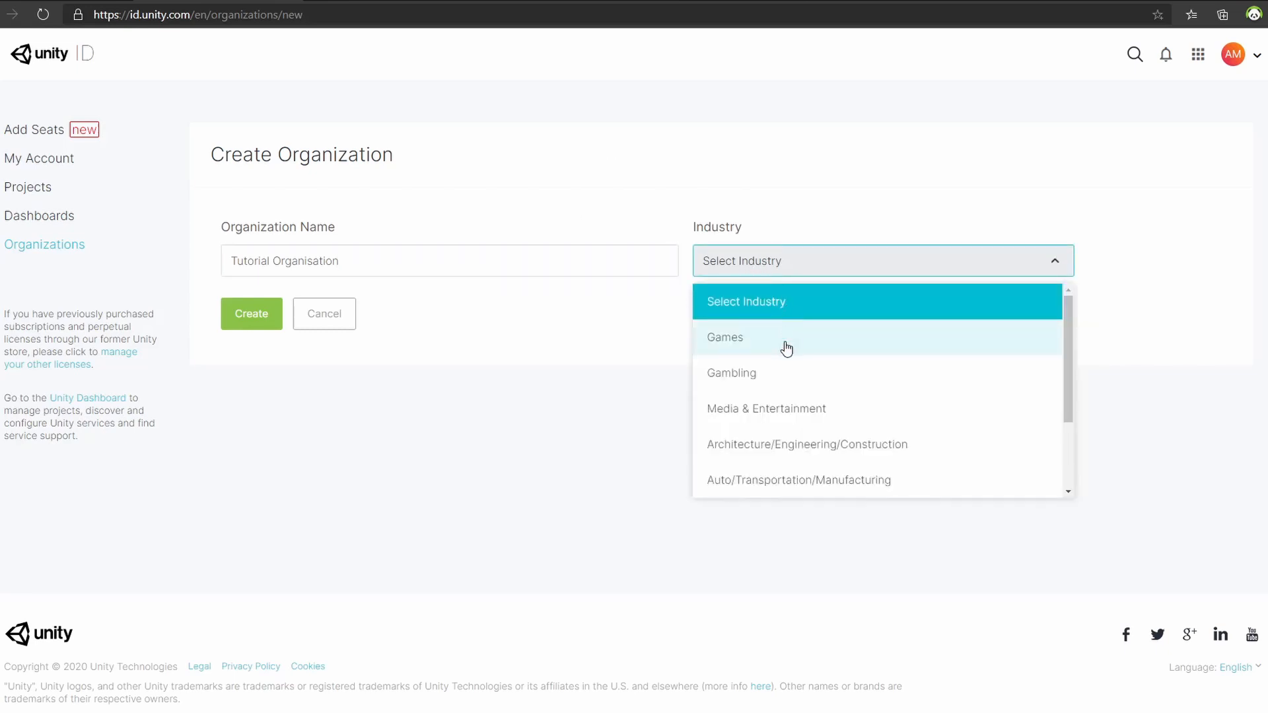
mouse_move(800, 338)
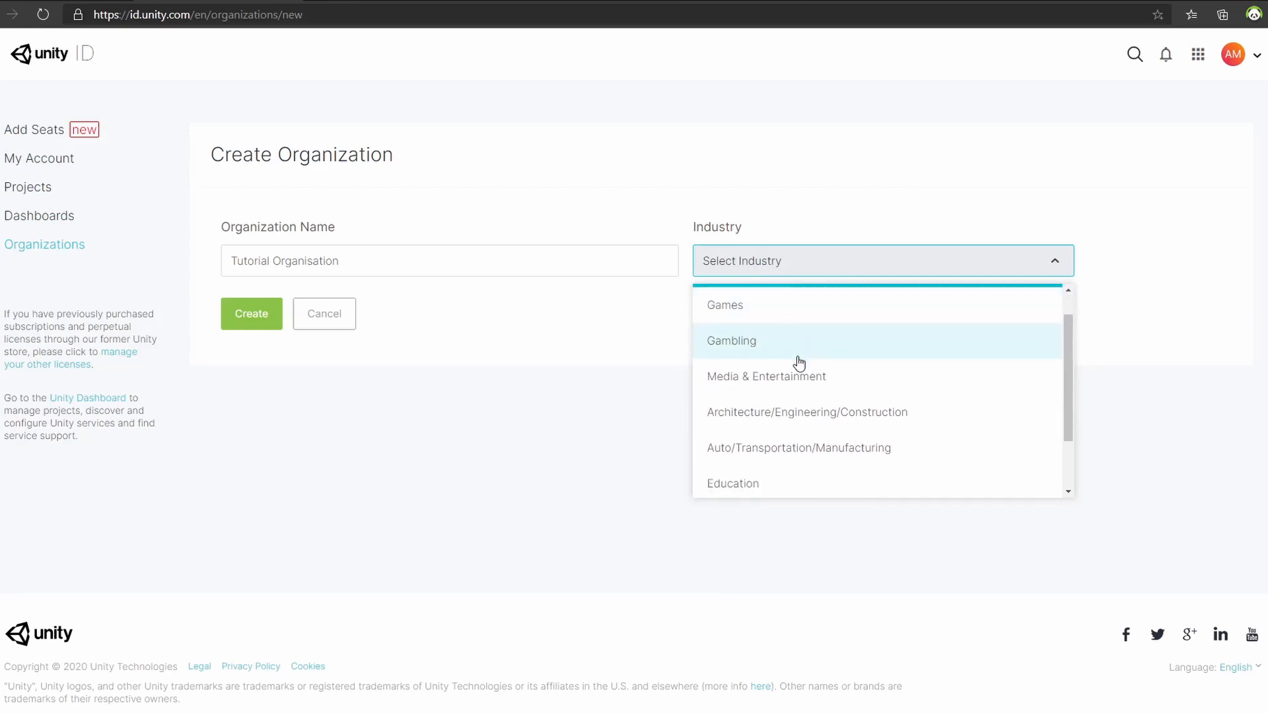
click(724, 305)
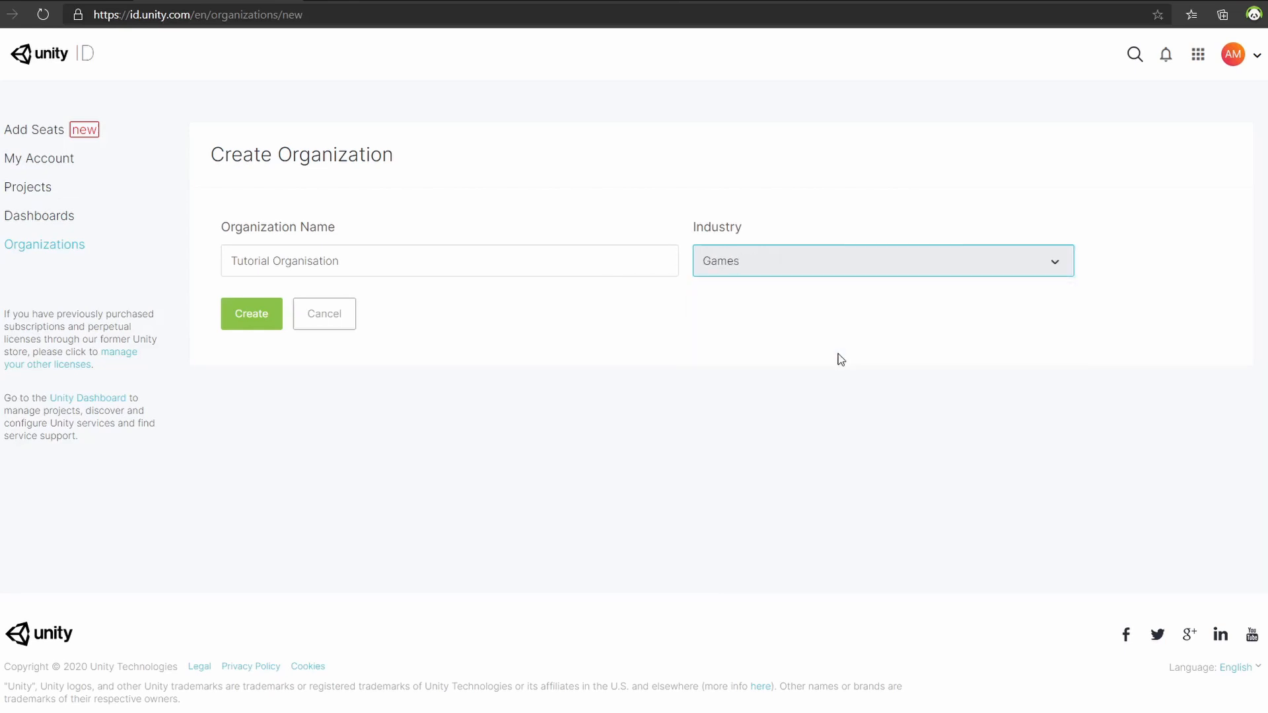
click(252, 313)
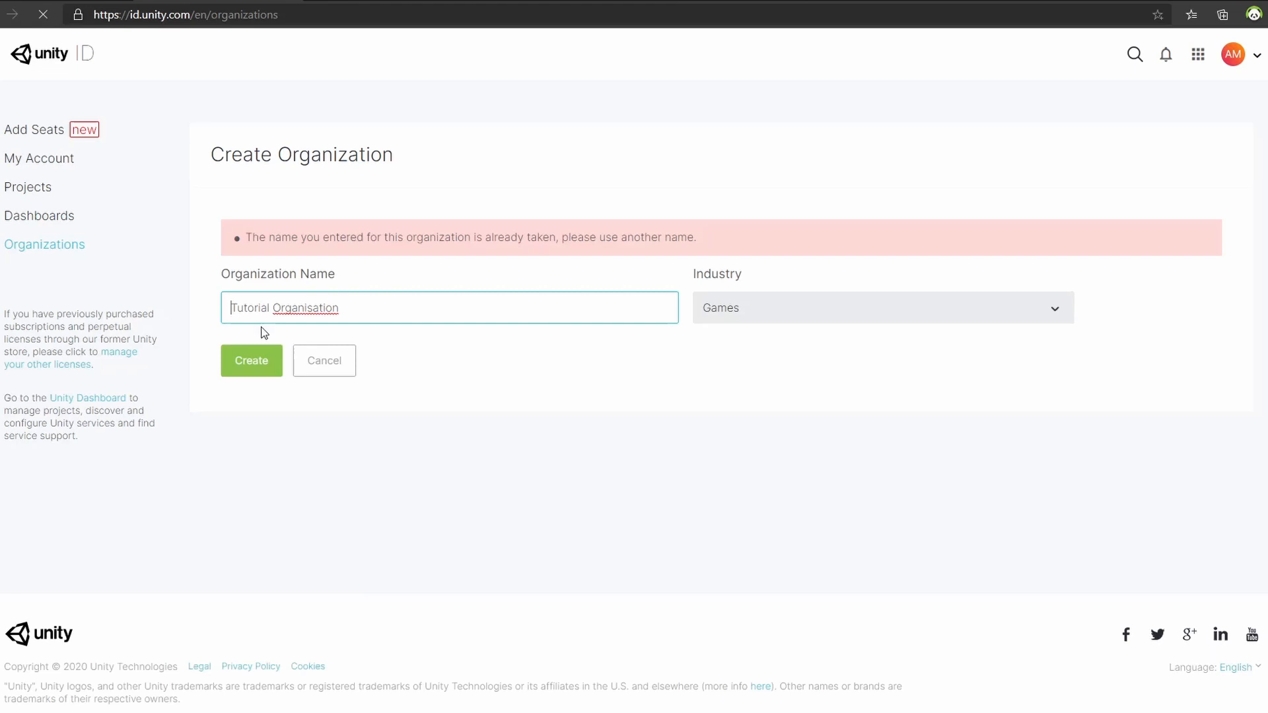
- Create the organization 'Sloth Studio 100' and open its overview page
text(S)
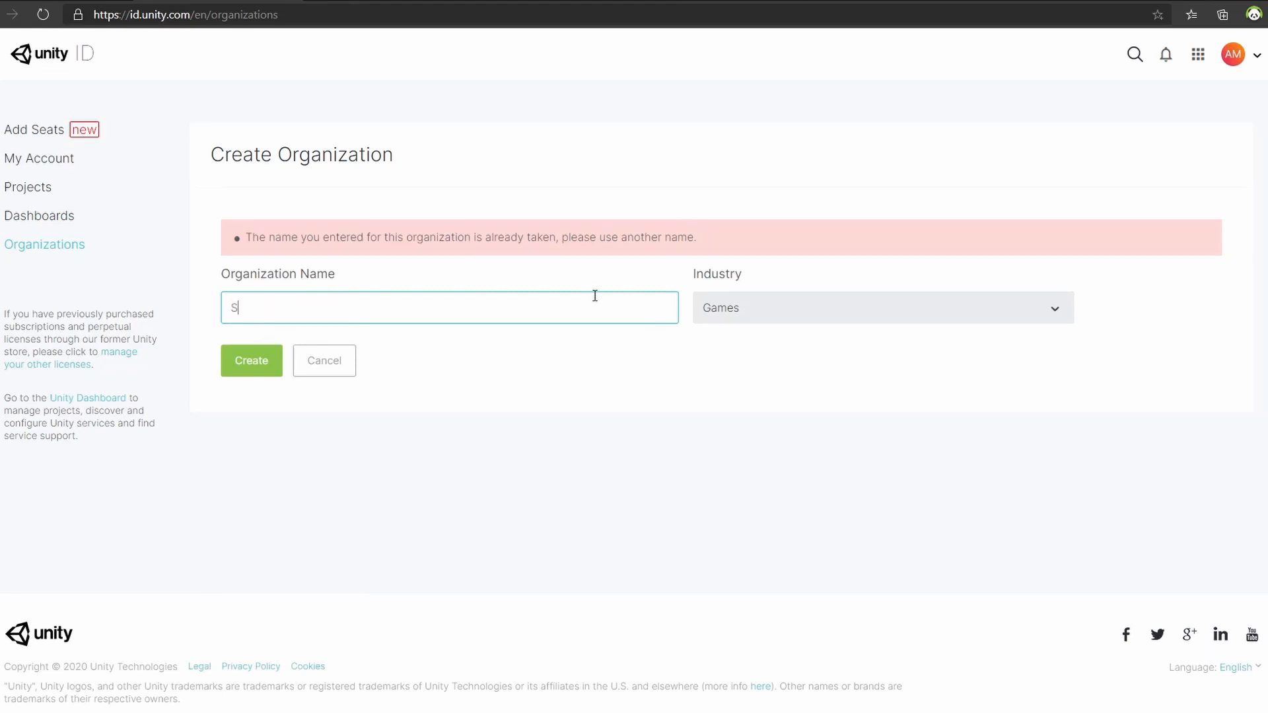
text(loth St)
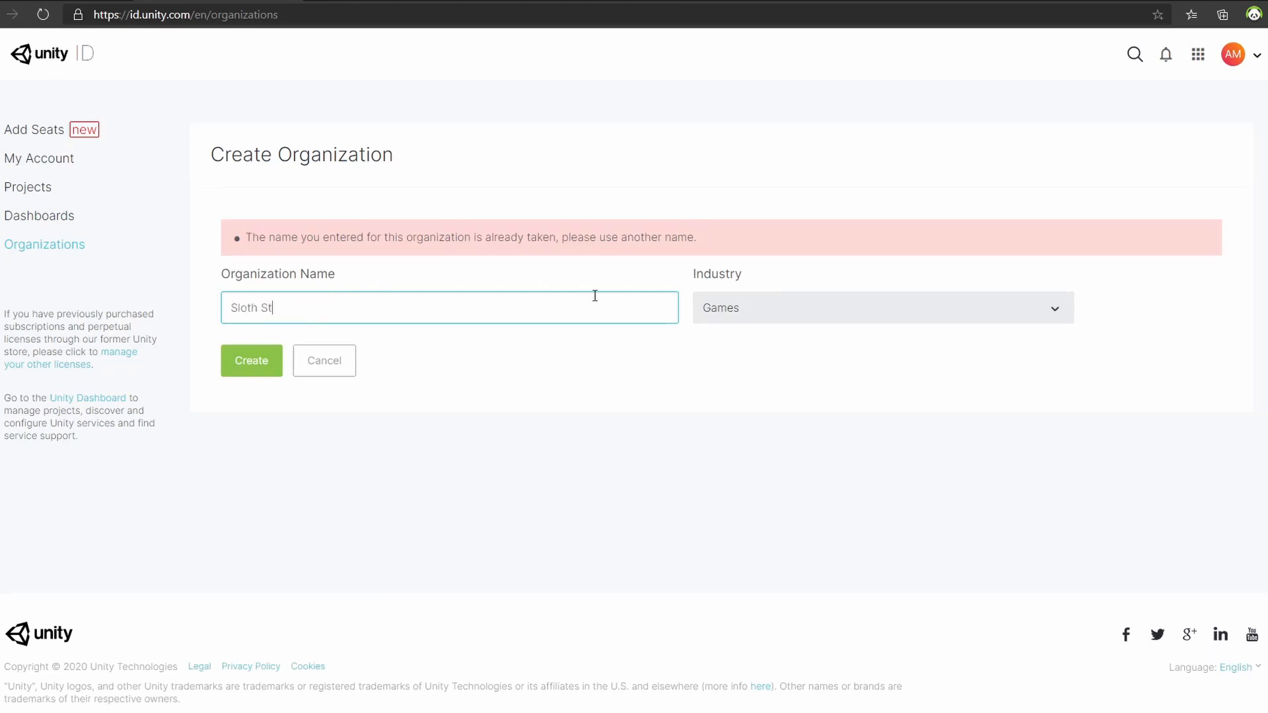
text(udio 1)
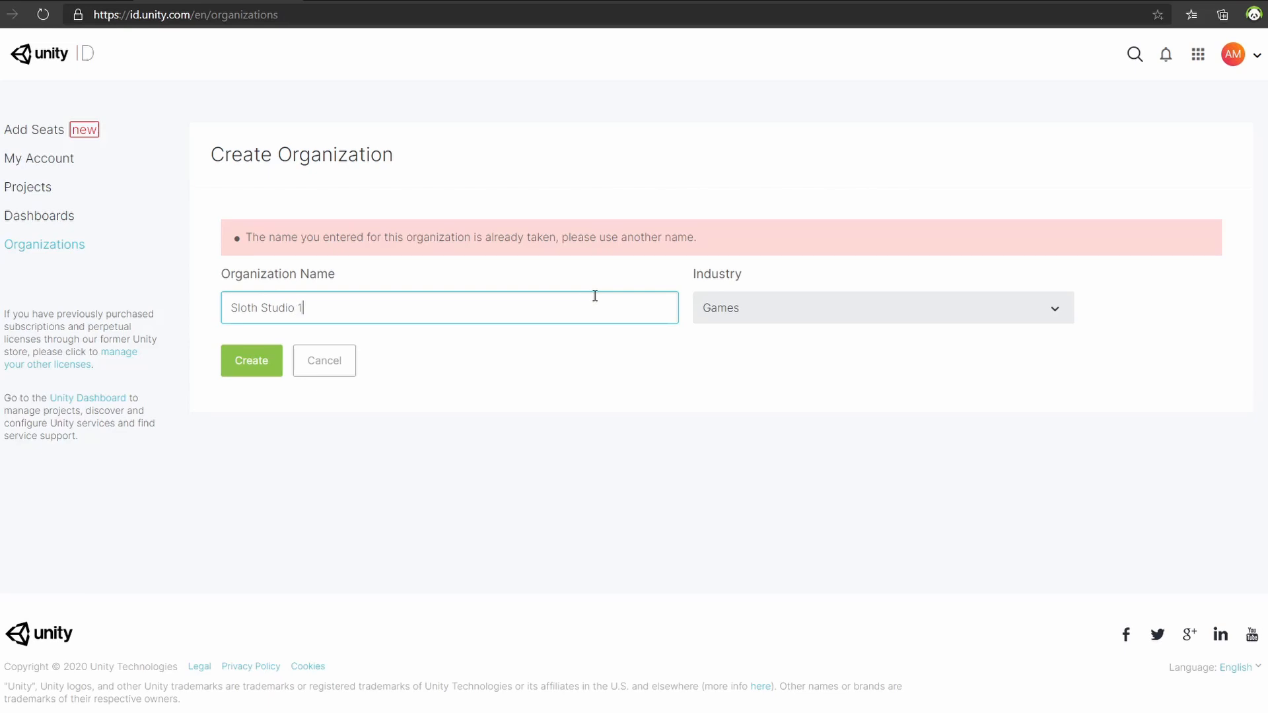
text(00)
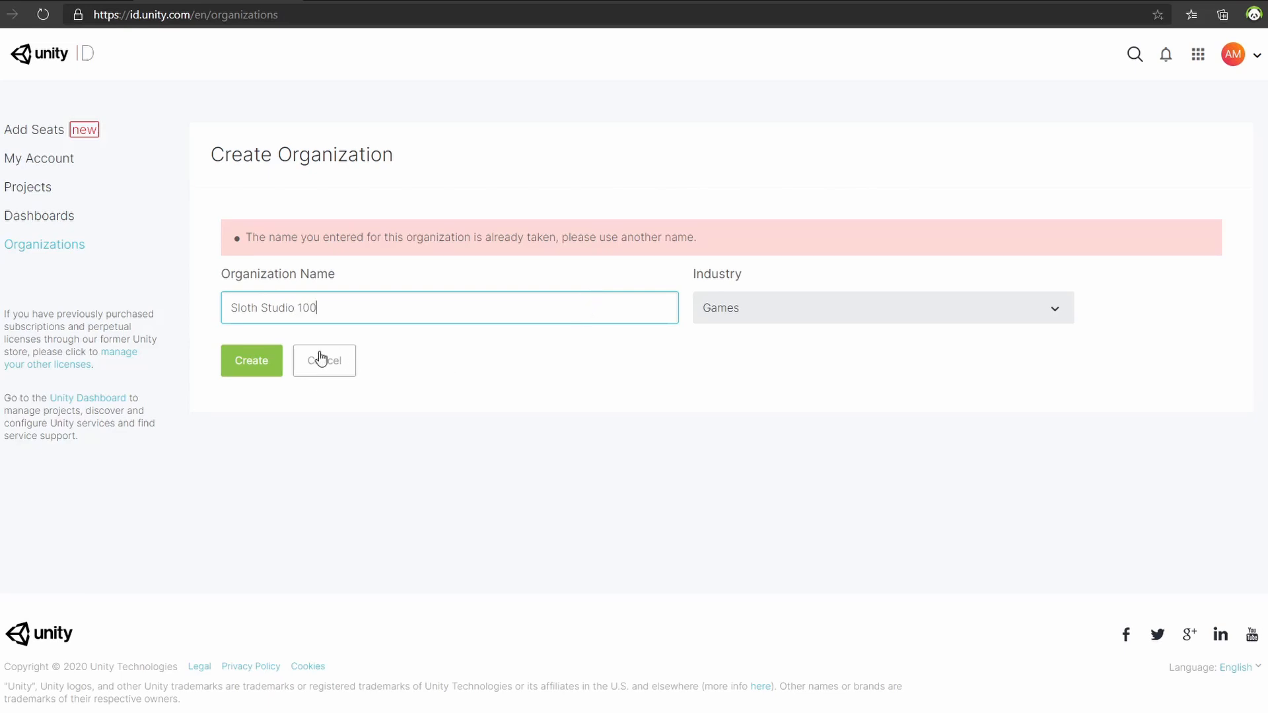
click(251, 360)
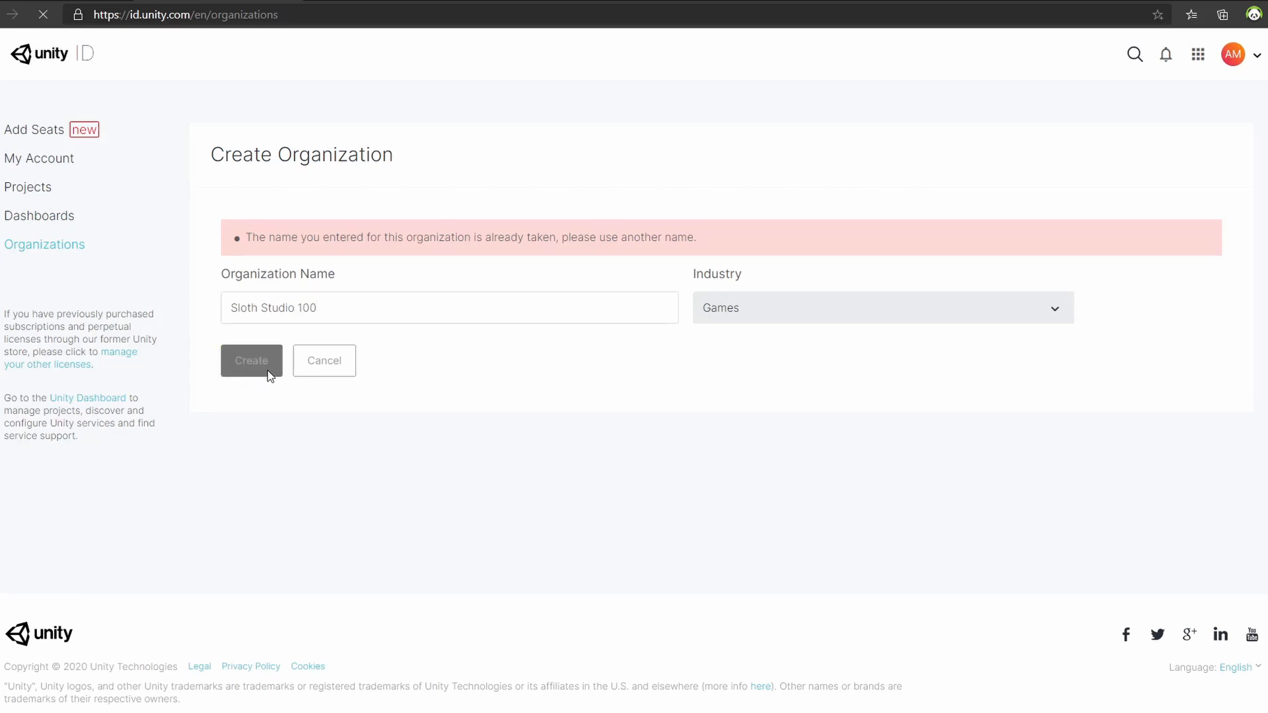
click(252, 361)
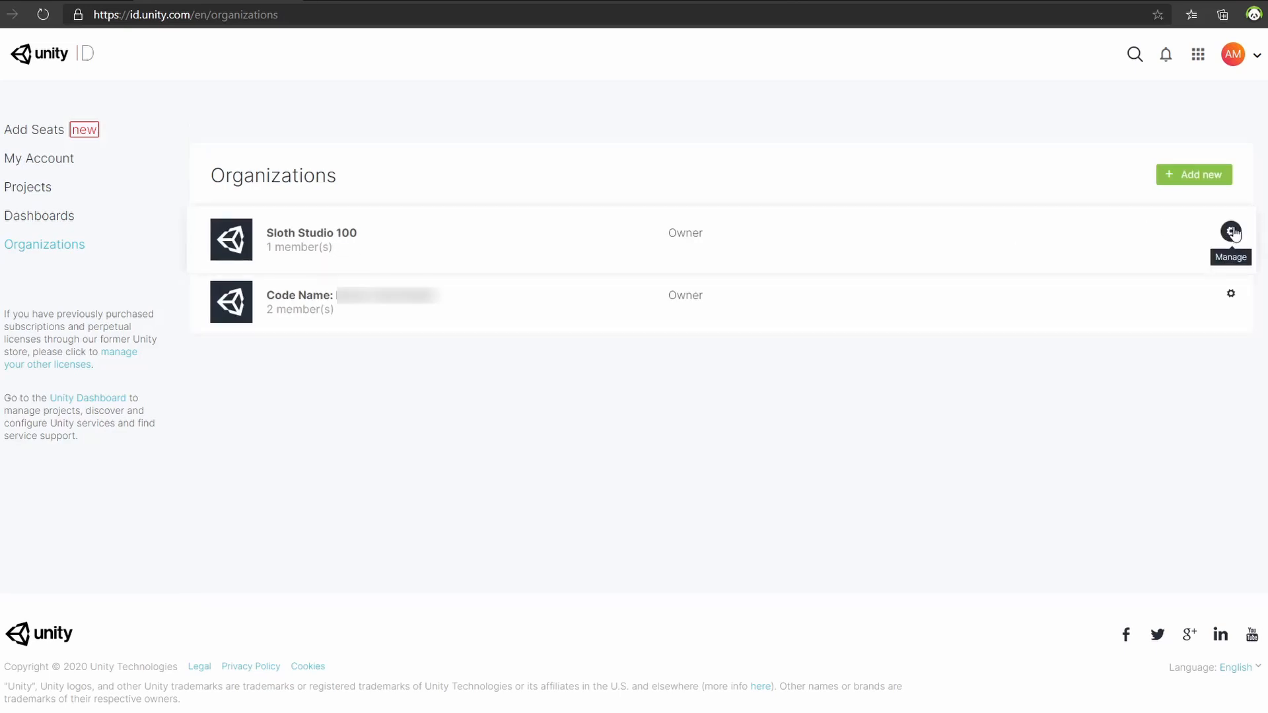
click(1229, 232)
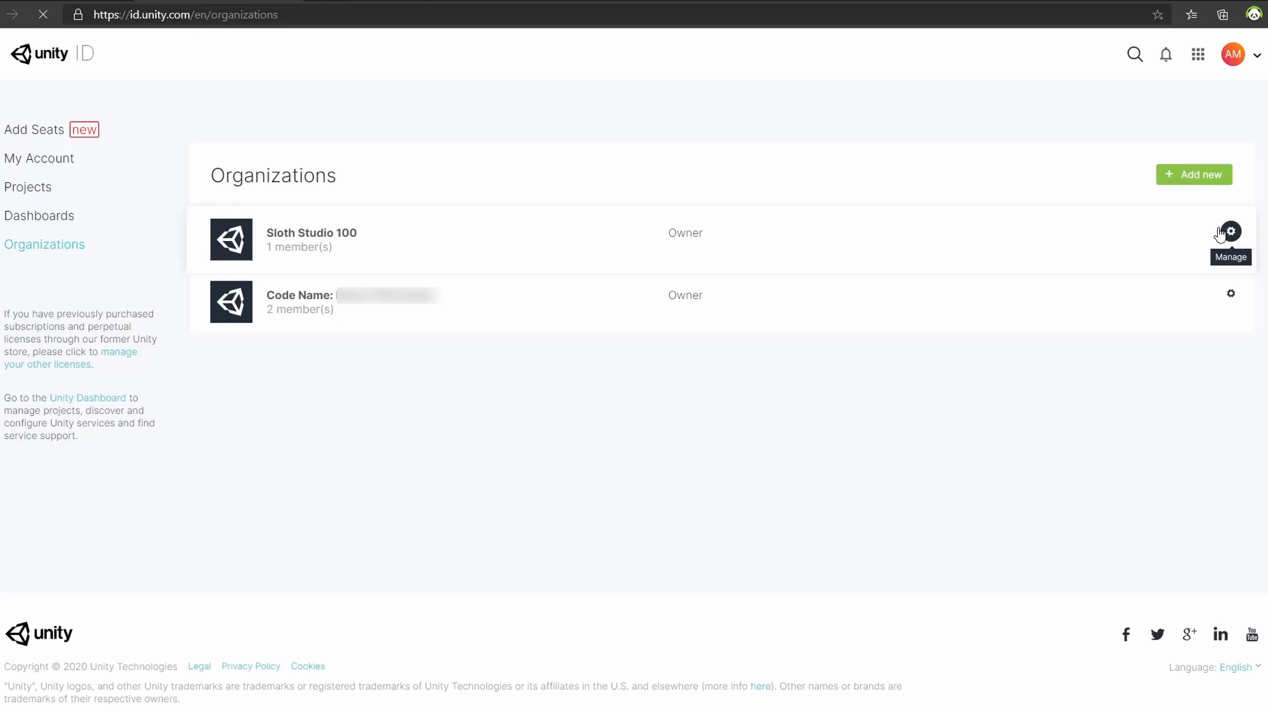
click(1230, 233)
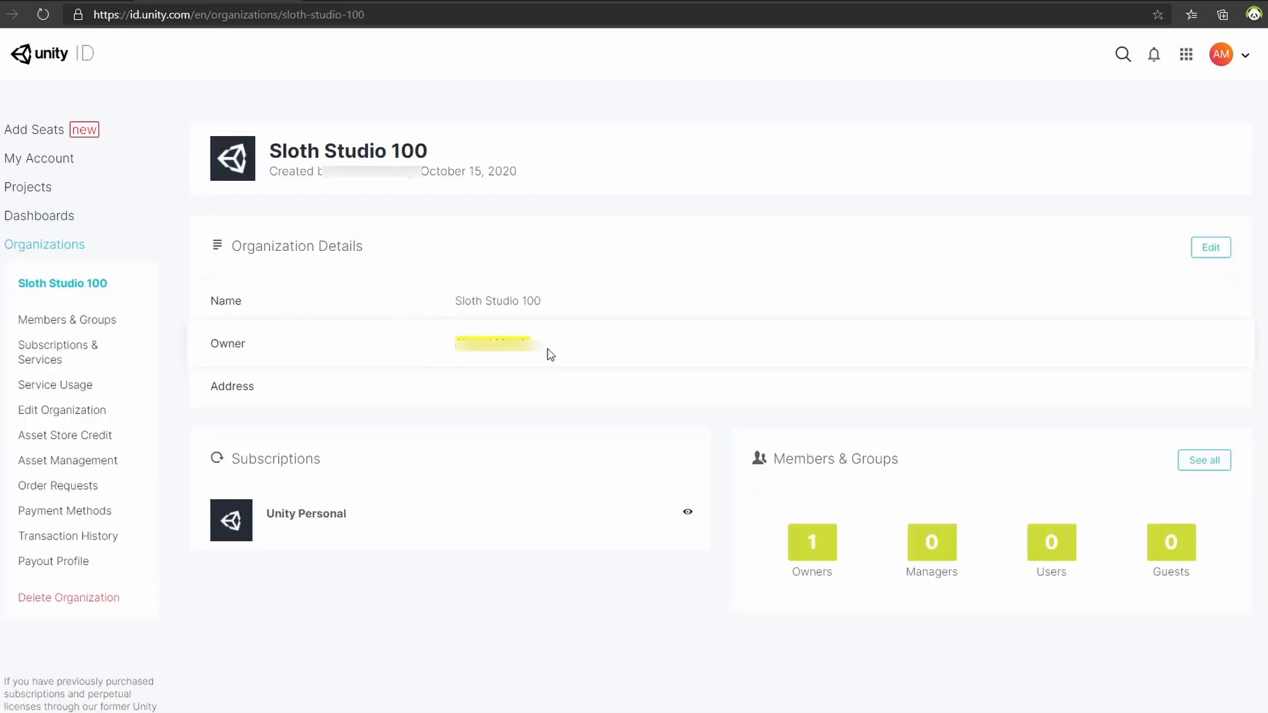
- Show Sloth Studio 100's full Members & Groups list via See all
scroll(down, 3)
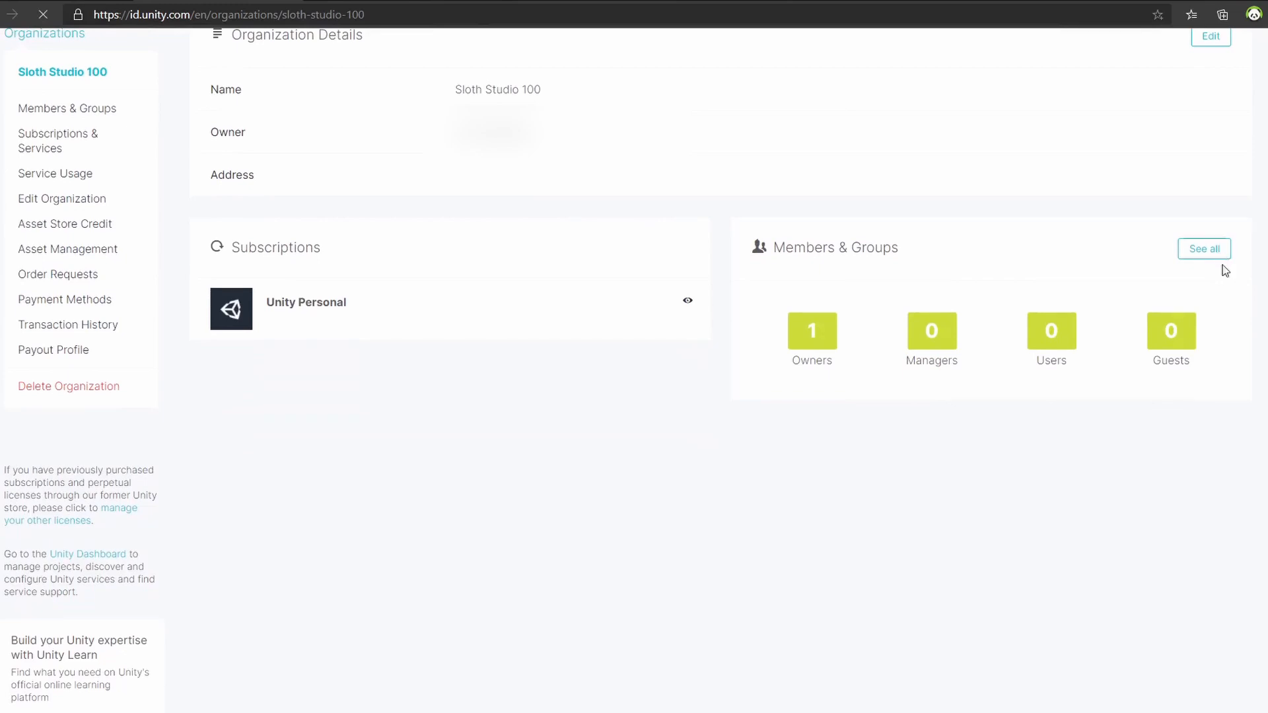
click(1204, 249)
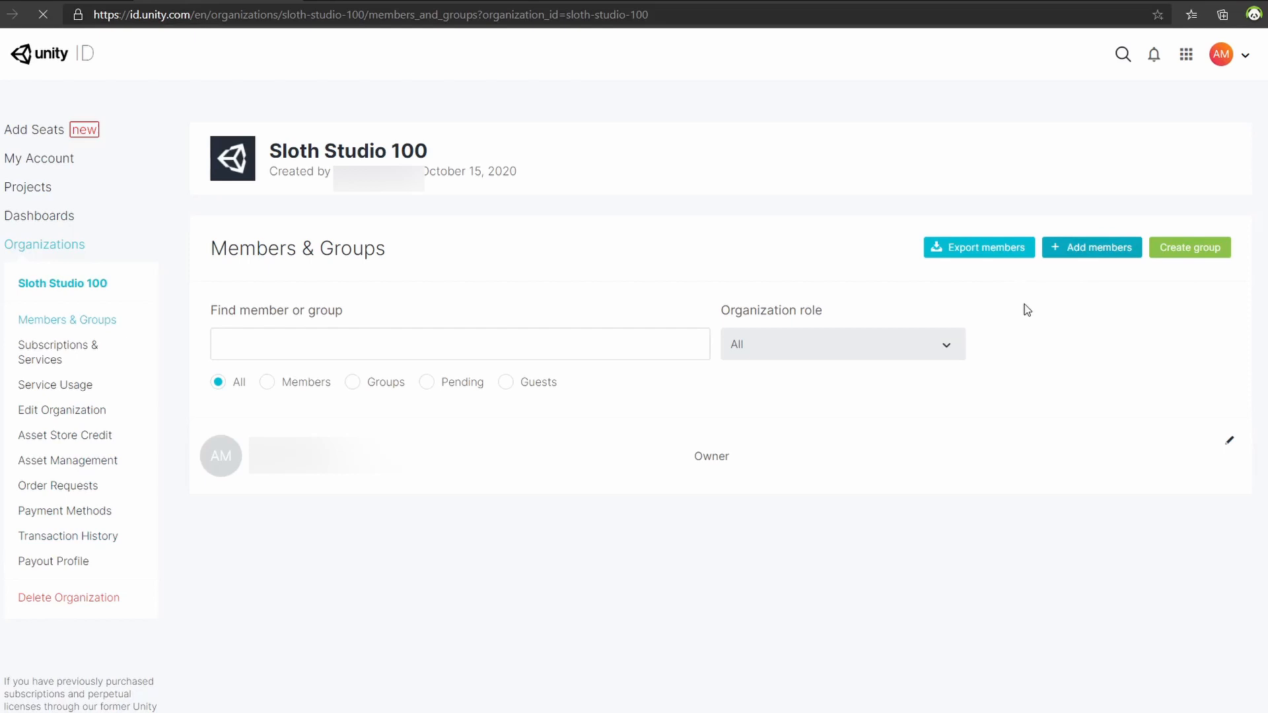
- Open Sloth Studio 100's Invite members form with the role kept as user
click(1090, 247)
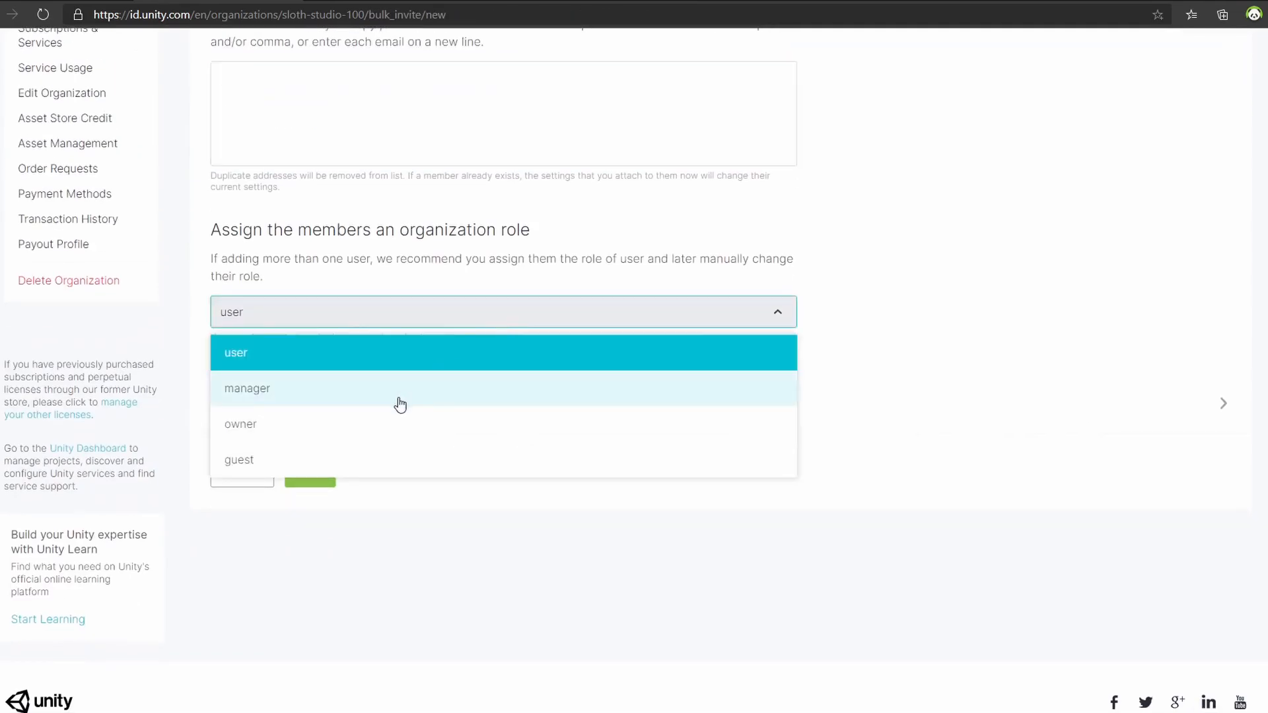
click(236, 352)
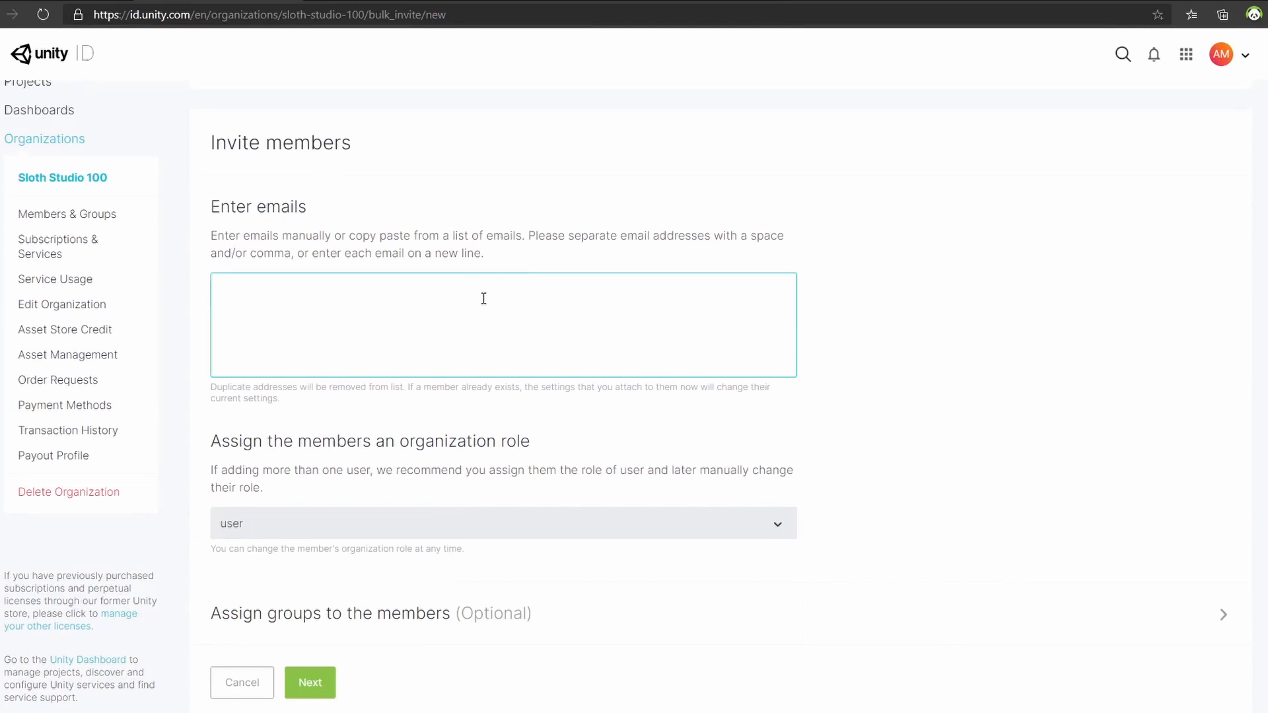
mouse_move(678, 444)
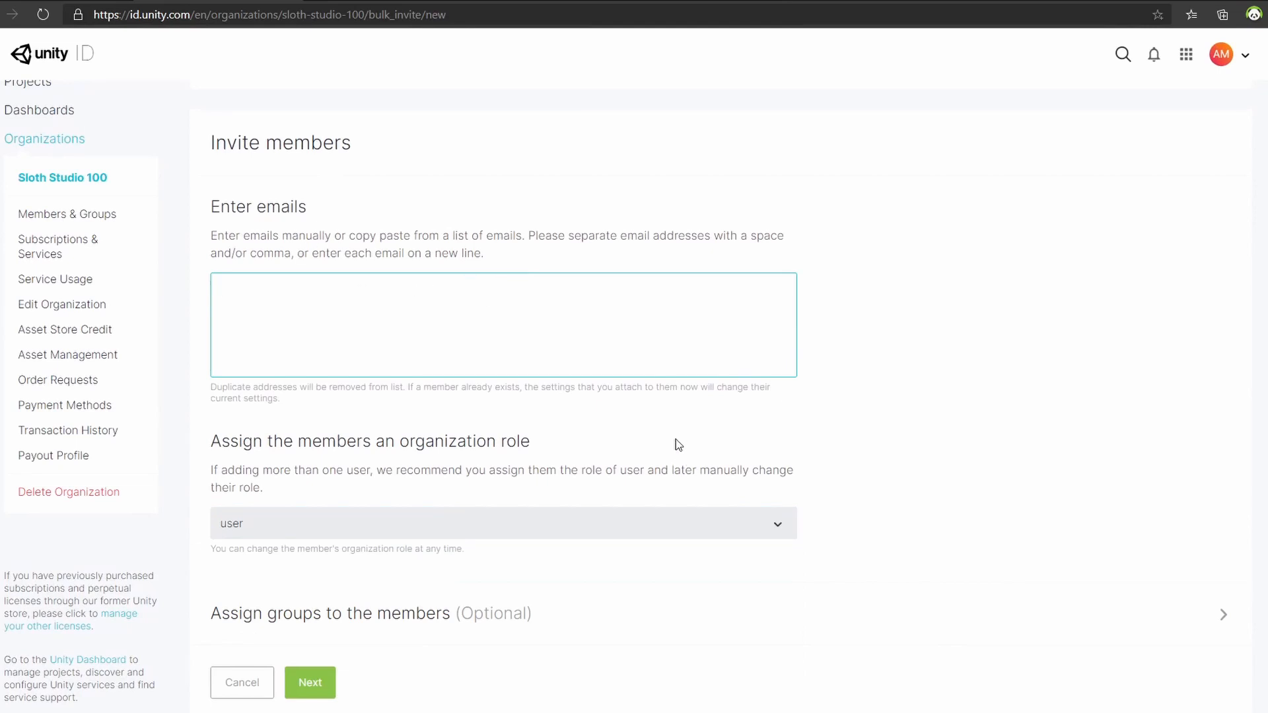
click(502, 523)
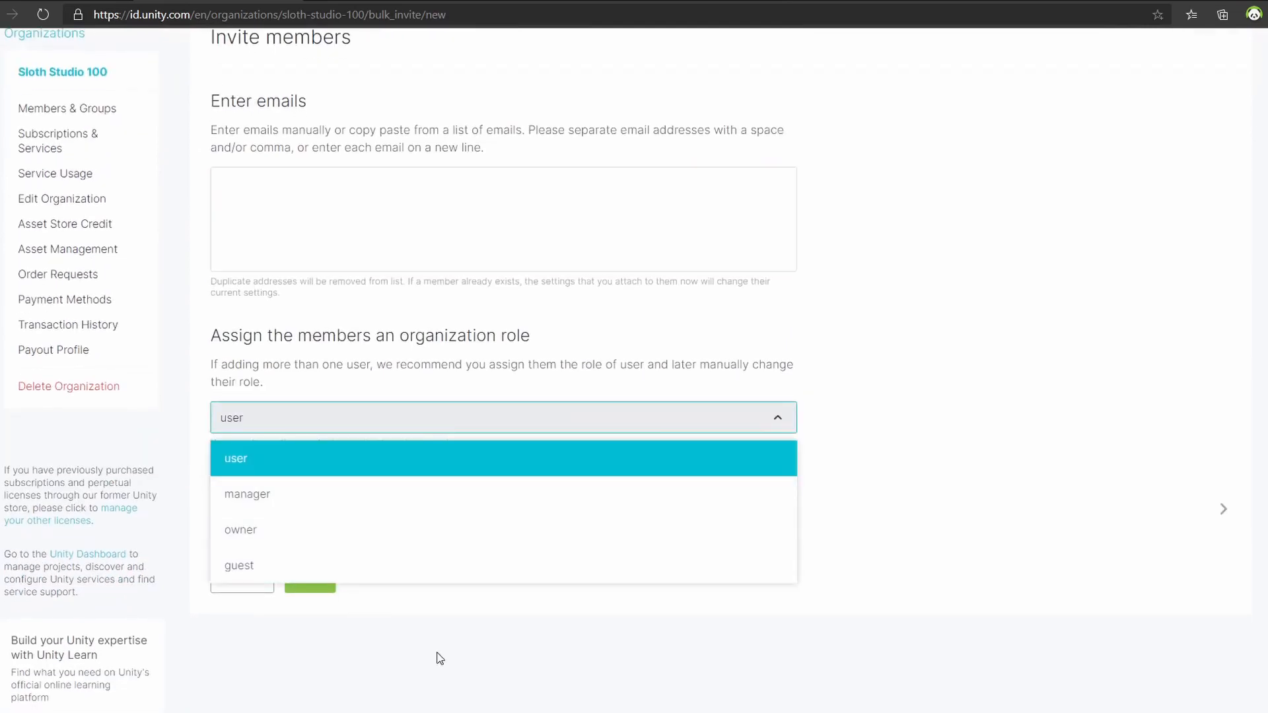
click(235, 458)
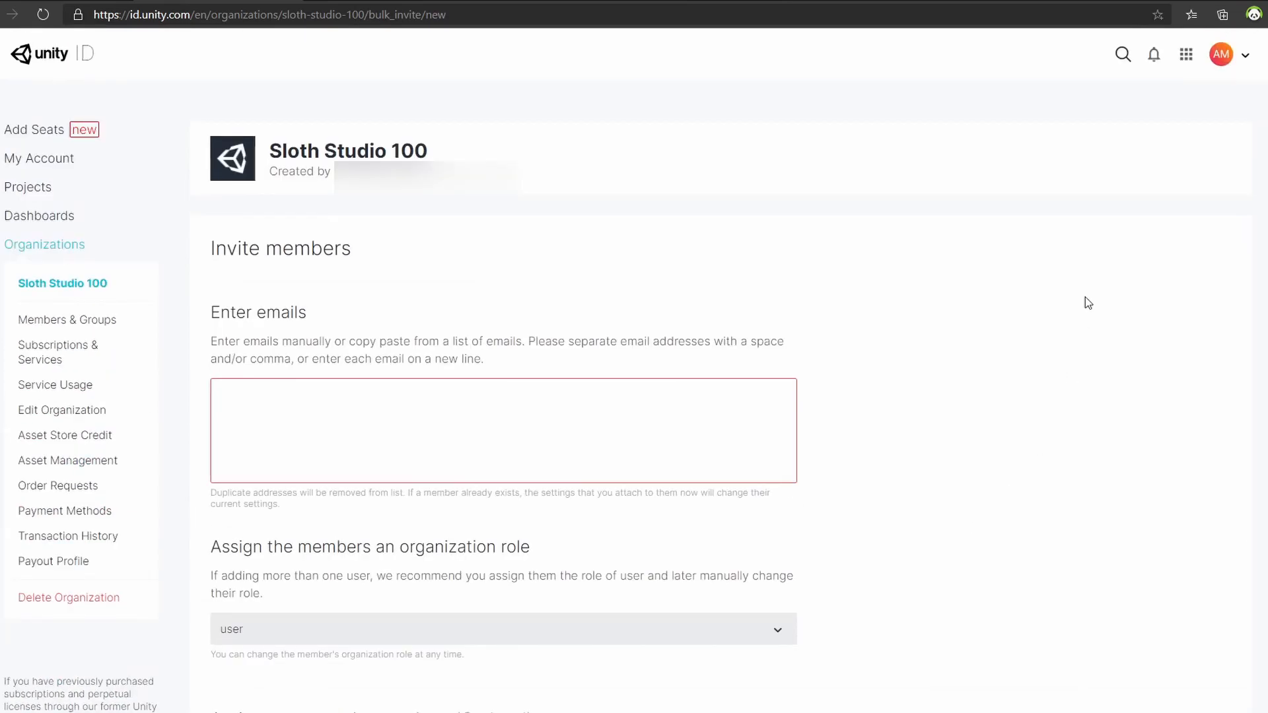
scroll(down, 3)
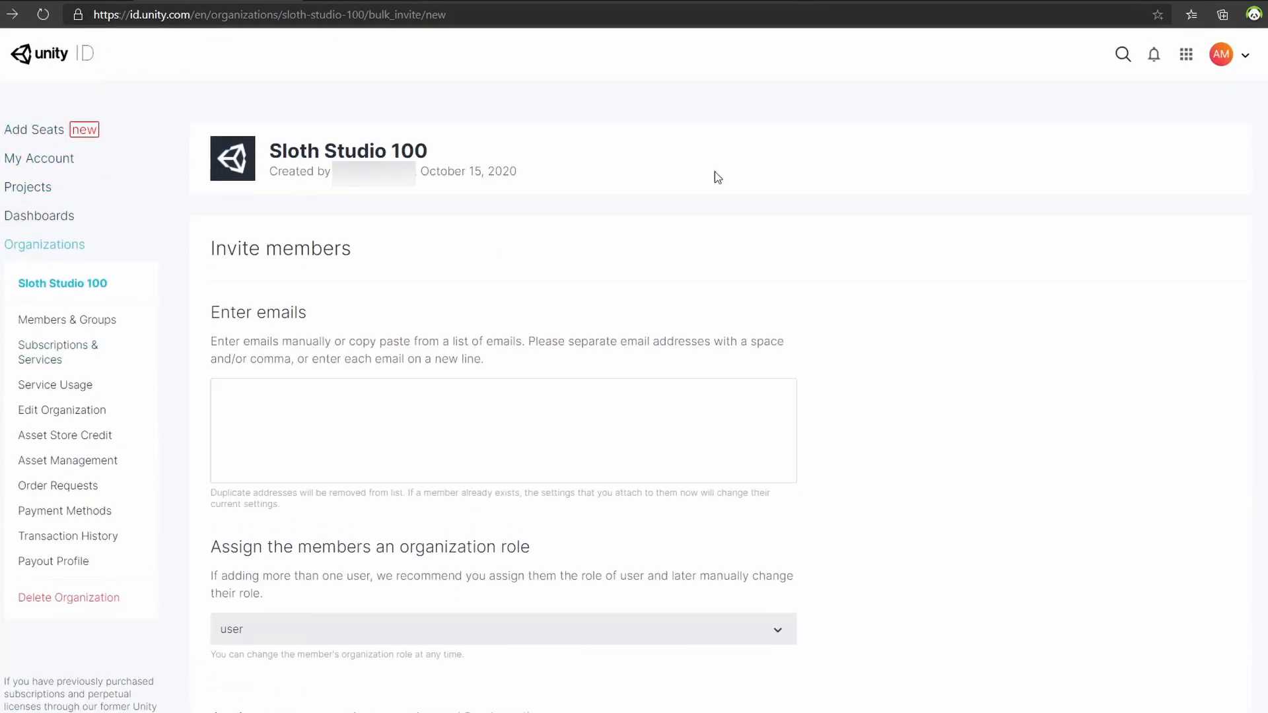
click(1221, 54)
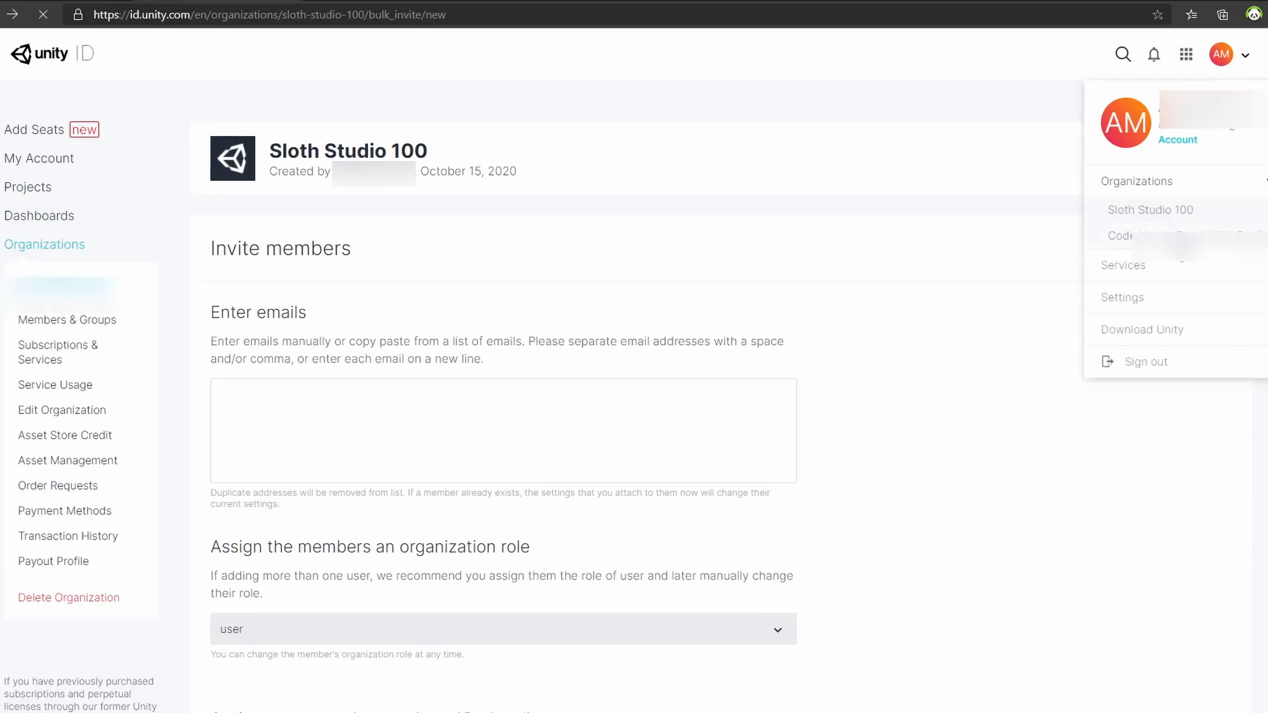
- Check the other organization's Teams Basic seats: one of three available, two assigned
click(1150, 209)
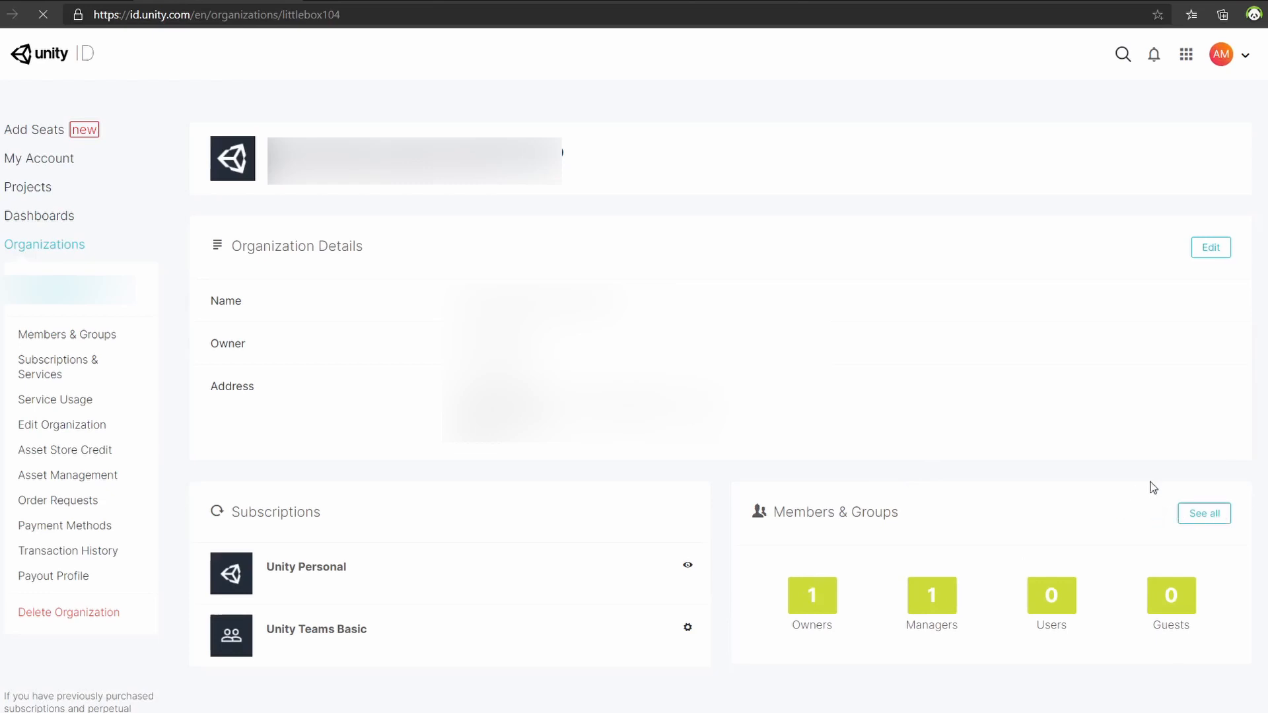
click(1203, 514)
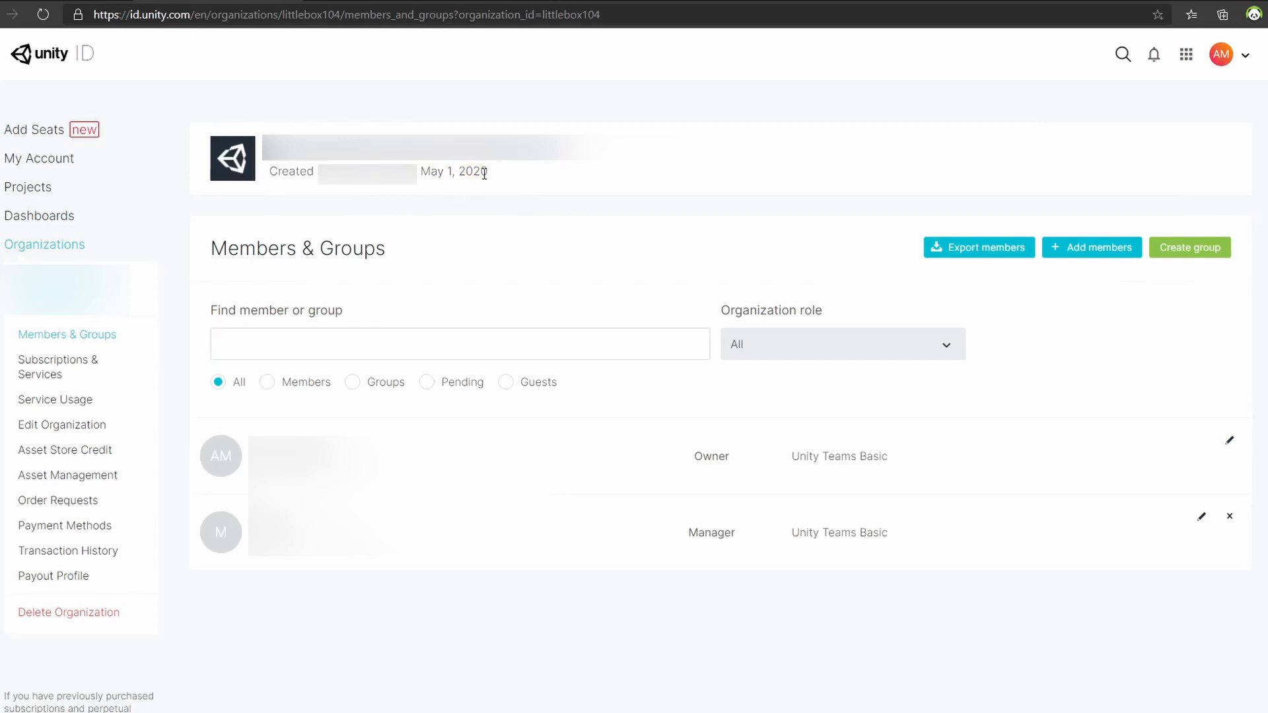
mouse_move(590, 259)
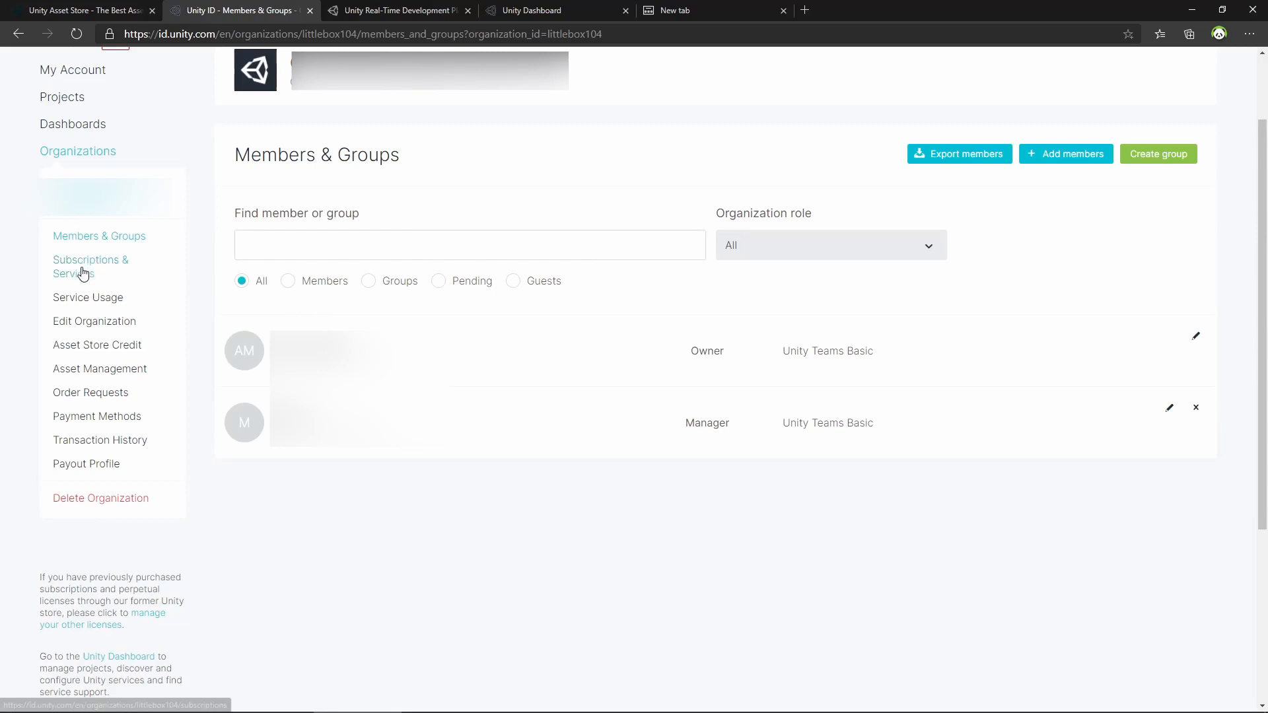
click(91, 266)
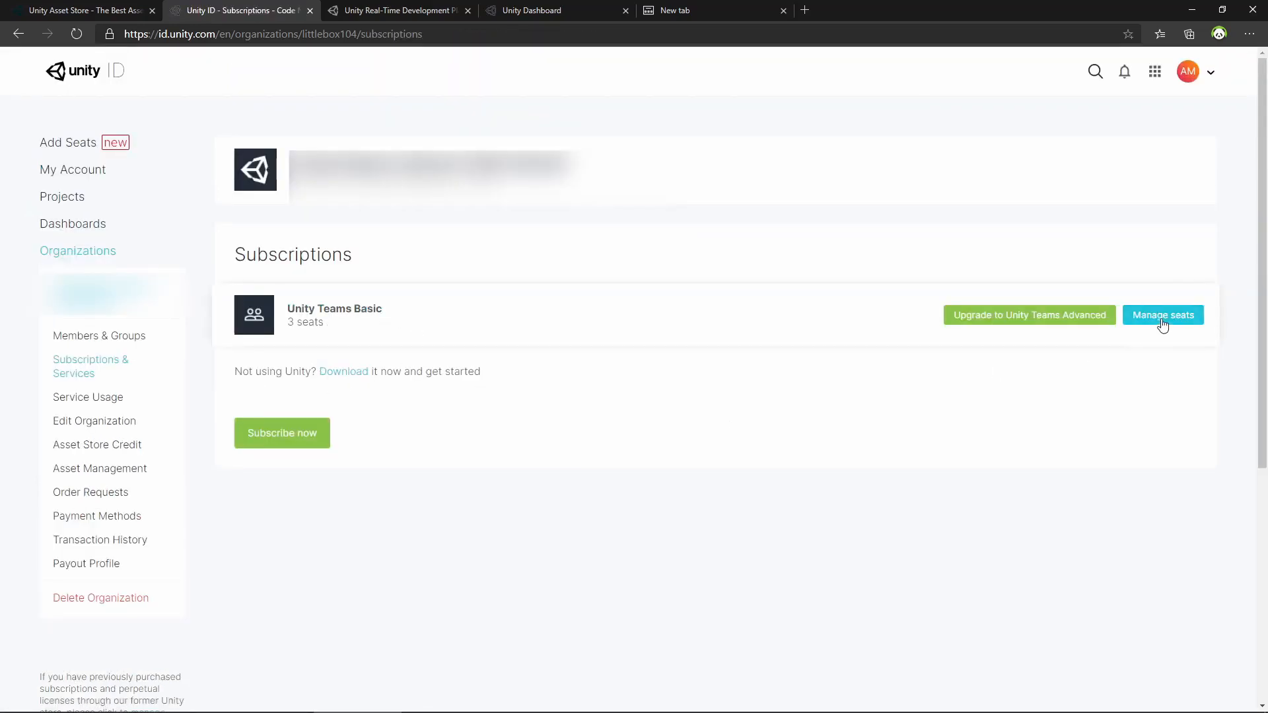
click(1162, 315)
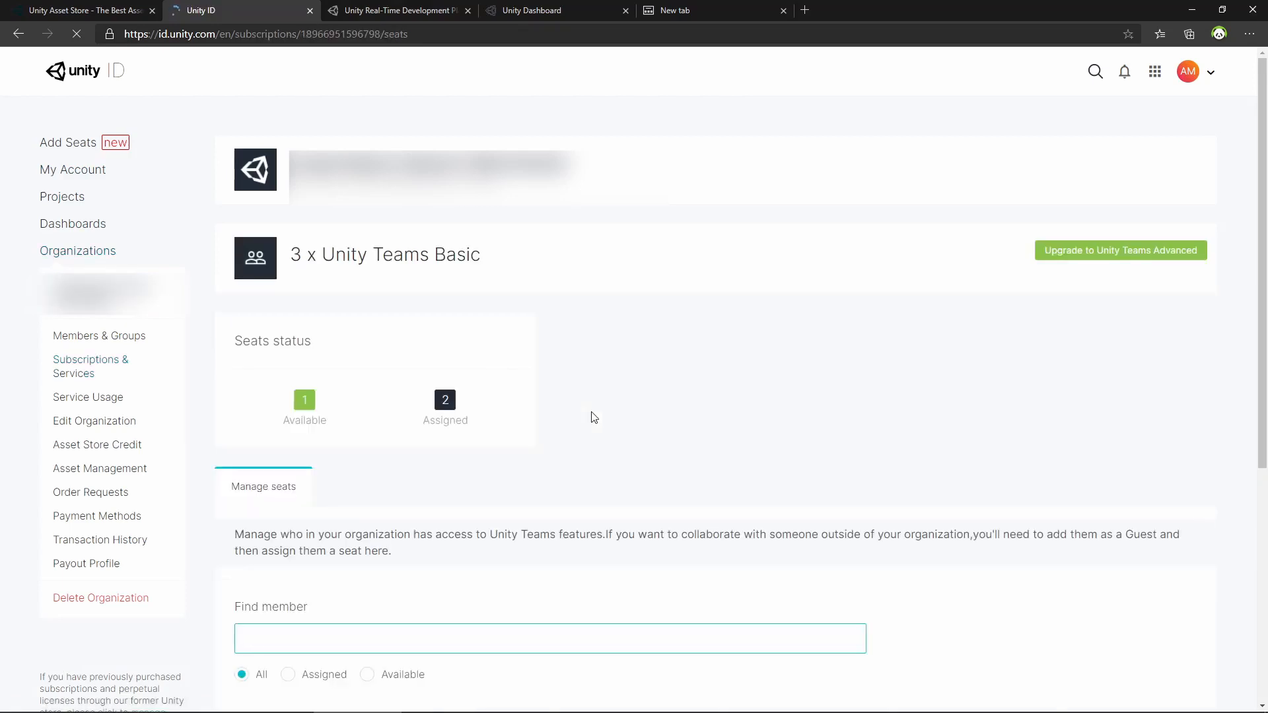
click(549, 355)
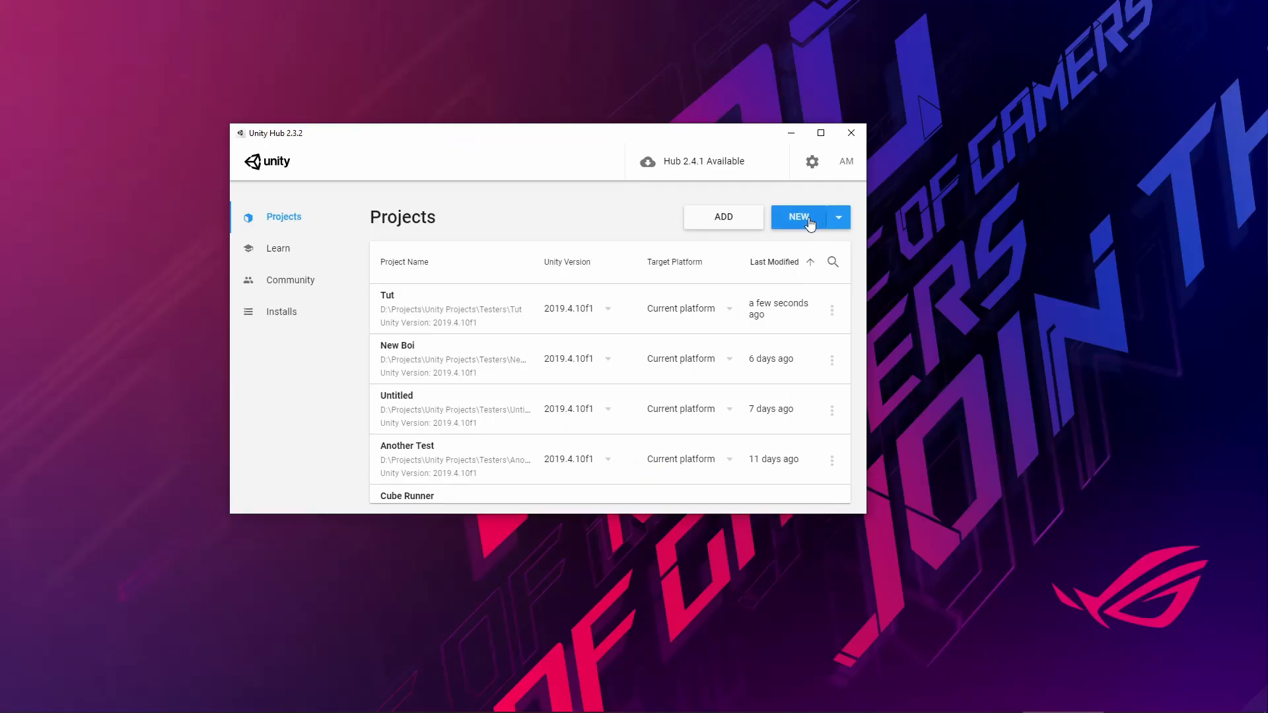
- Create the 3D-template project Collab Tutorial in Unity Hub
click(799, 216)
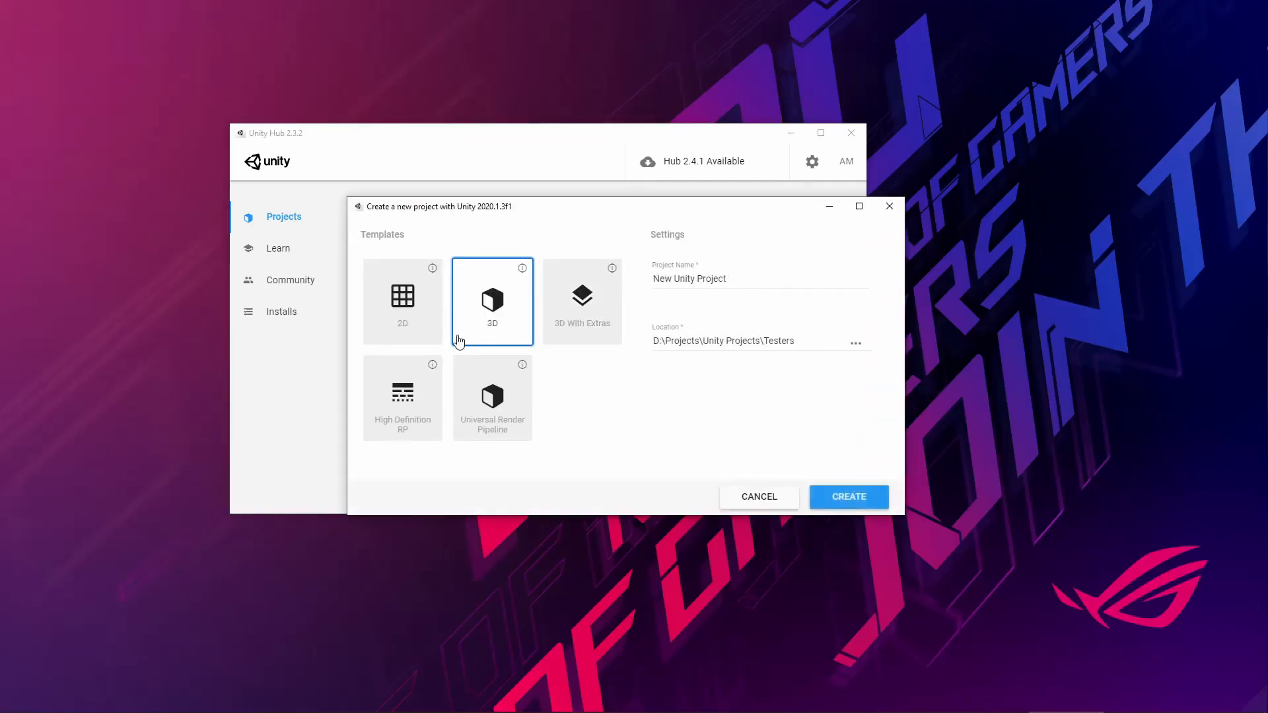
click(581, 297)
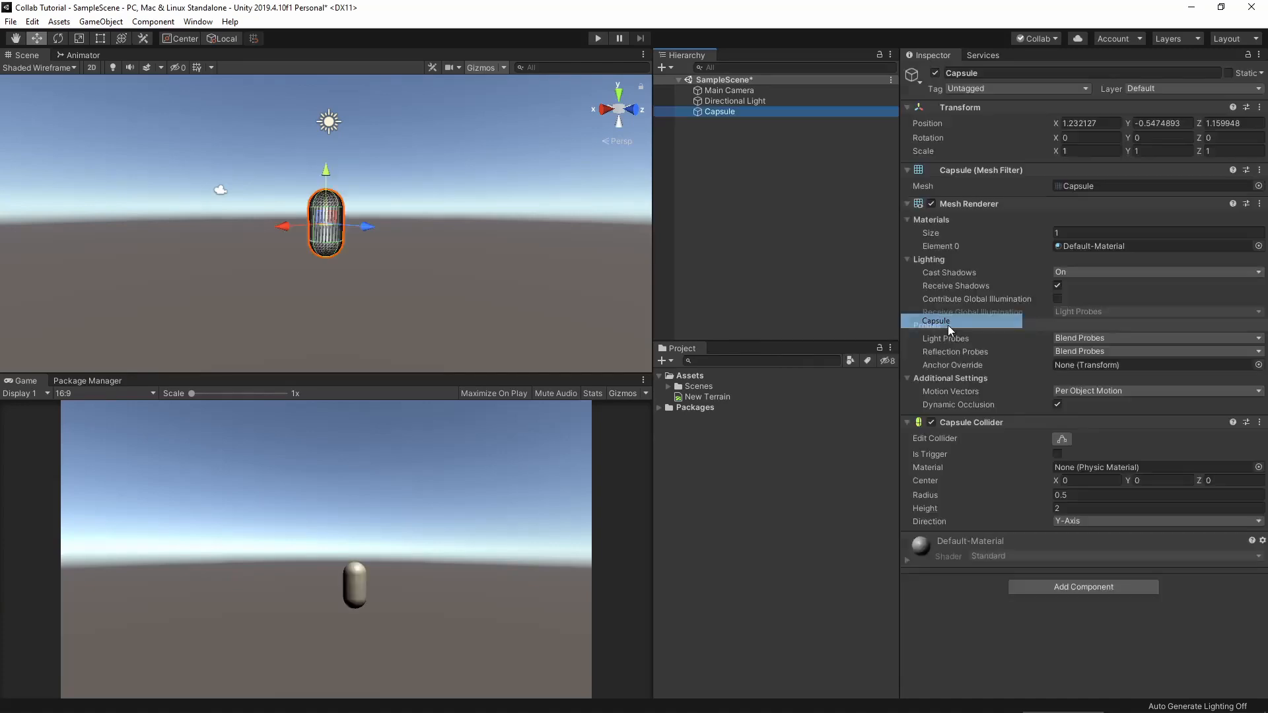
- Switch the Scene view to Shaded and add a Cube and Sphere beside the Capsule
click(39, 67)
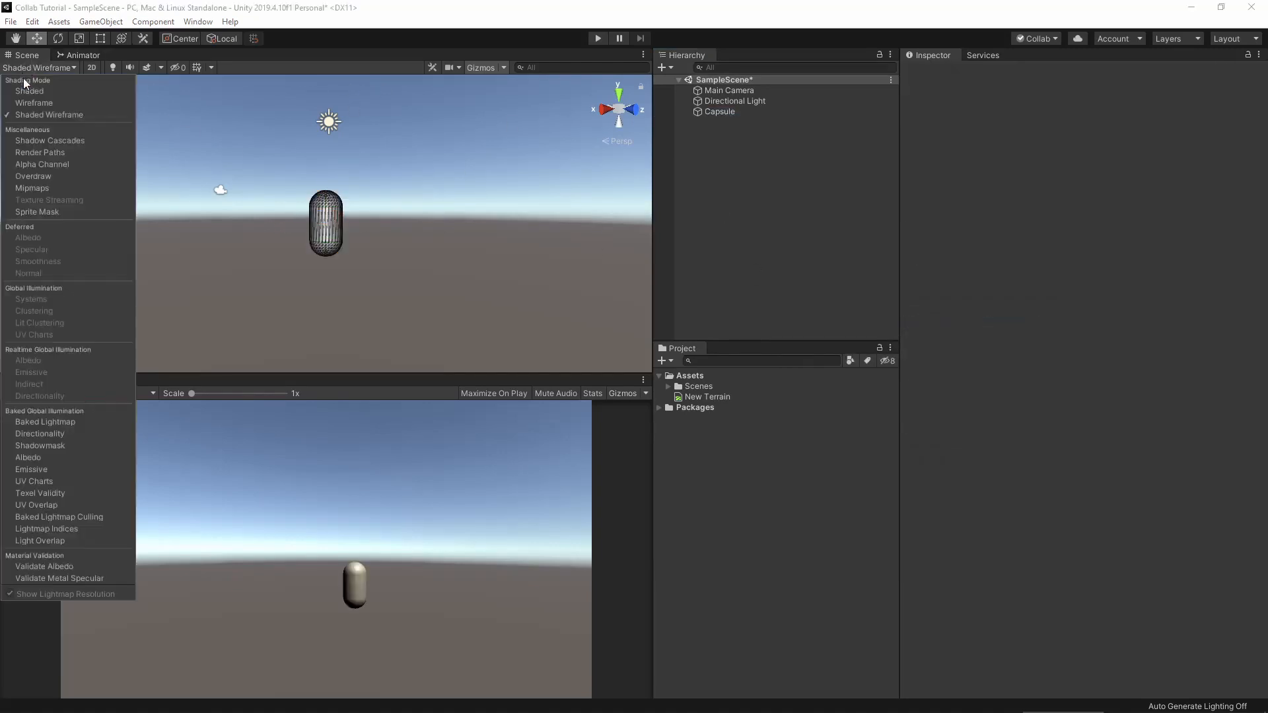
click(30, 91)
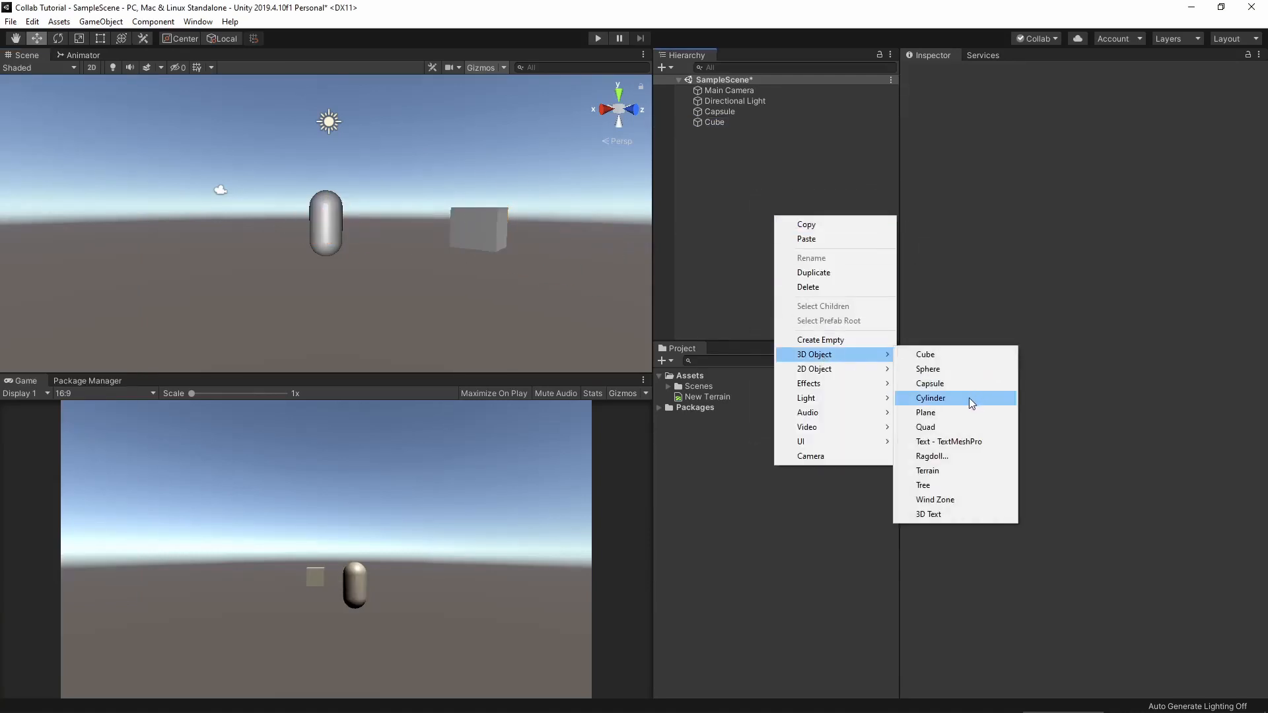
click(927, 369)
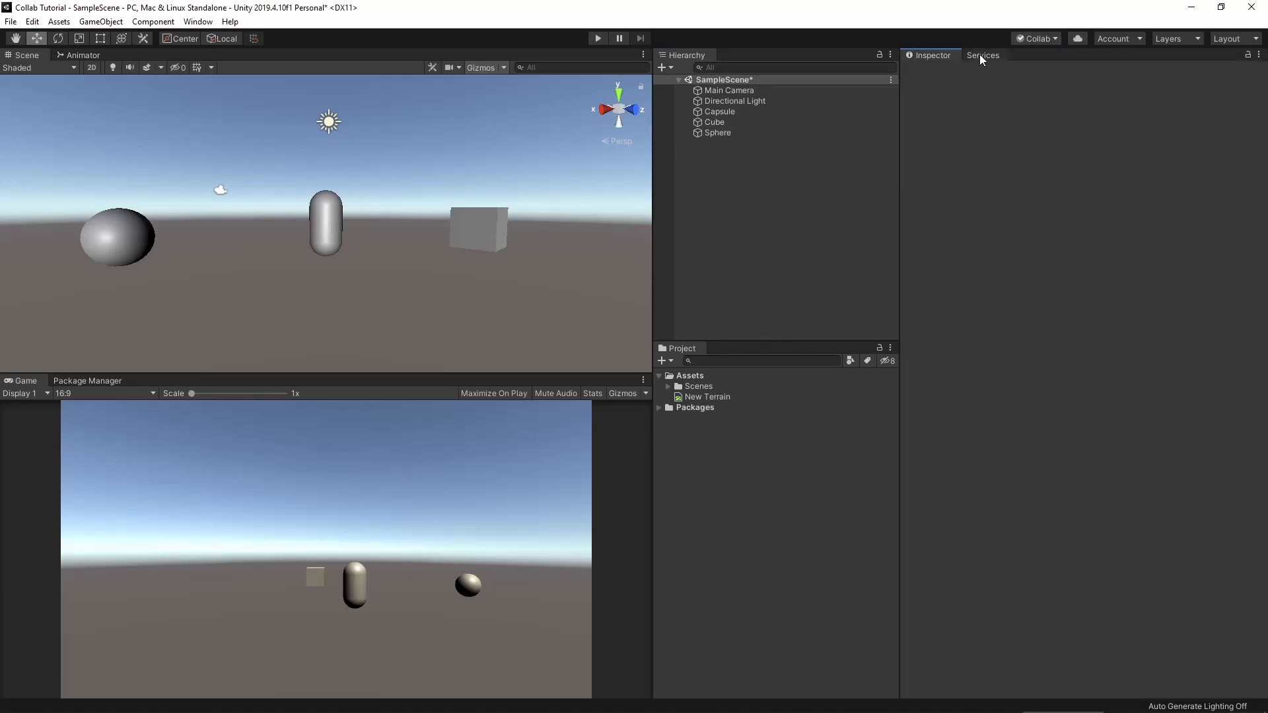
- Create a Unity Project ID under the Sloth Studio 100 organization for Collaborate
click(717, 111)
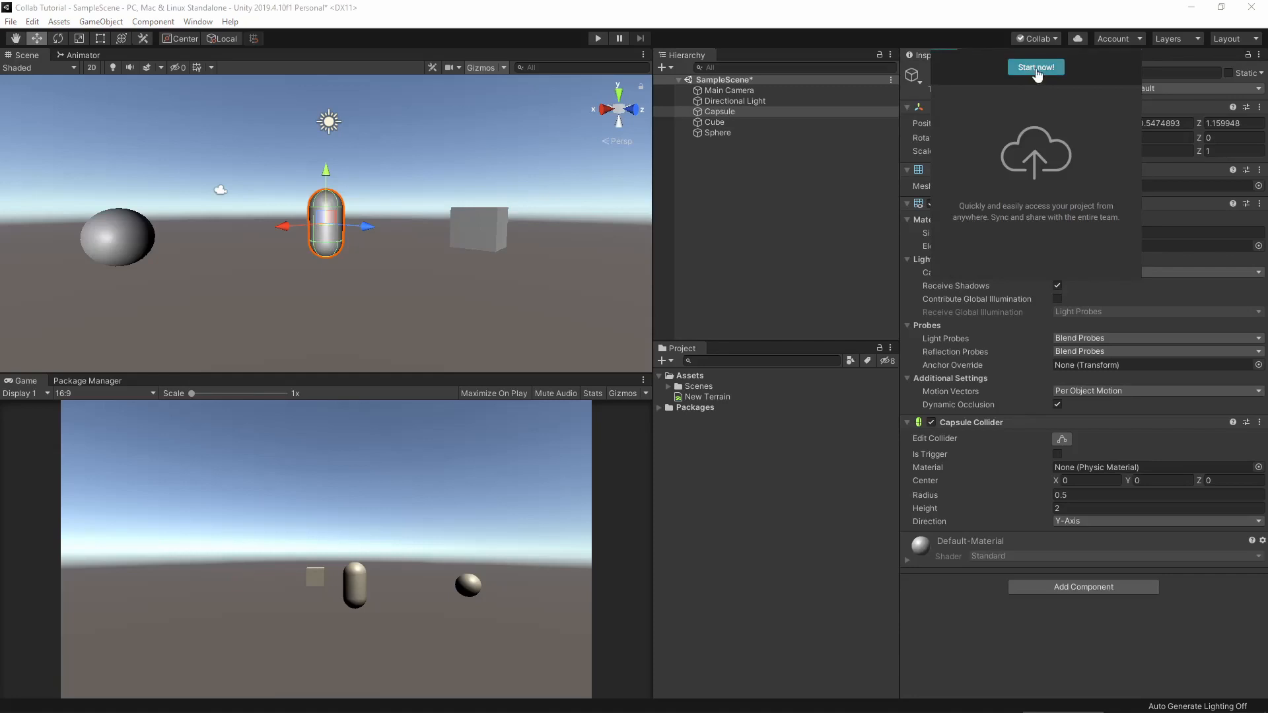
click(1035, 66)
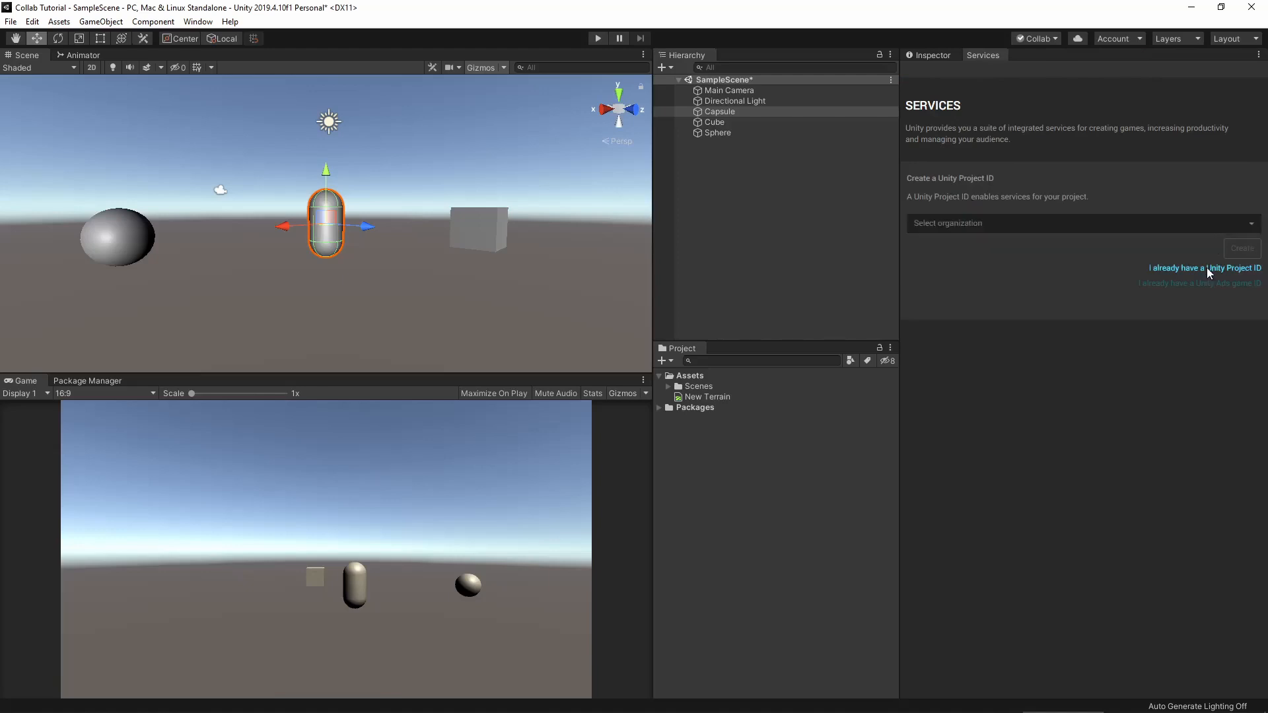
click(1203, 268)
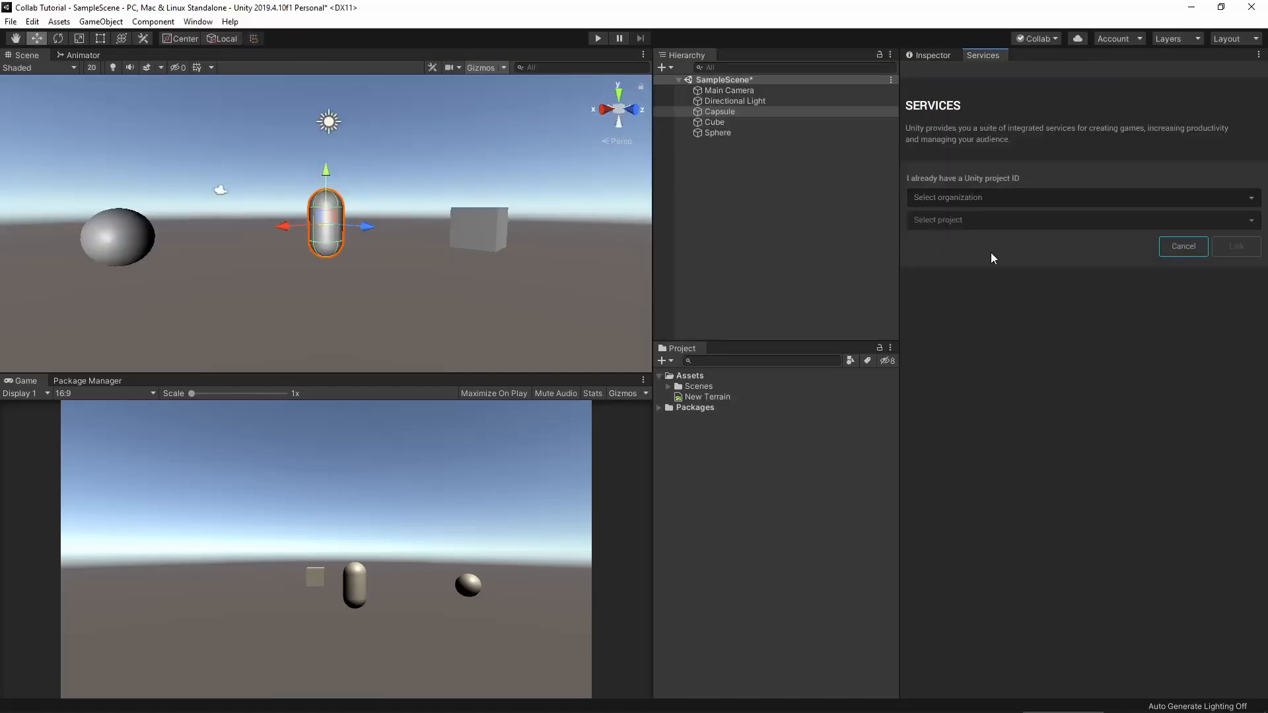
click(1081, 197)
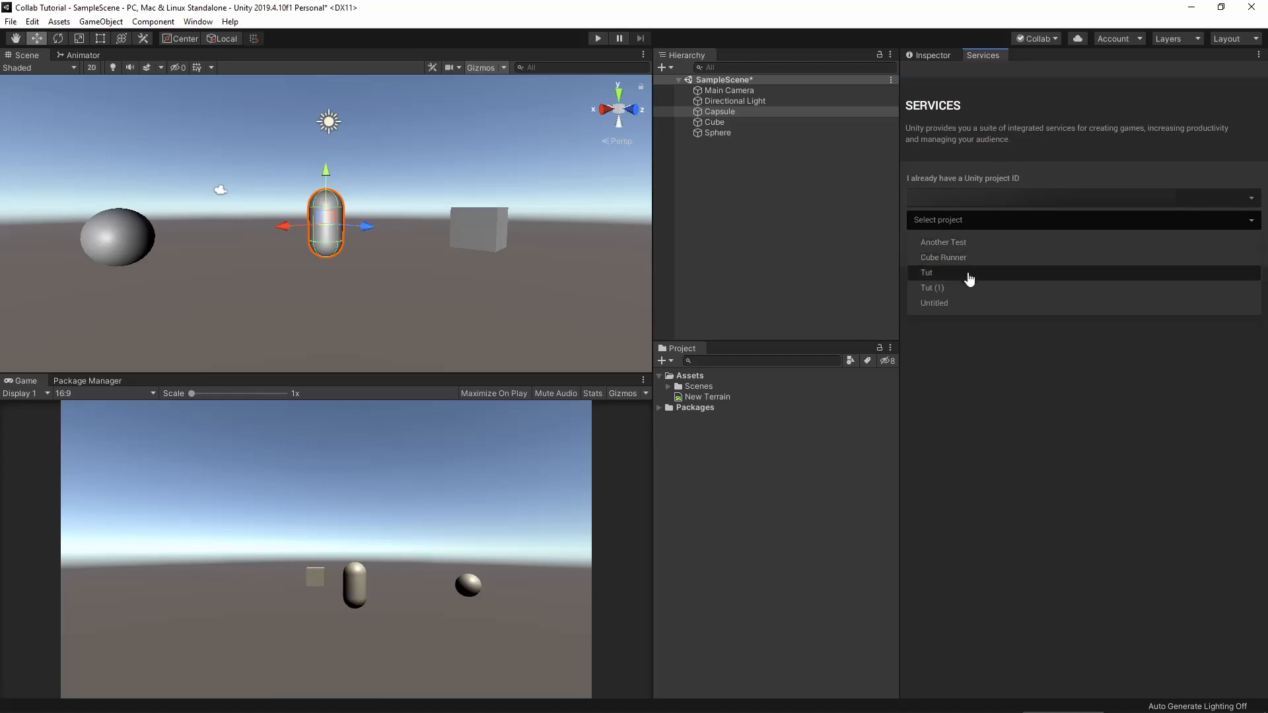
mouse_move(992, 242)
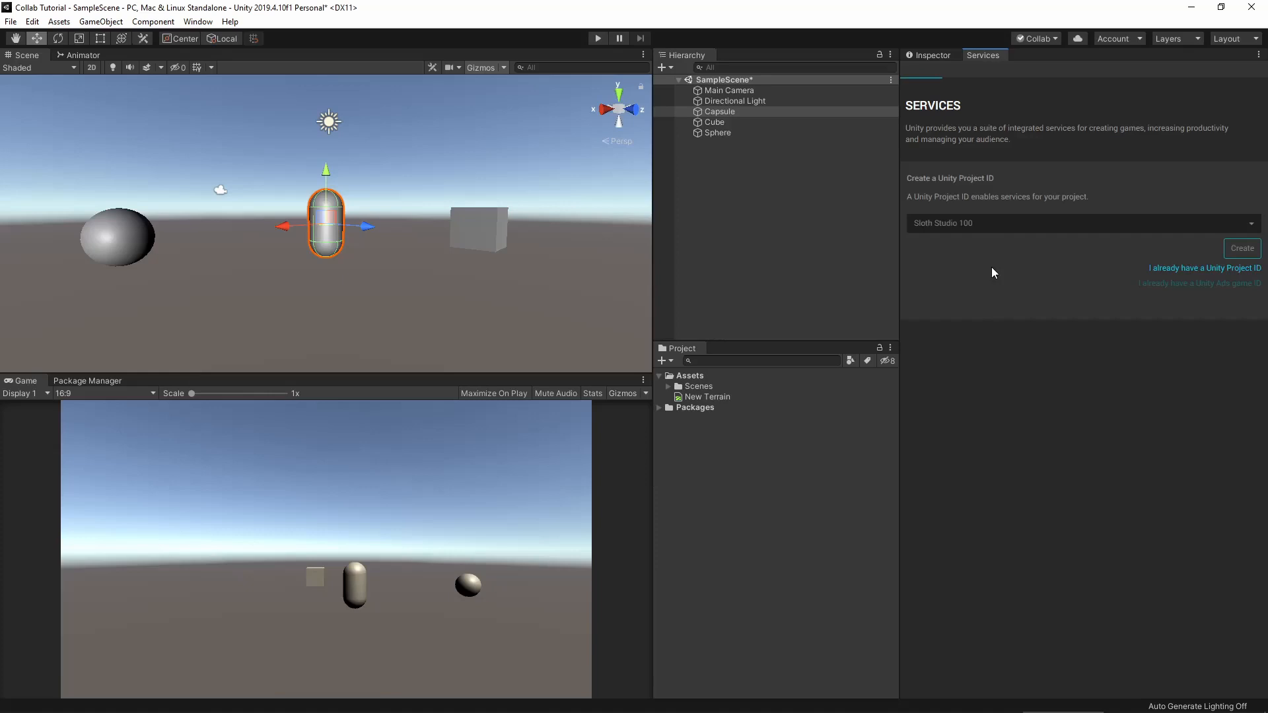
click(1242, 248)
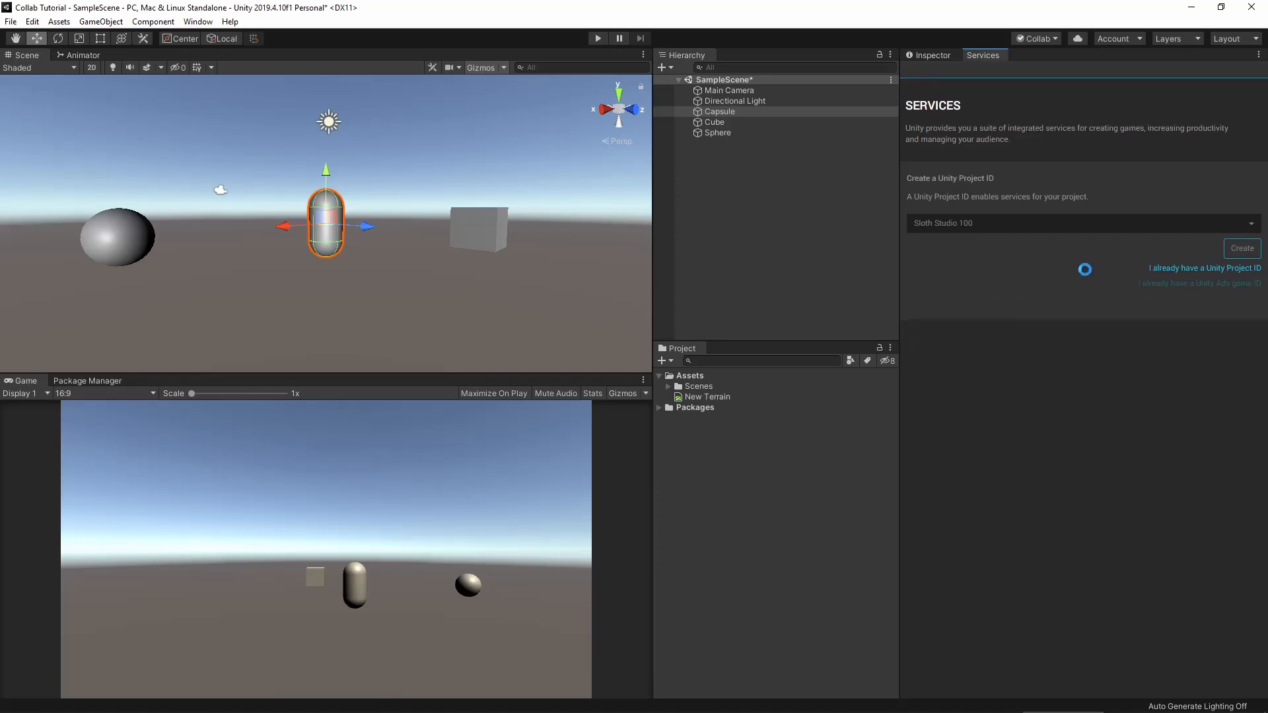
click(1203, 268)
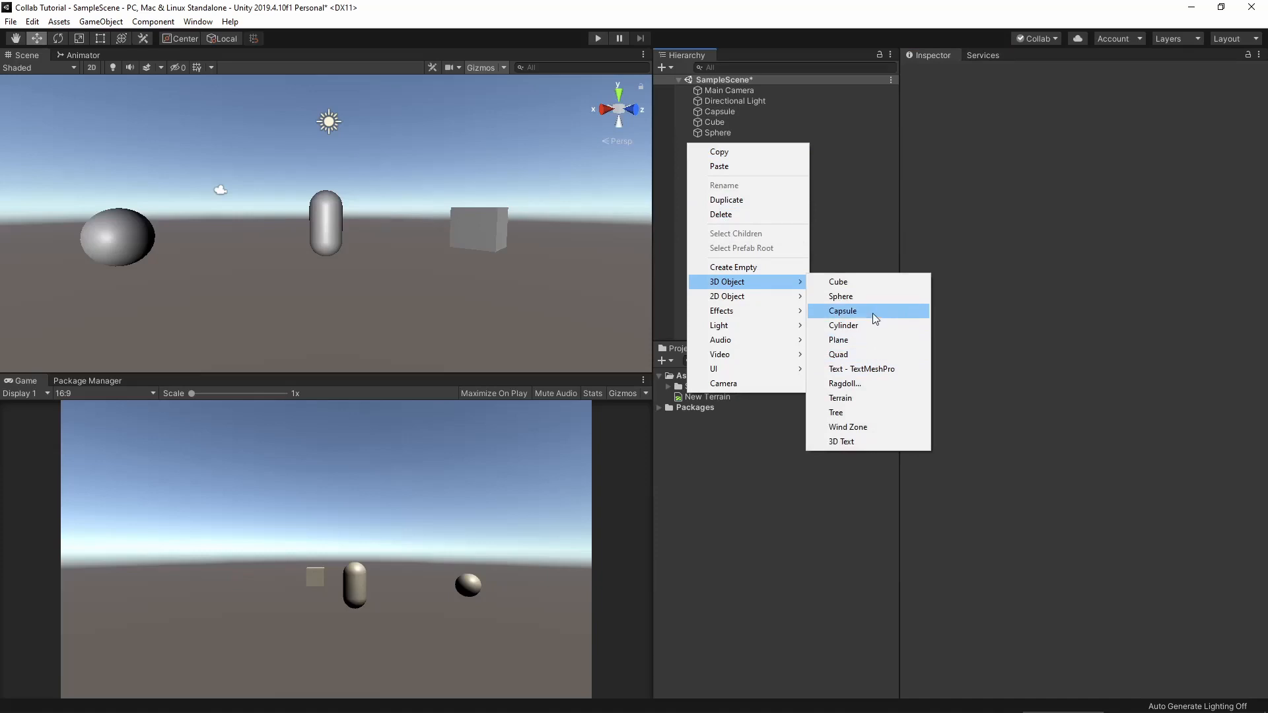
- Add a cylinder to the scene and bring up Collab's pending changes
click(844, 325)
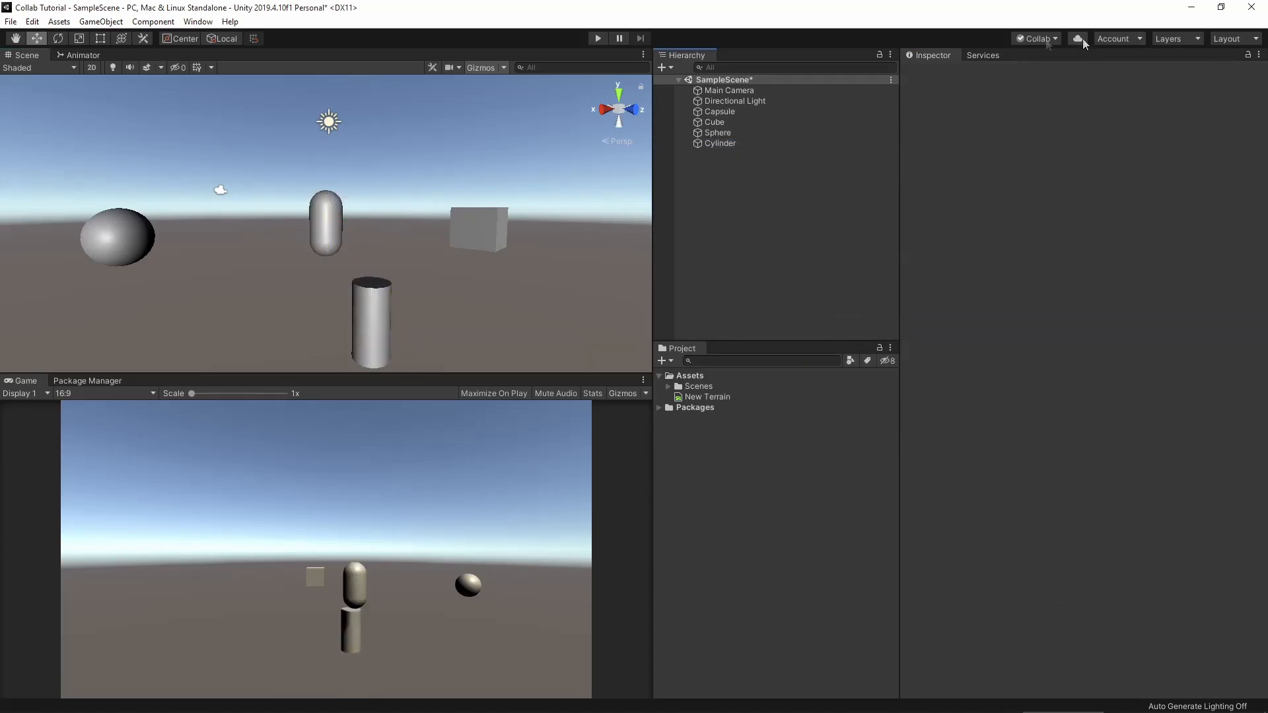
click(1078, 38)
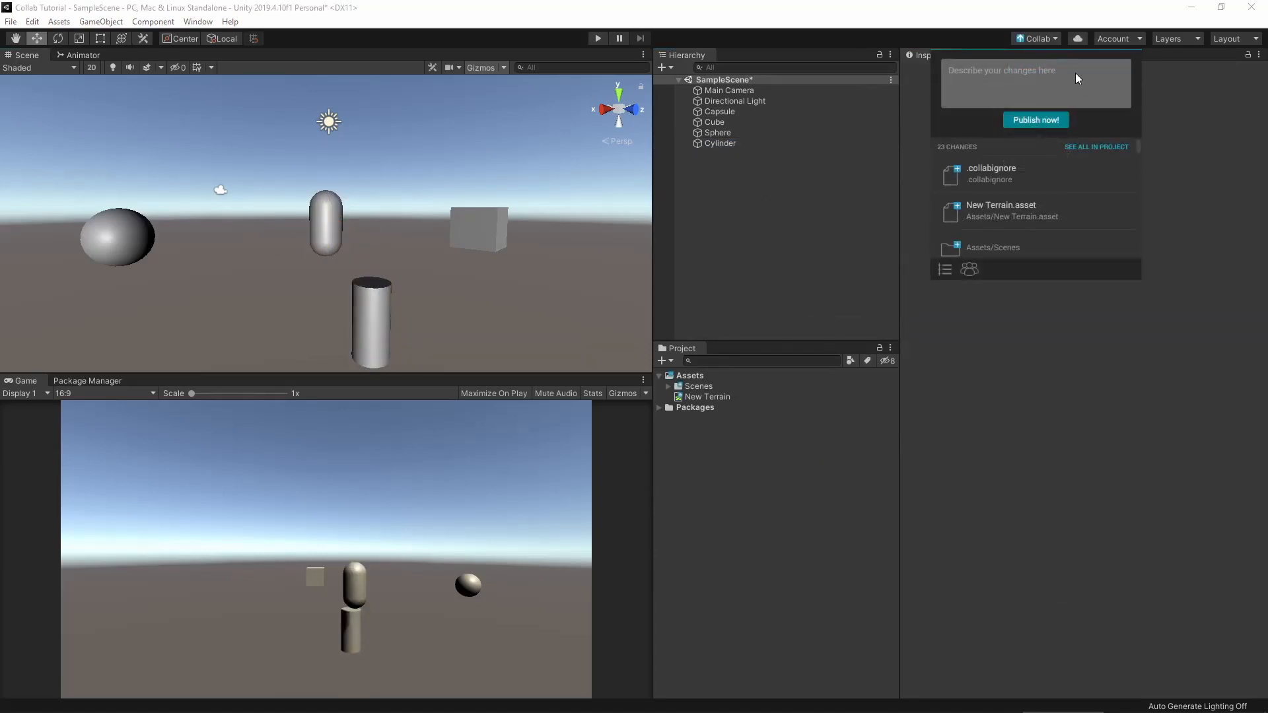
click(1036, 39)
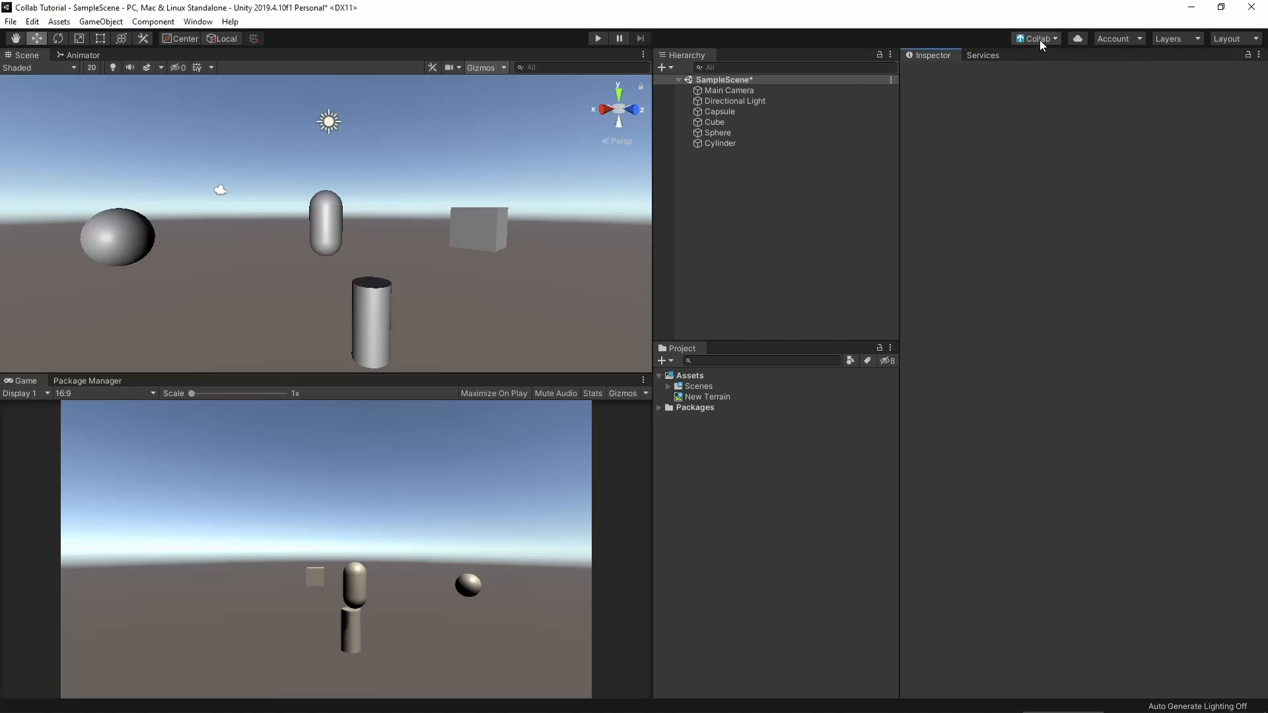
click(1036, 38)
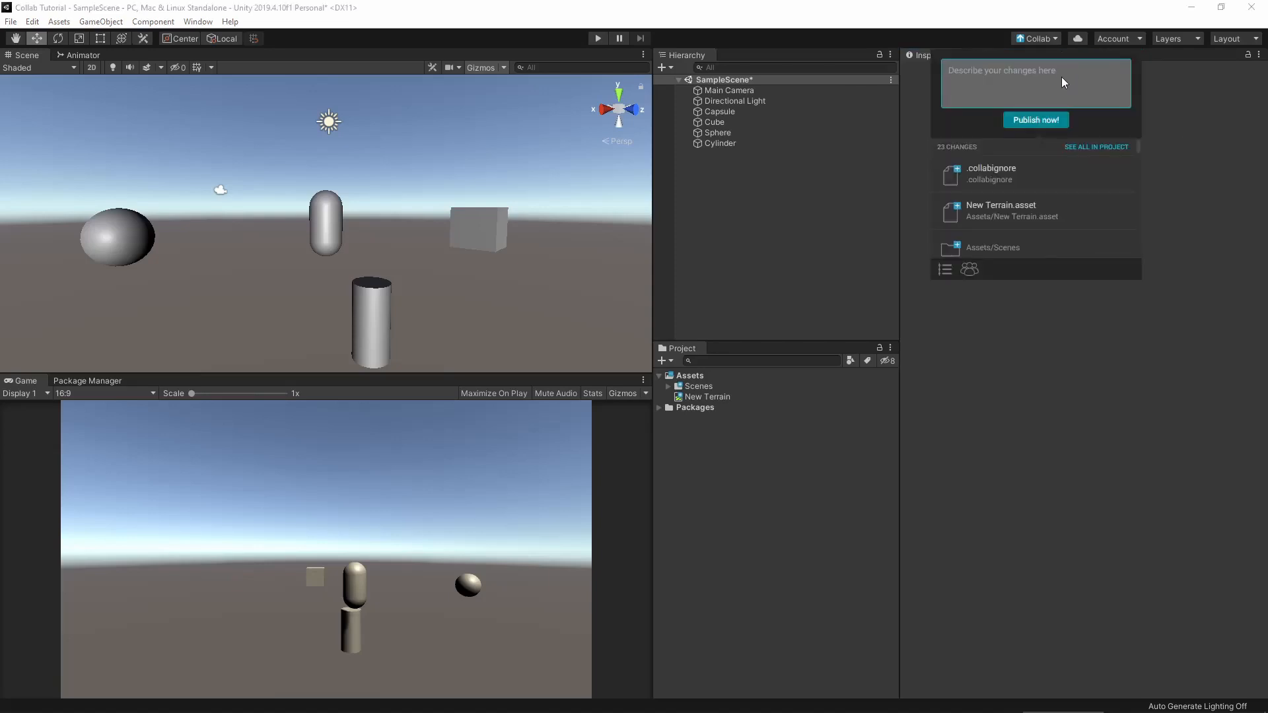
- Publish the project as 'Initial Commit' and select the scene shapes for deletion
text(Inisi)
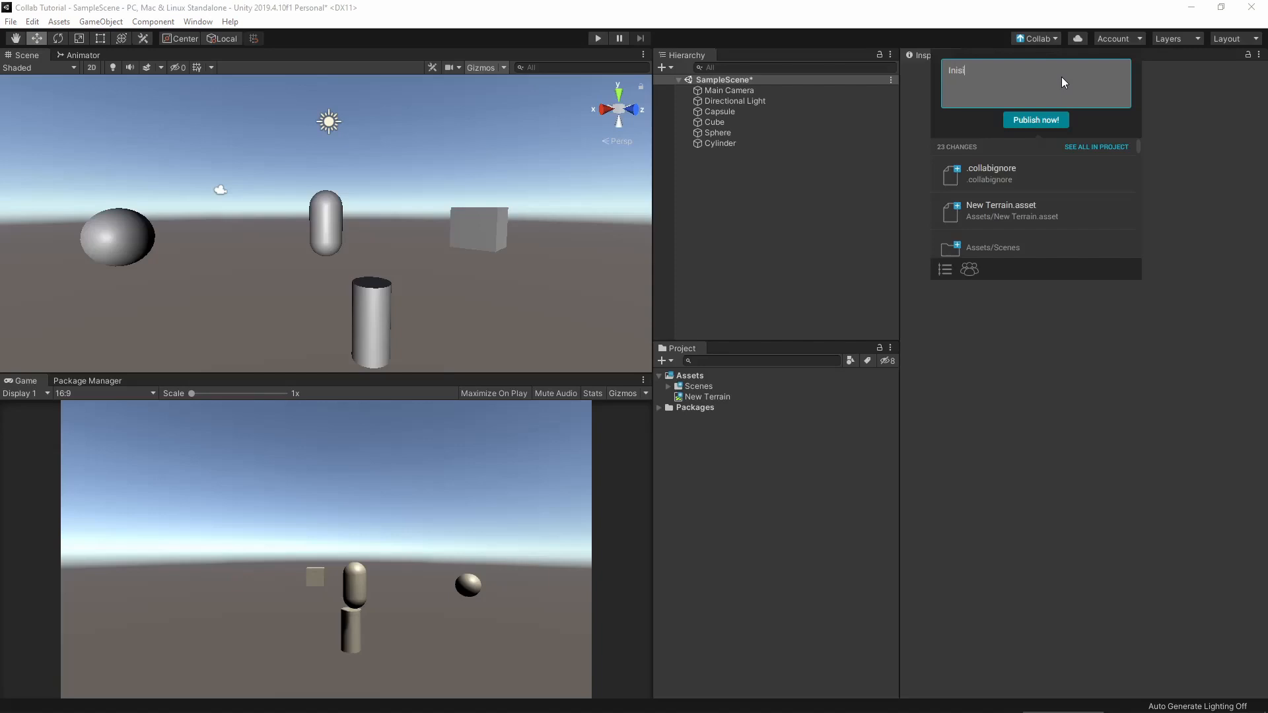
text(Initial Commit)
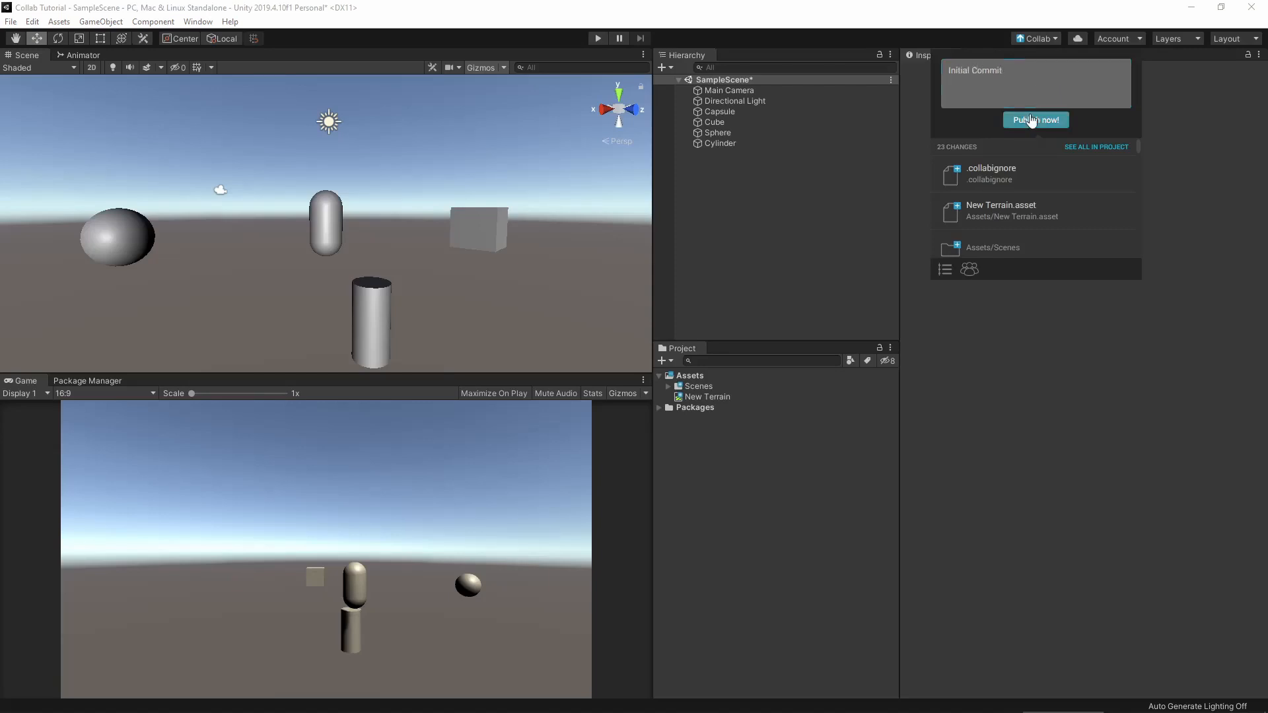
click(1035, 119)
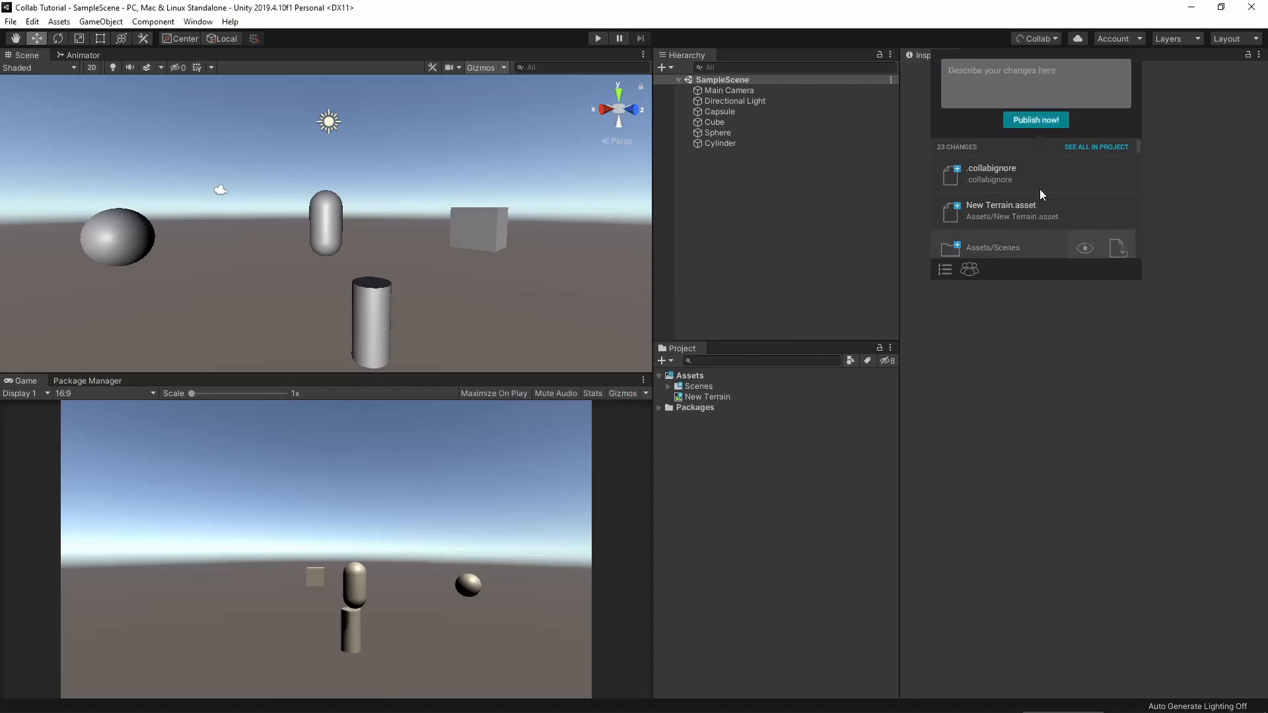
click(1035, 120)
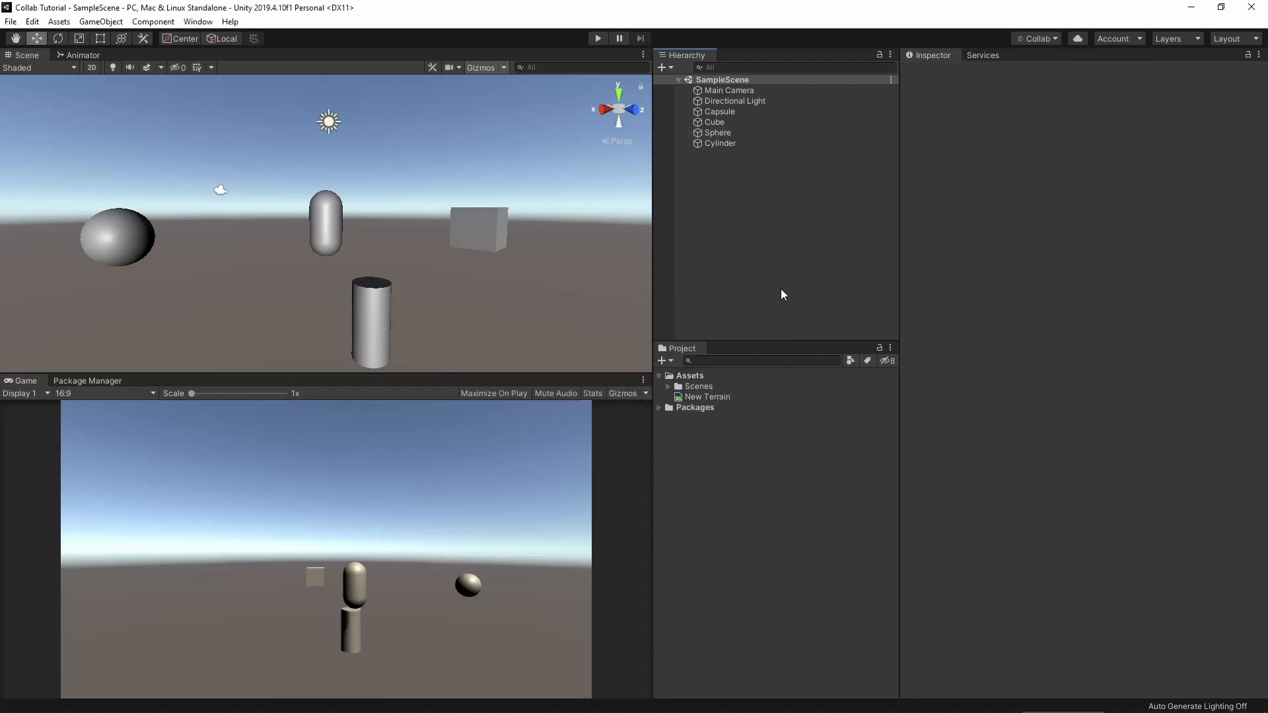
click(715, 143)
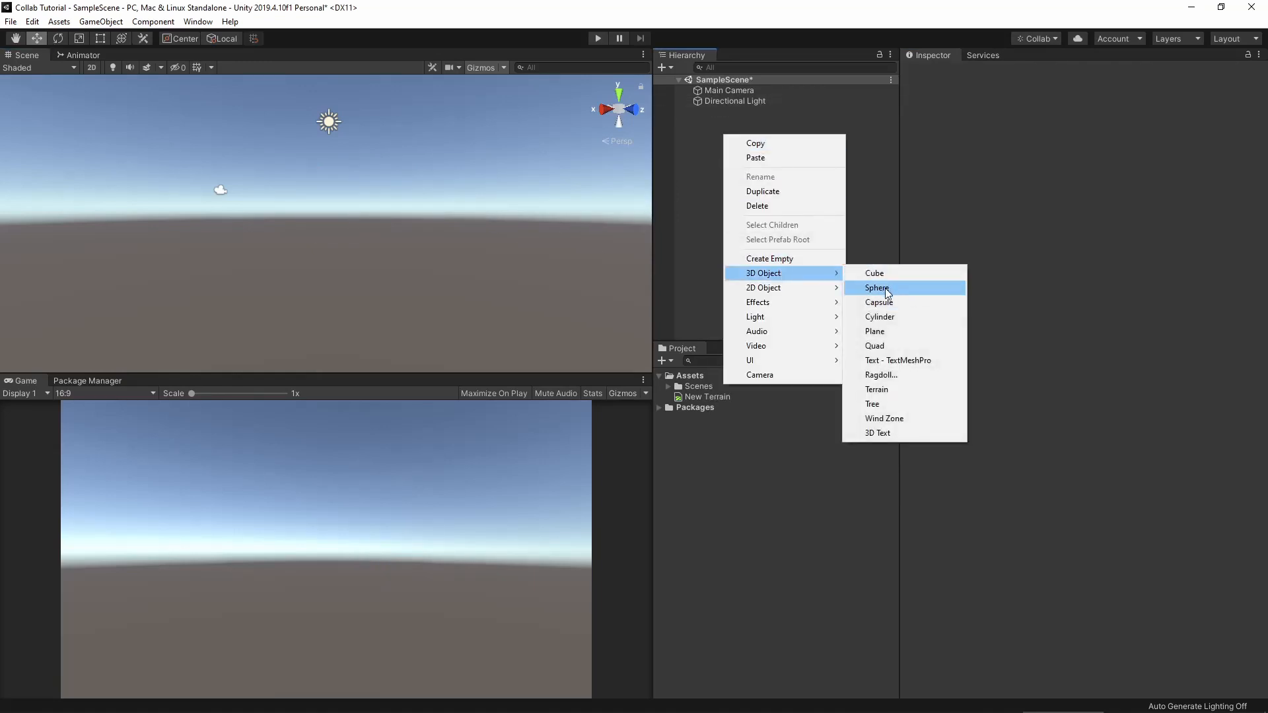
- Add a sphere and publish it with a message noting the sphere change and removed objects
click(877, 288)
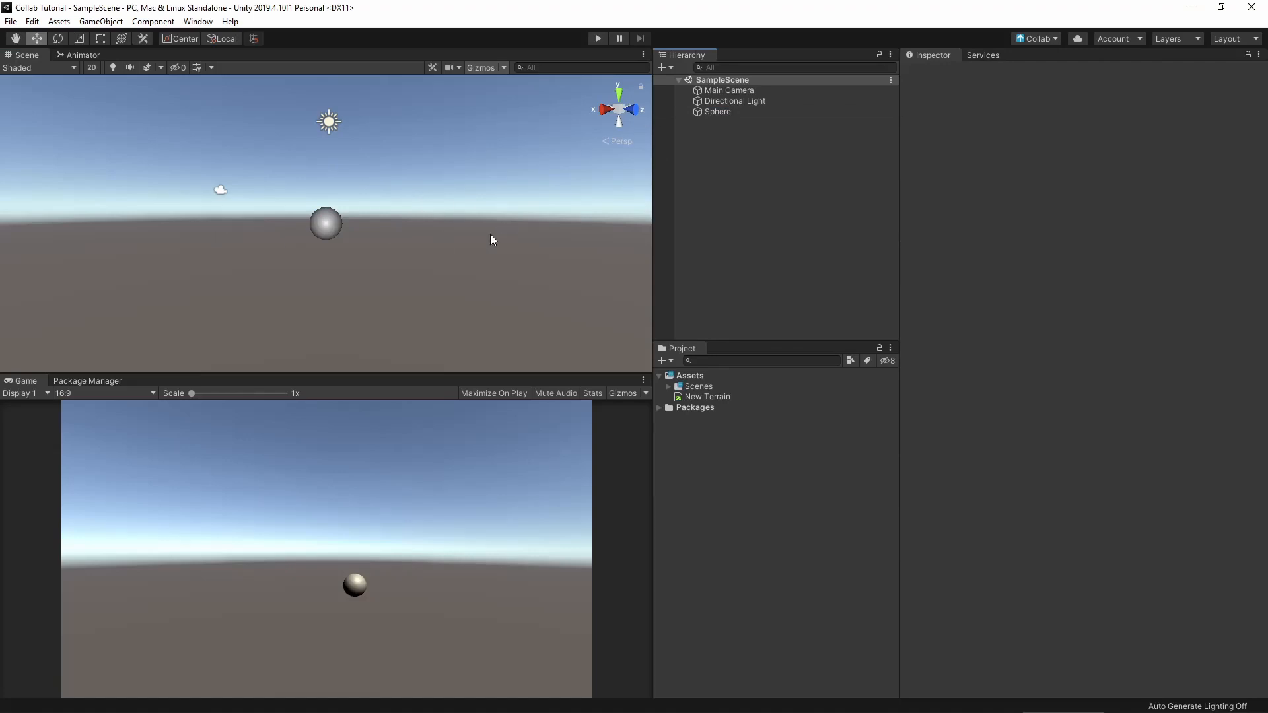
click(1038, 38)
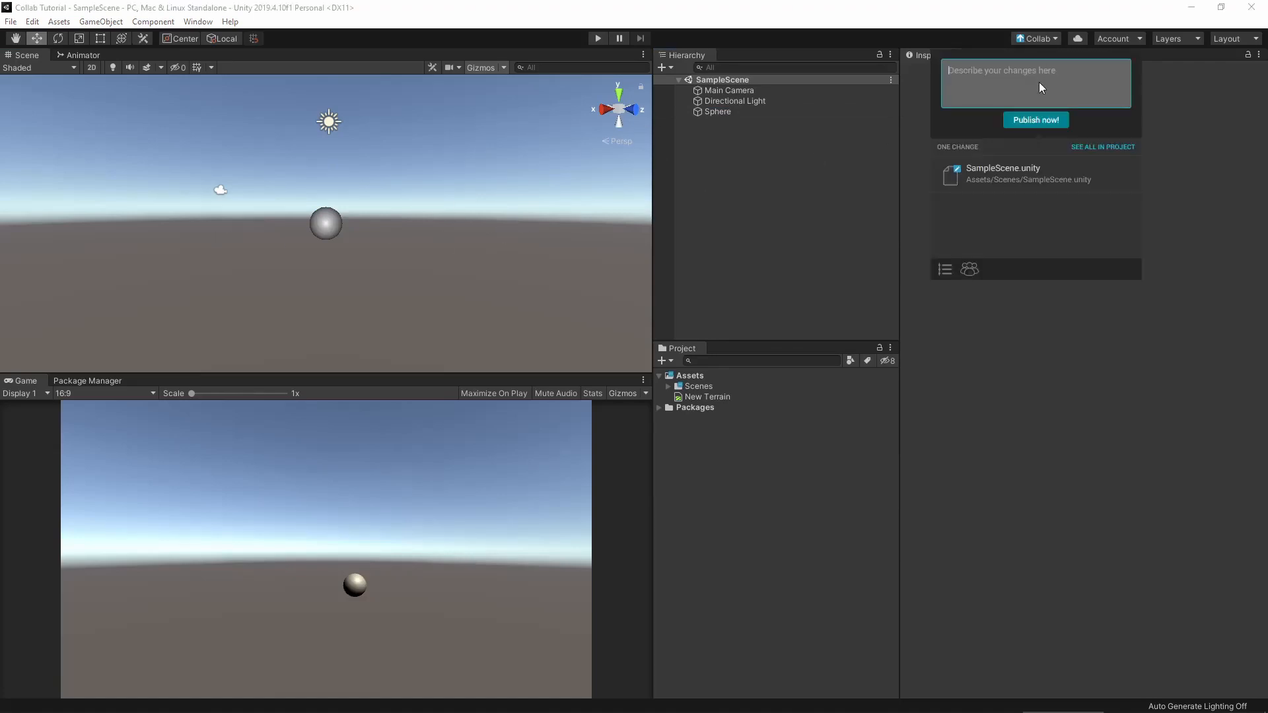
text(Changed sphe)
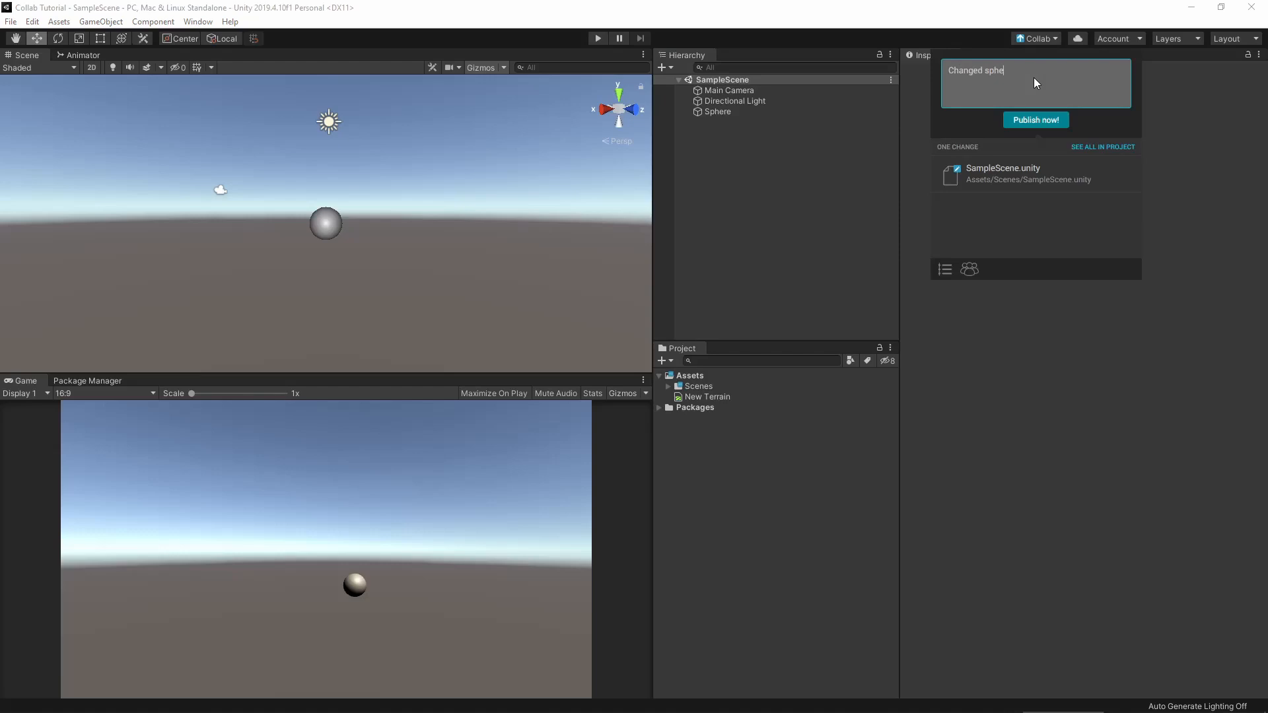
key(BackSpace)
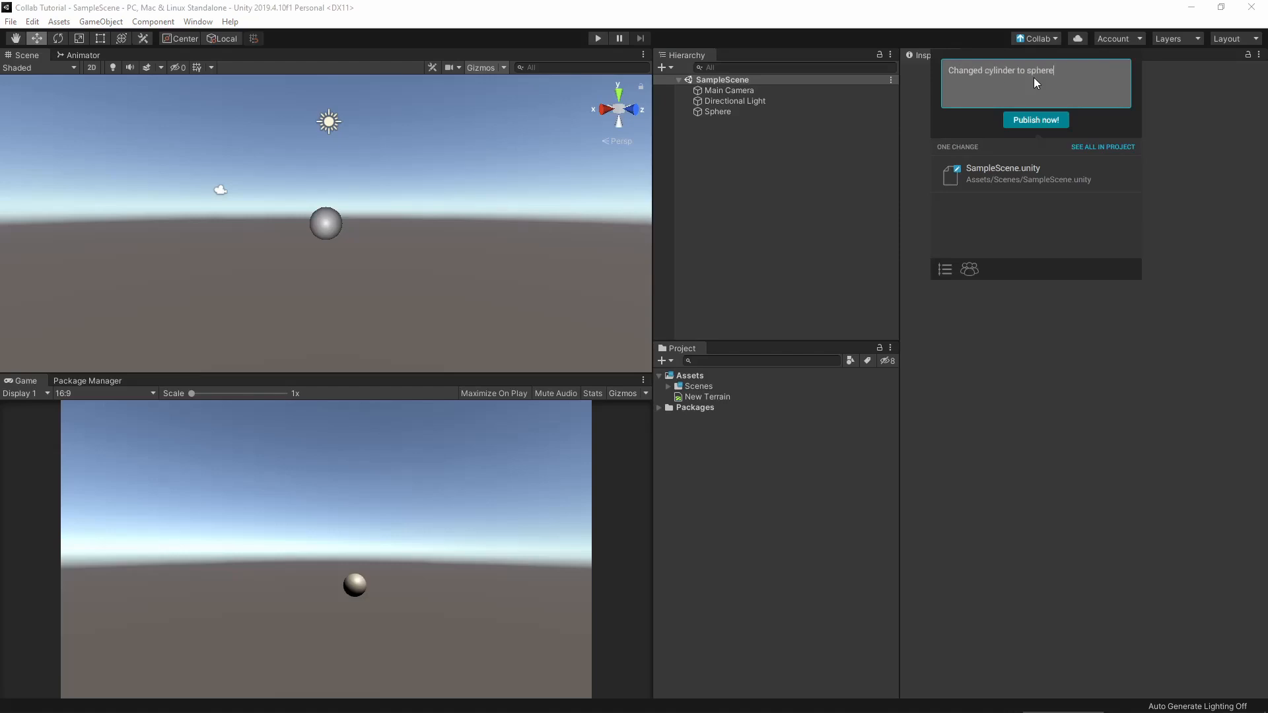
text(and removed other a\objects)
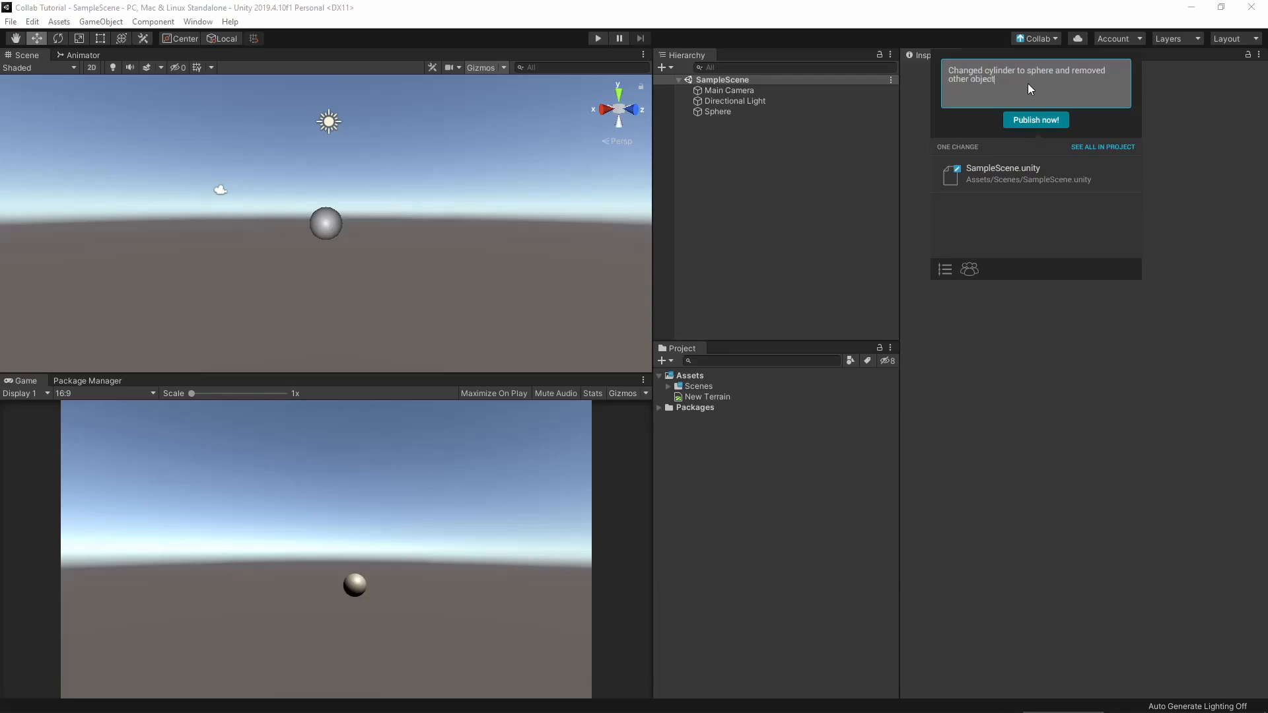
click(1035, 120)
text(Added cubes)
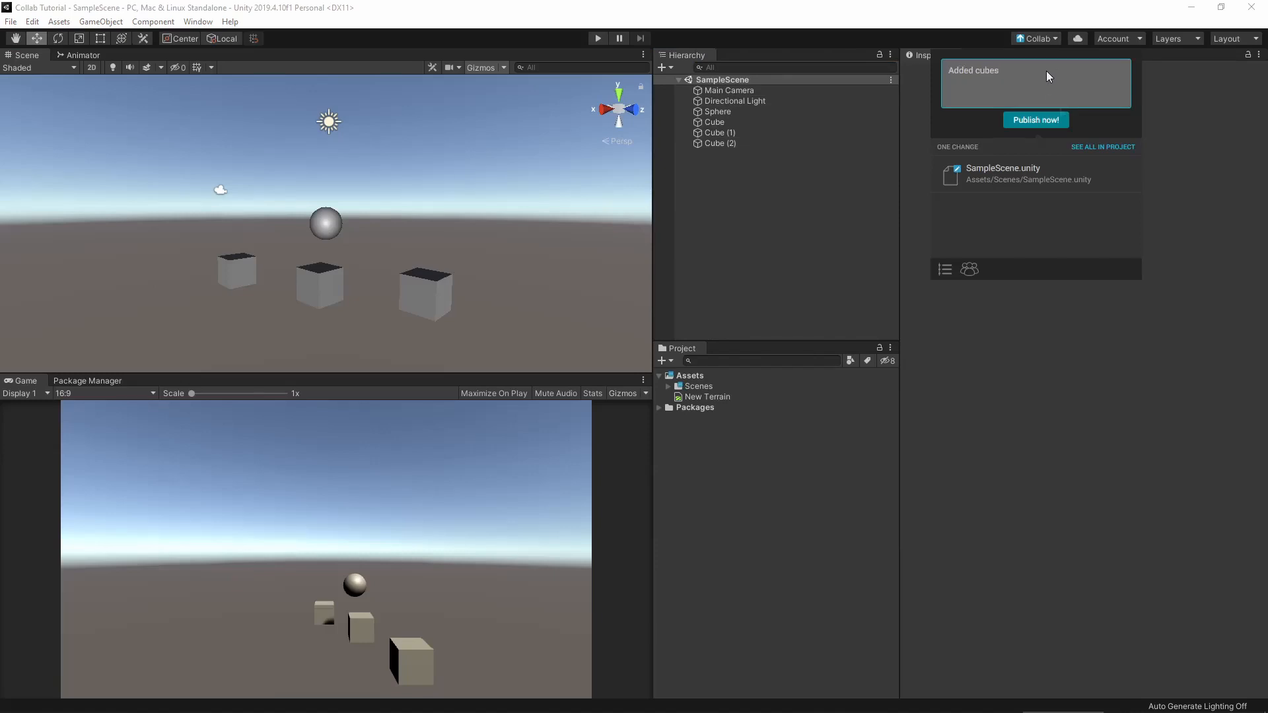
- Publish the three new cubes with the message 'Added cubes'
click(1034, 119)
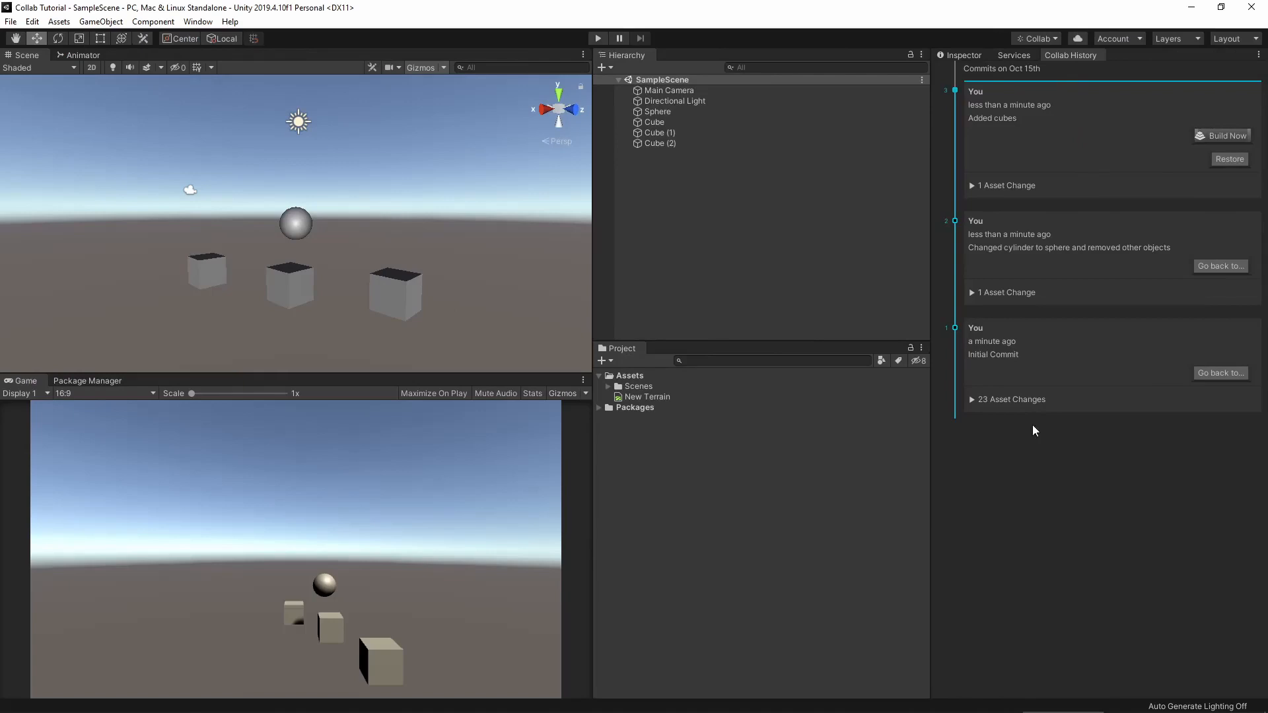
mouse_move(1065, 156)
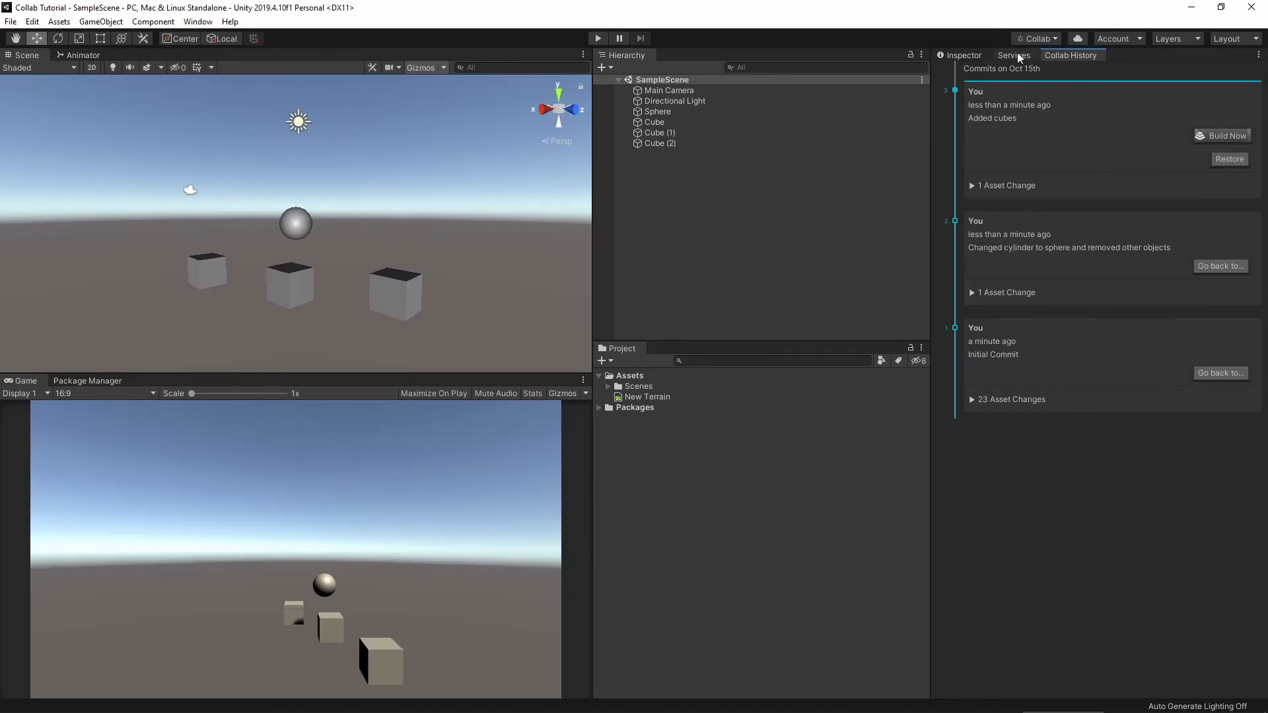
- Open the Collaborate service details in Services and go to the project's web dashboard
click(1013, 55)
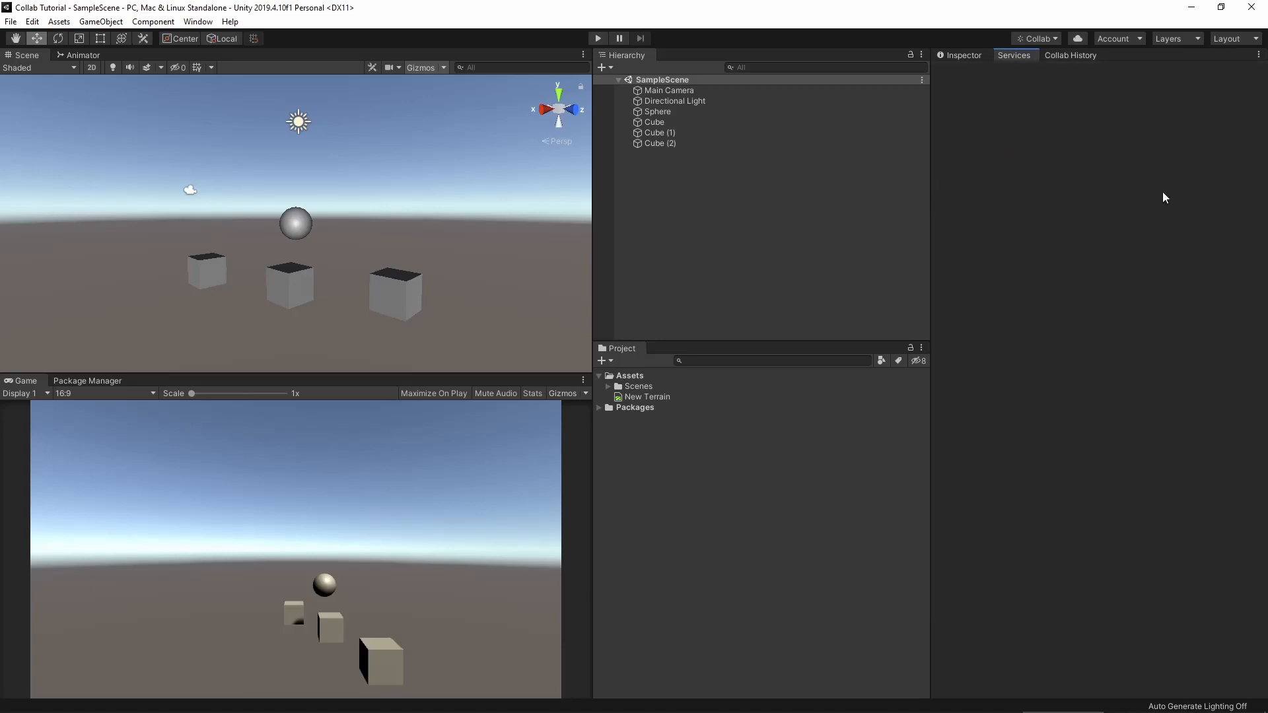
click(1014, 55)
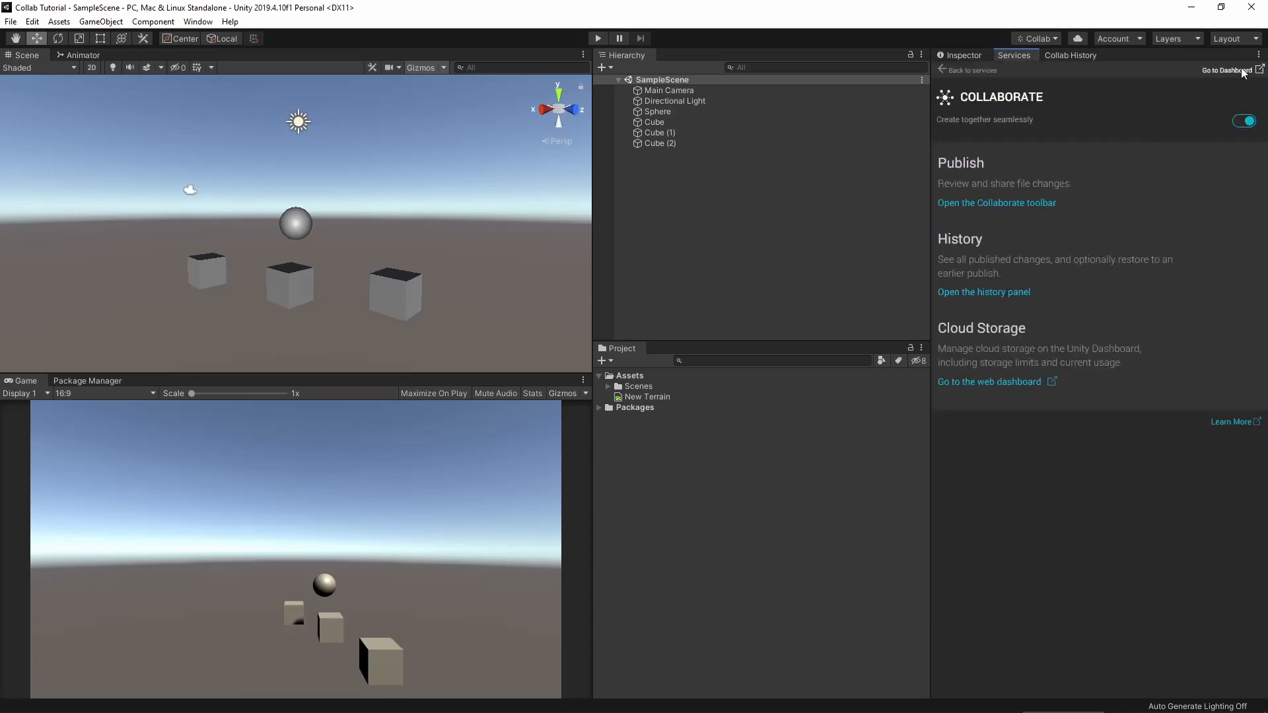
click(1228, 70)
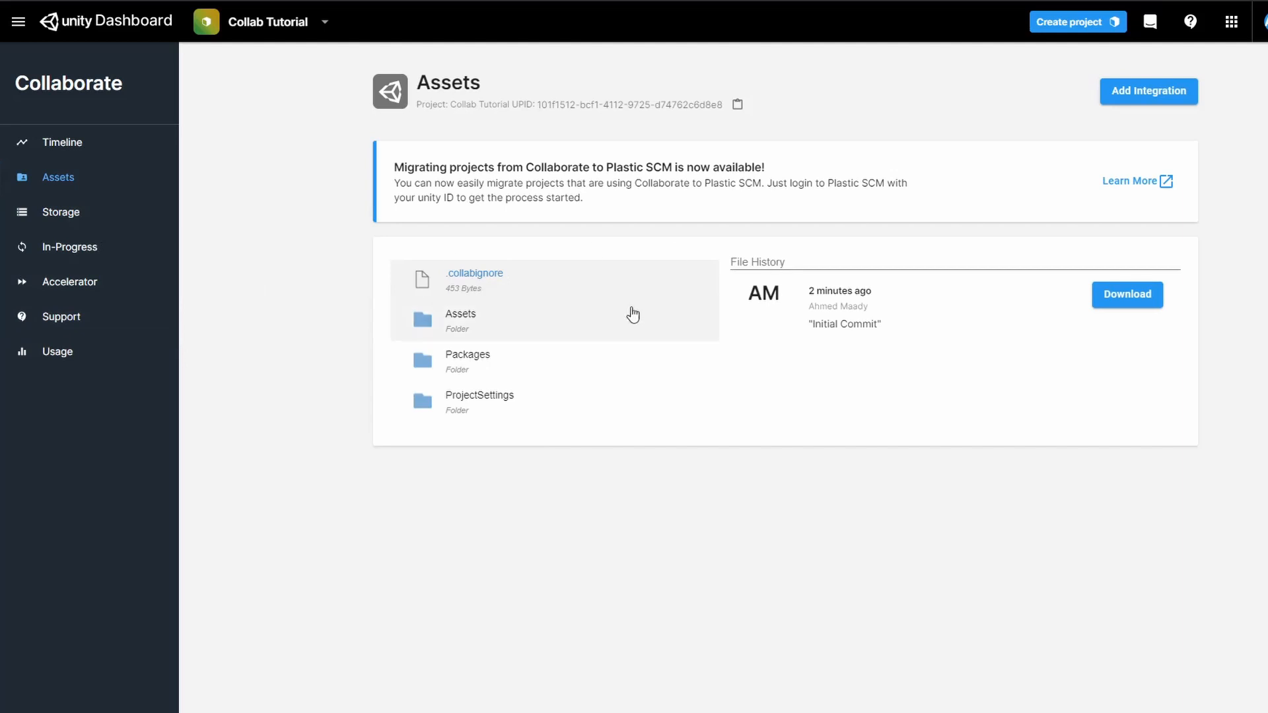
- Check the project's storage usage (637.27 KiB of 1 GiB) and look into adding storage
click(57, 351)
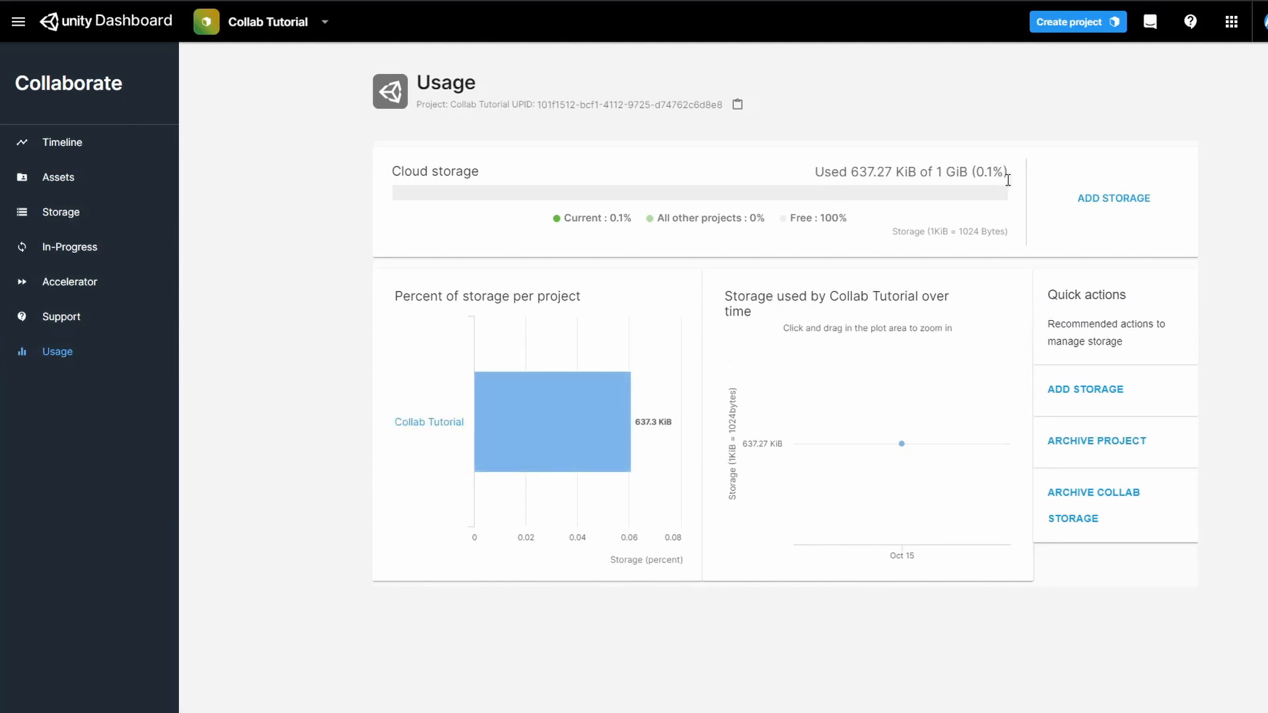
mouse_move(901, 443)
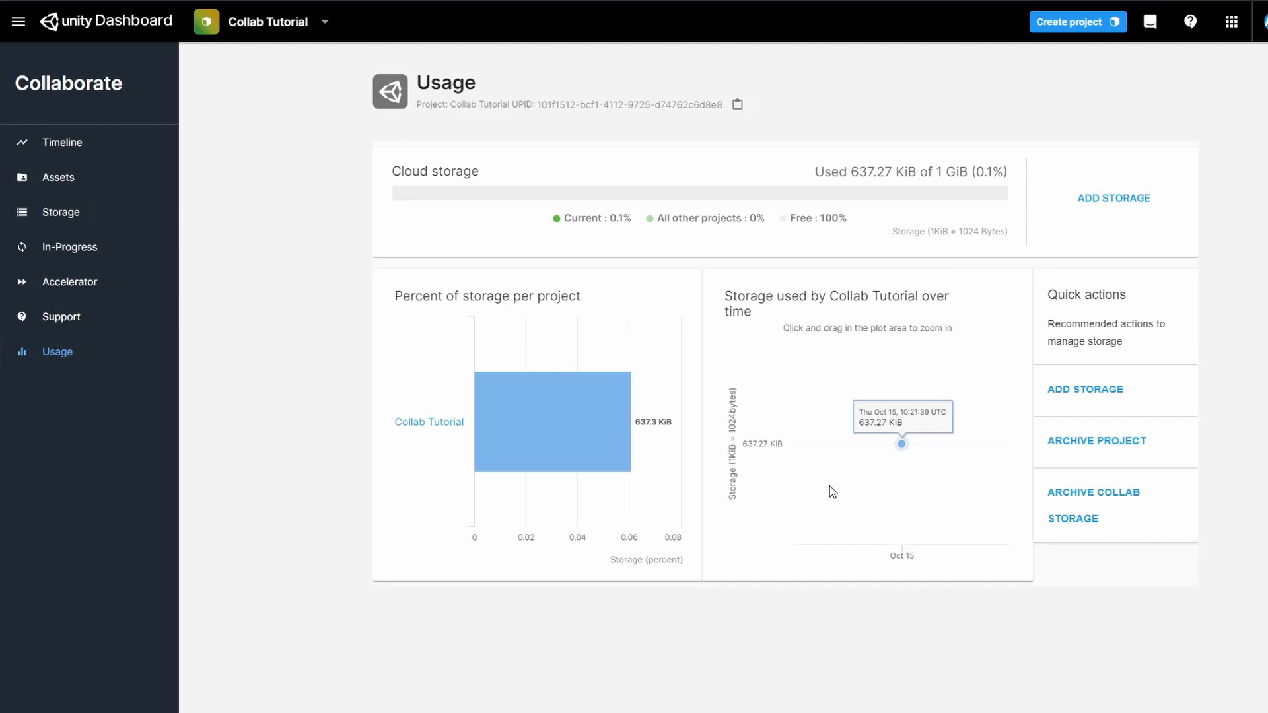
mouse_move(833, 492)
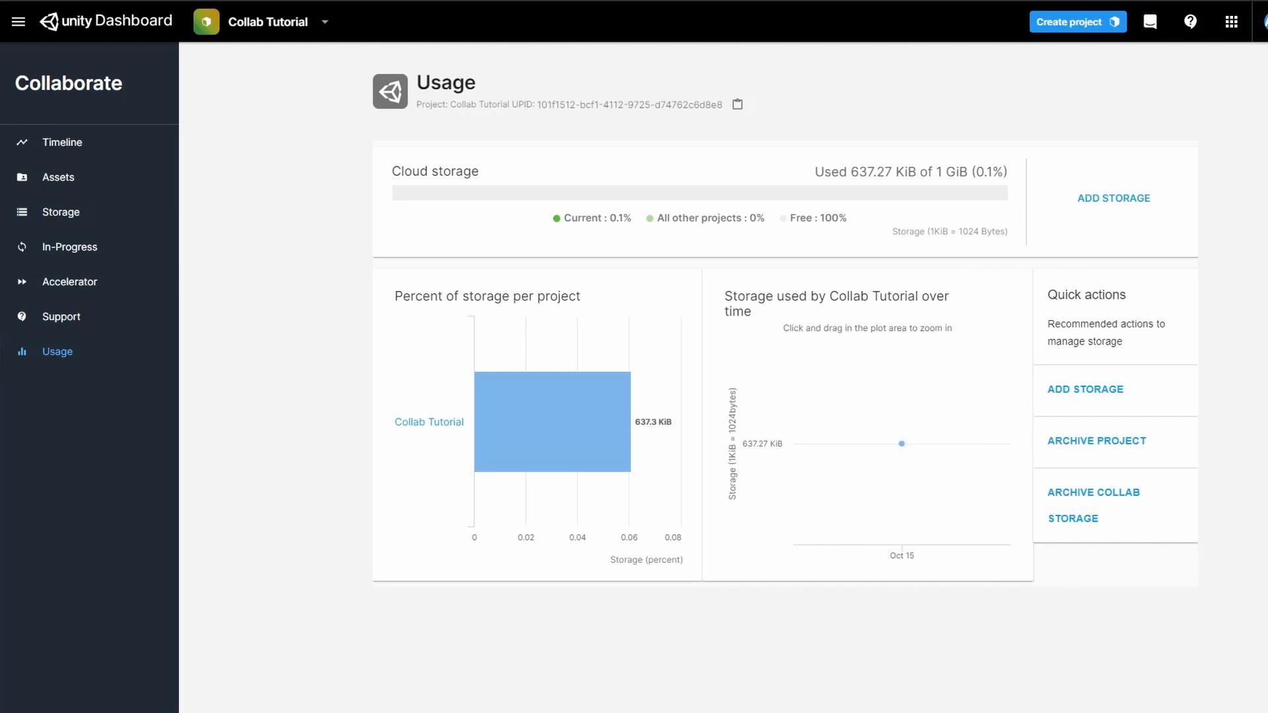
mouse_move(1145, 227)
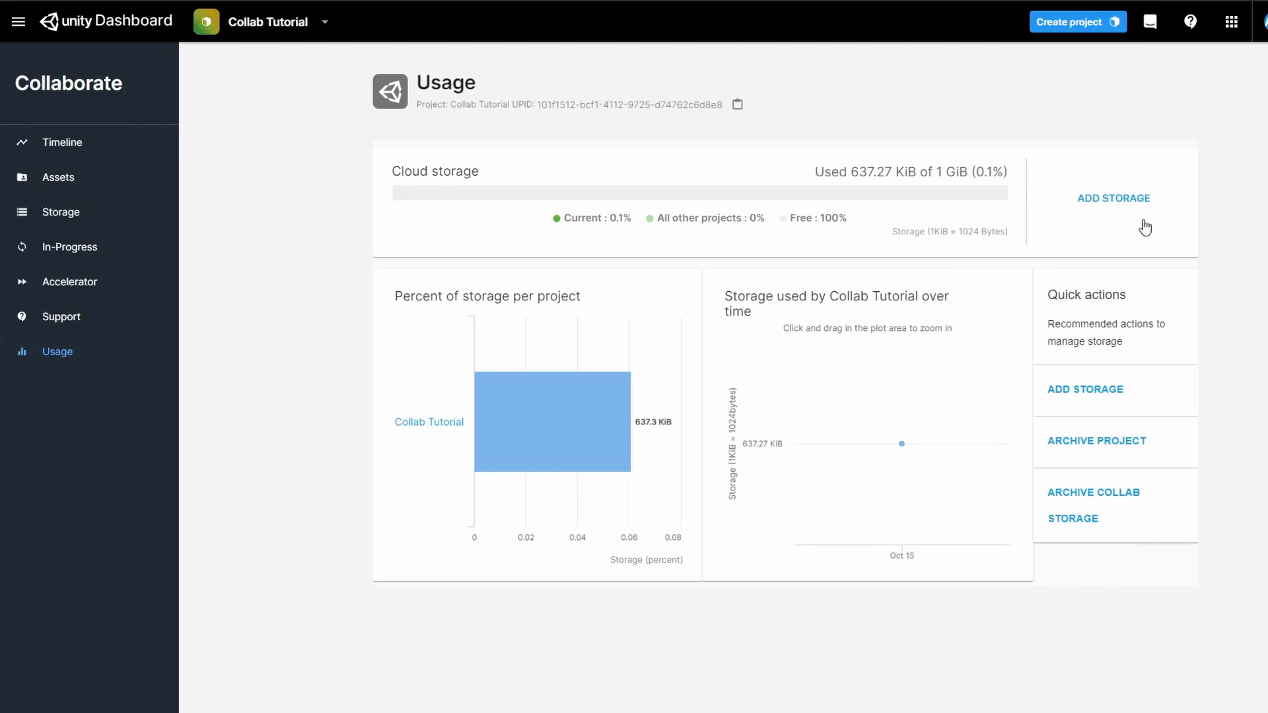
click(1113, 198)
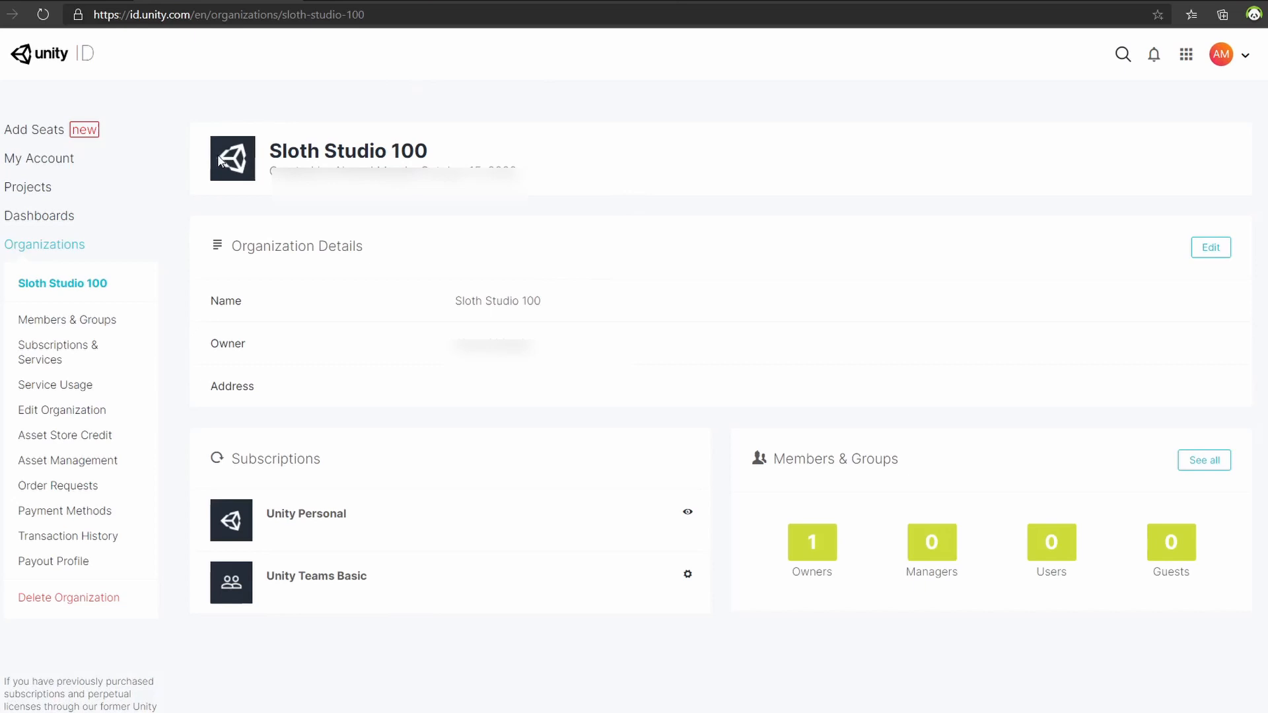
- Review Sloth Studio 100's organization details, subscriptions and members on Unity ID
drag(274, 154, 498, 174)
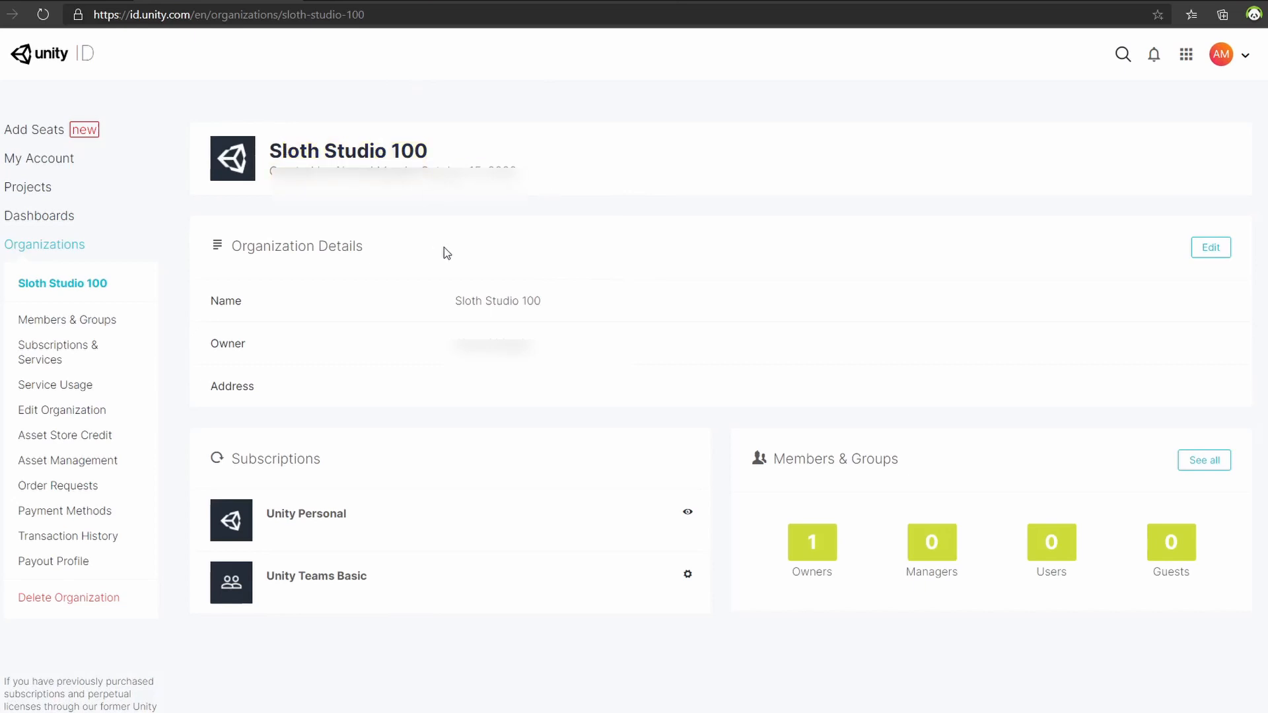
mouse_move(28, 187)
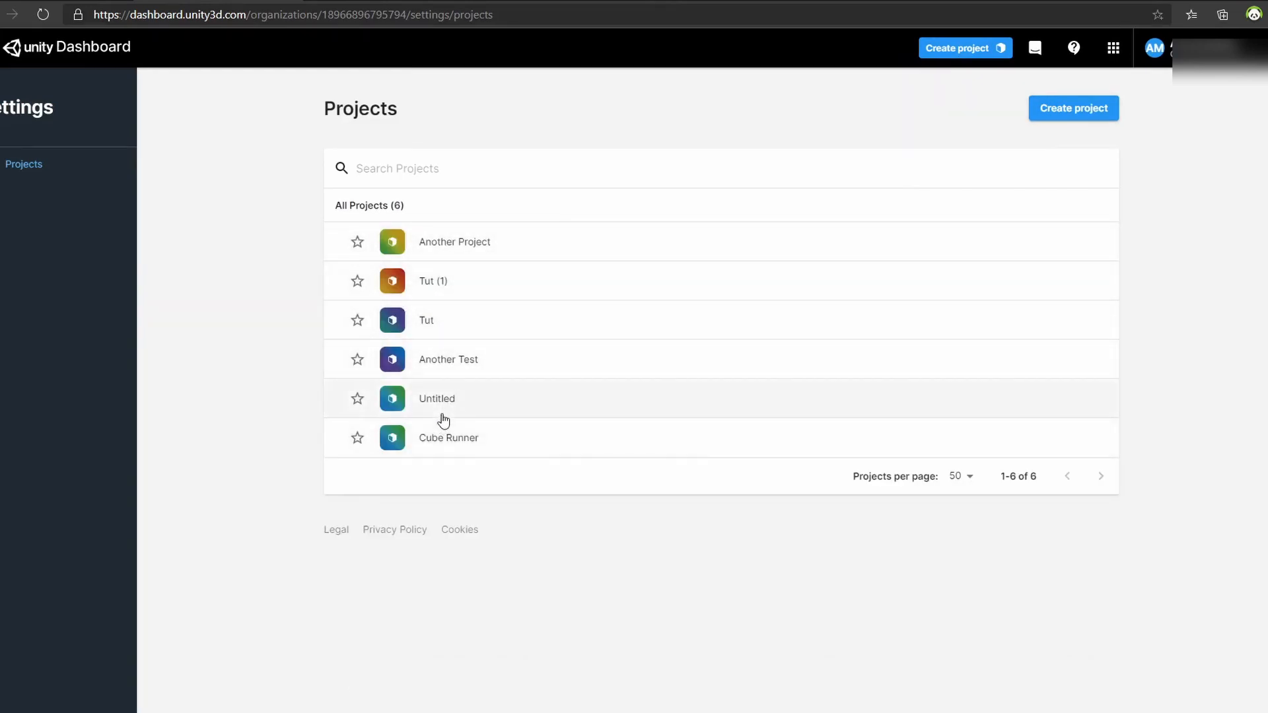
- Transfer the Untitled project to Sloth Studio 100, then switch to the Cube Runner project
click(437, 398)
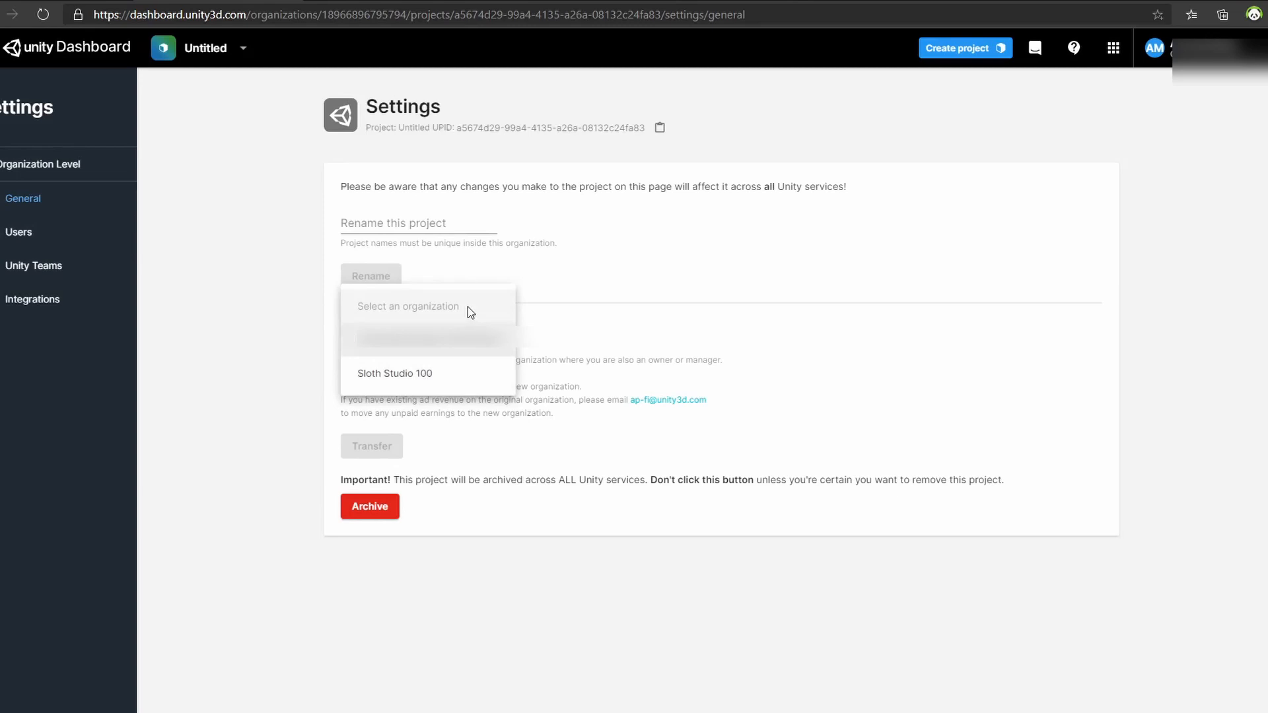
click(394, 372)
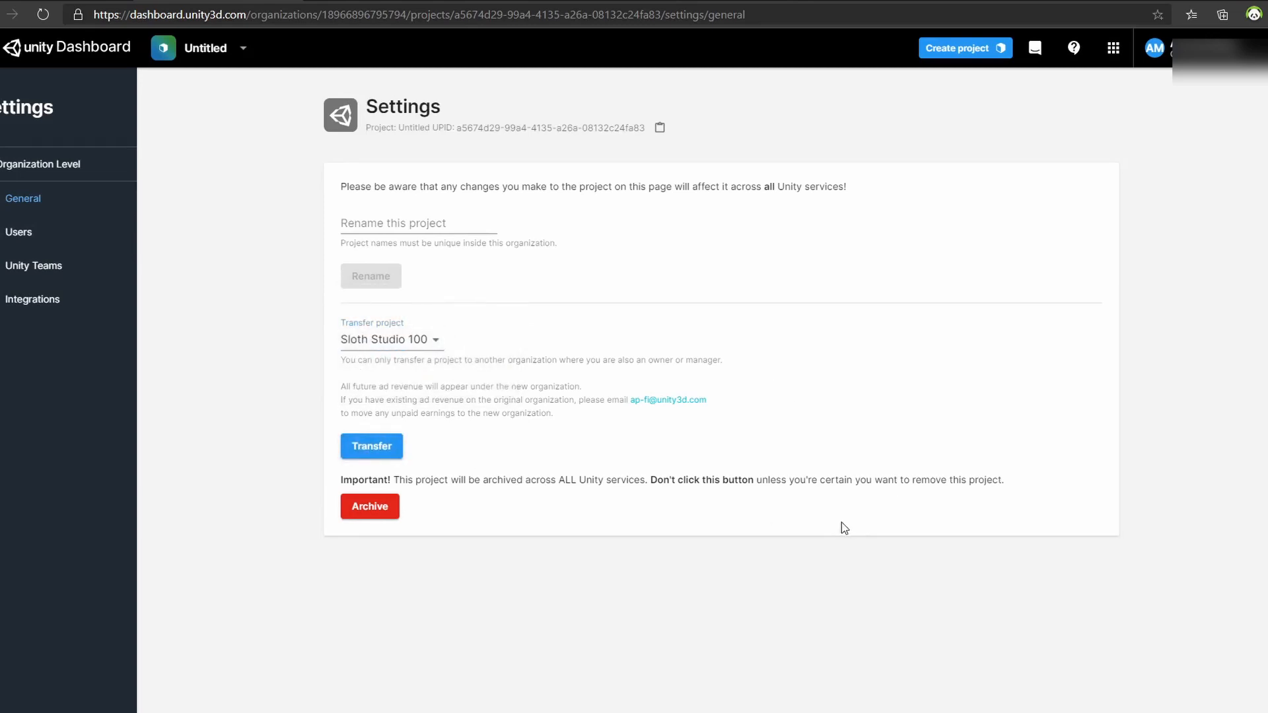
click(372, 446)
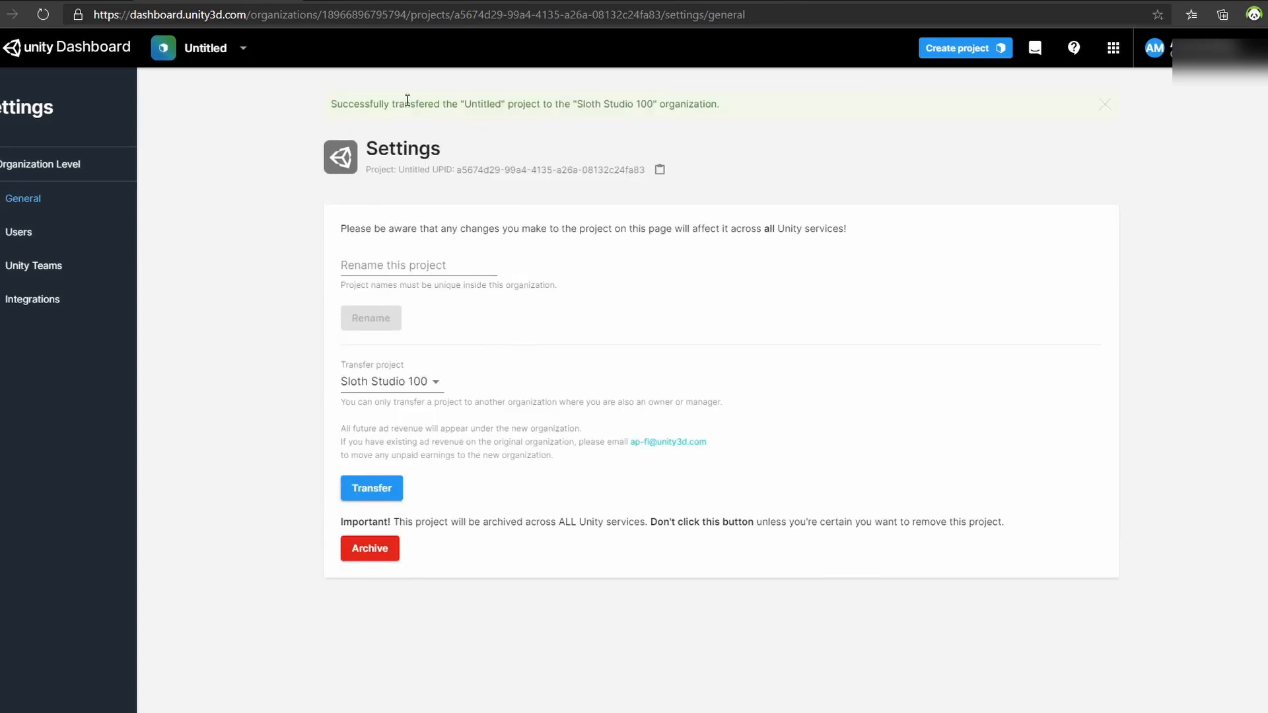
click(18, 232)
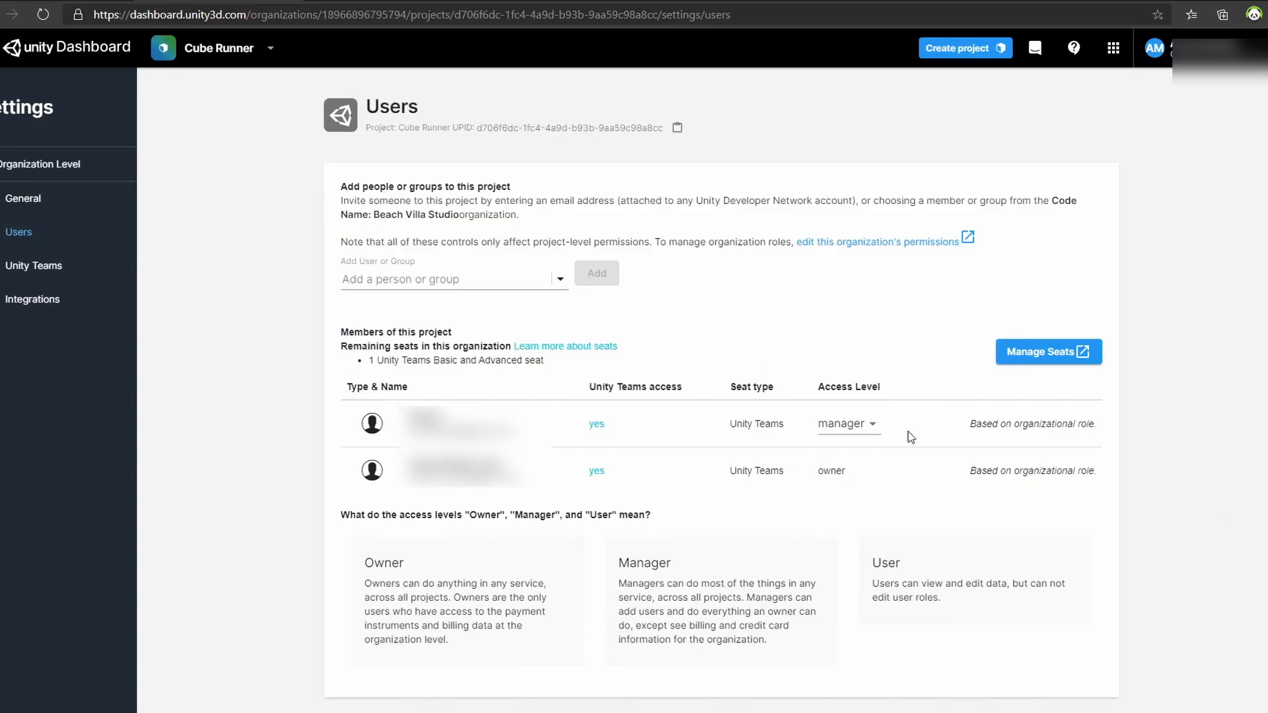
mouse_move(1232, 483)
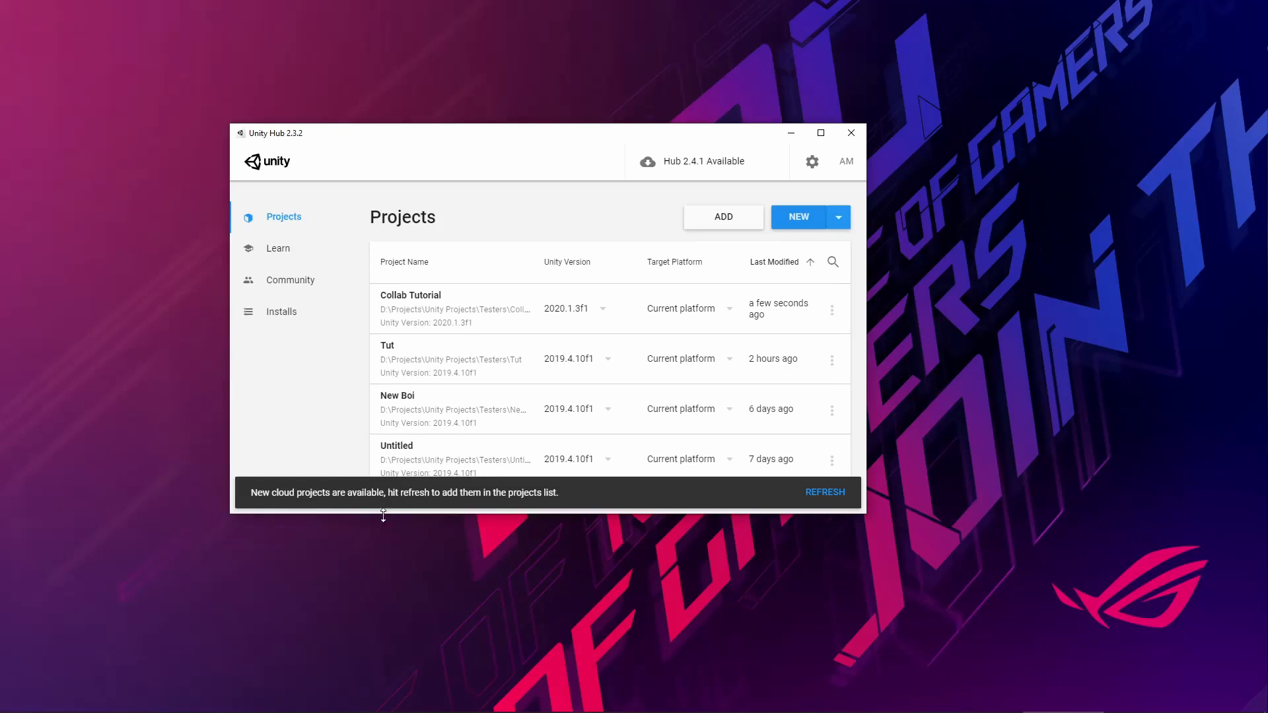
- Refresh Unity Hub's cloud projects and scroll the list to find Another Test
click(825, 492)
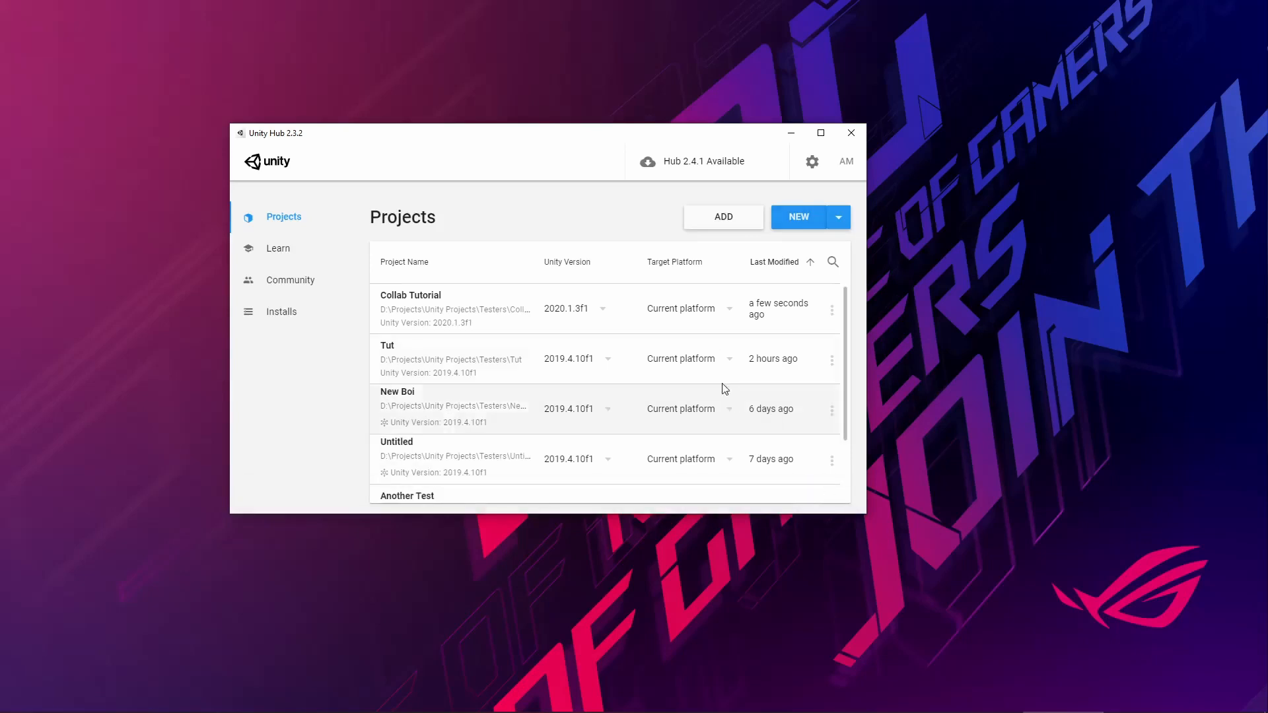
scroll(down, 3)
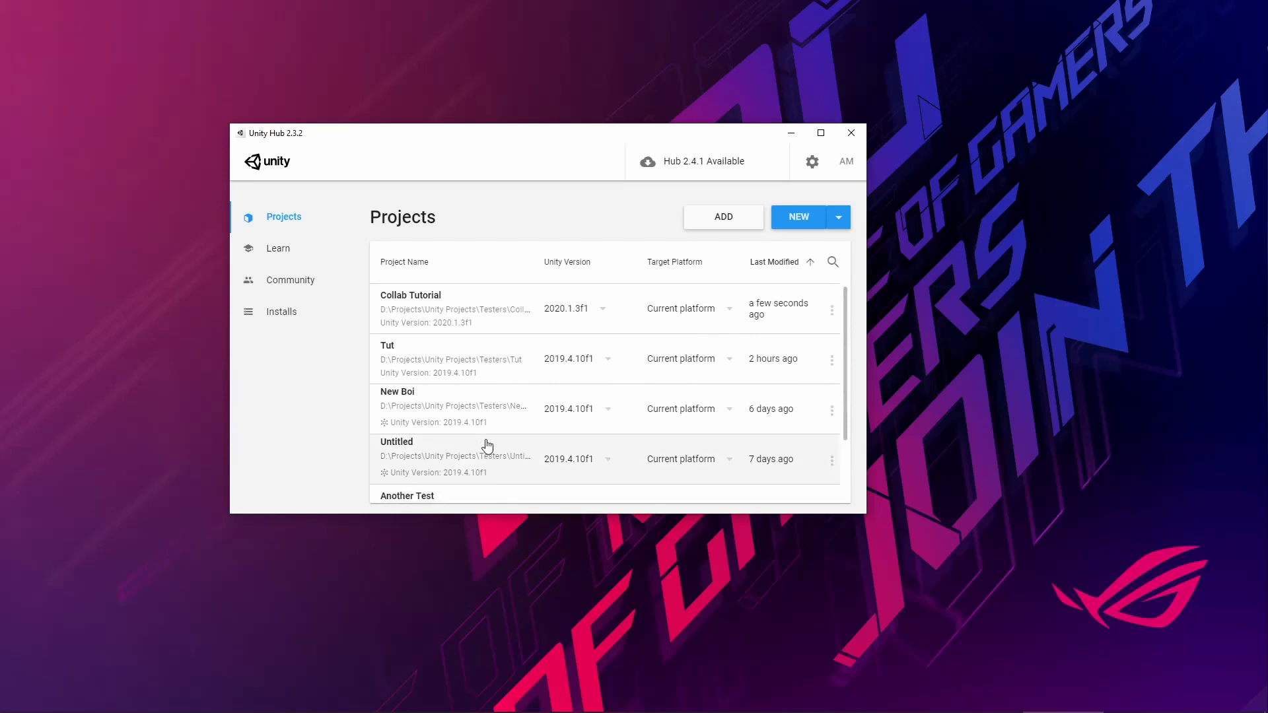
mouse_move(503, 402)
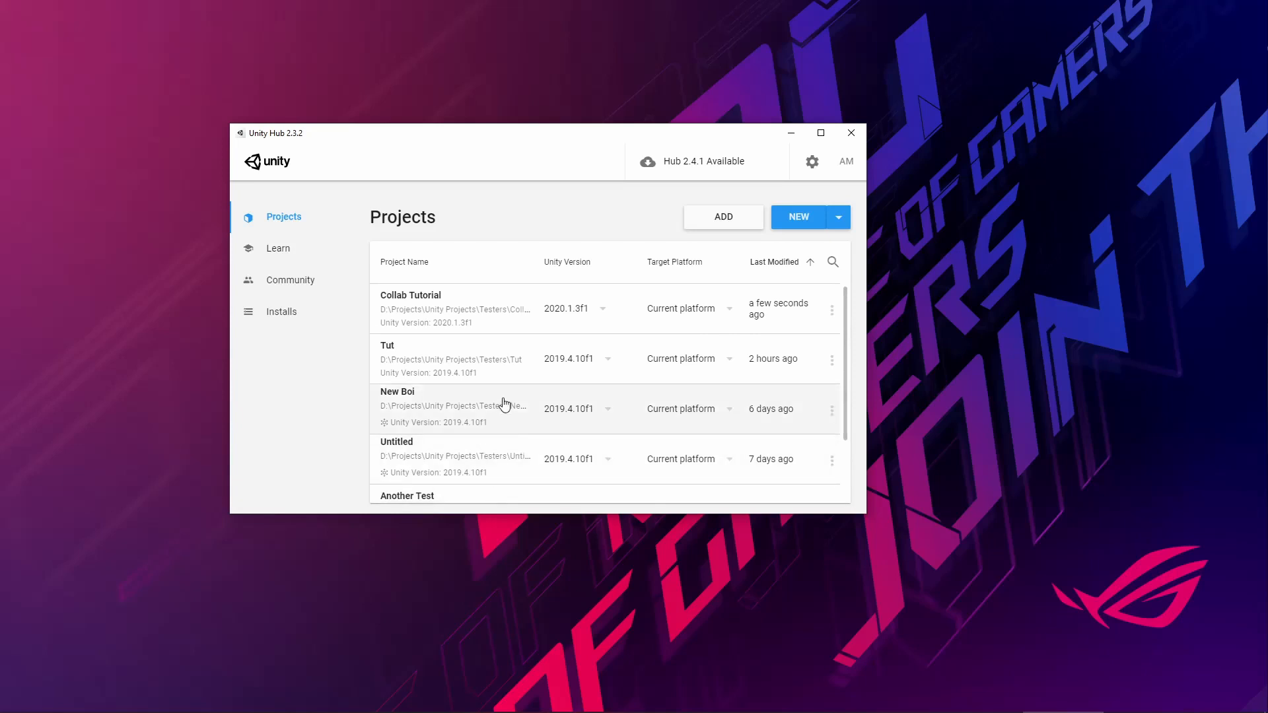
scroll(down, 3)
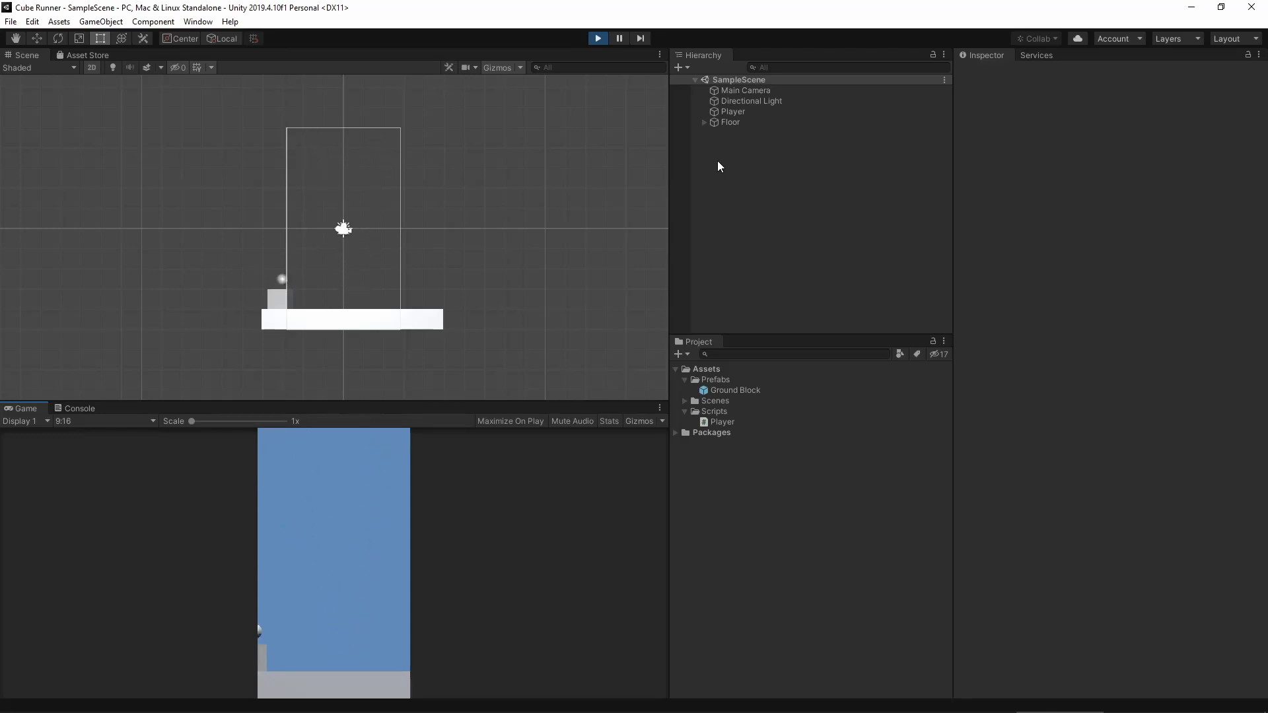
- Select Main Camera in the Hierarchy to inspect its camera and transform properties
click(754, 111)
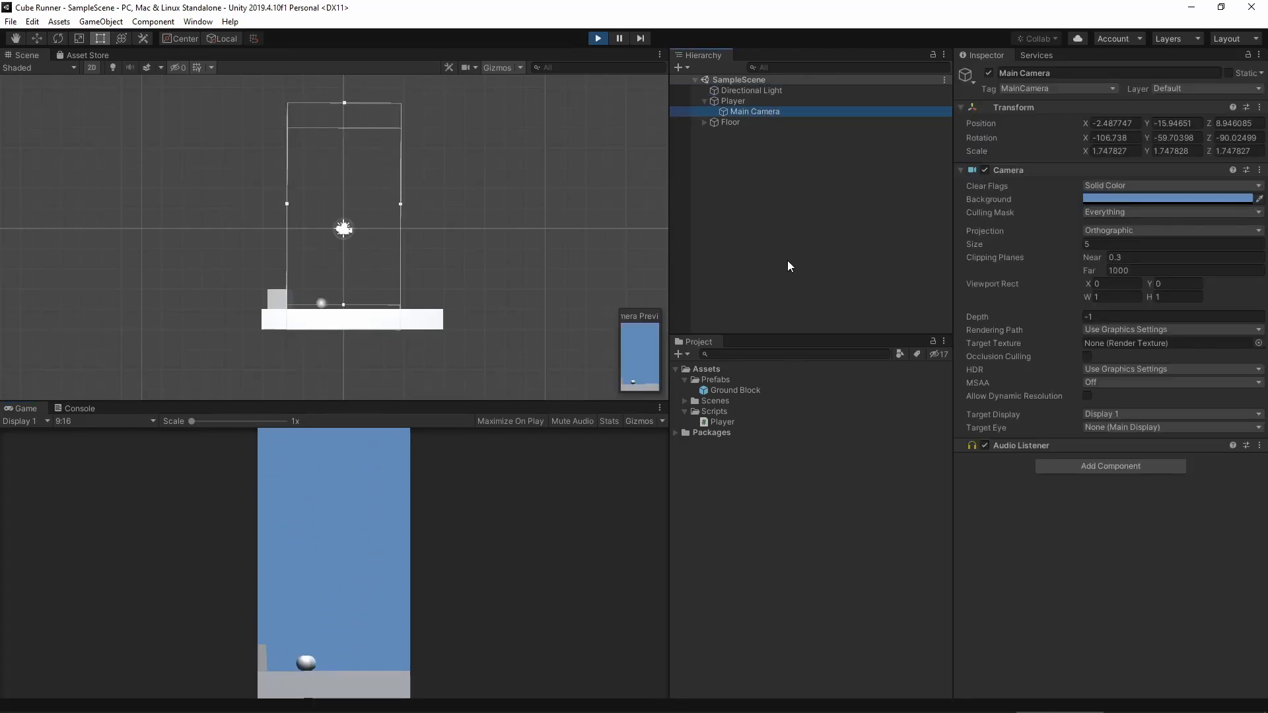